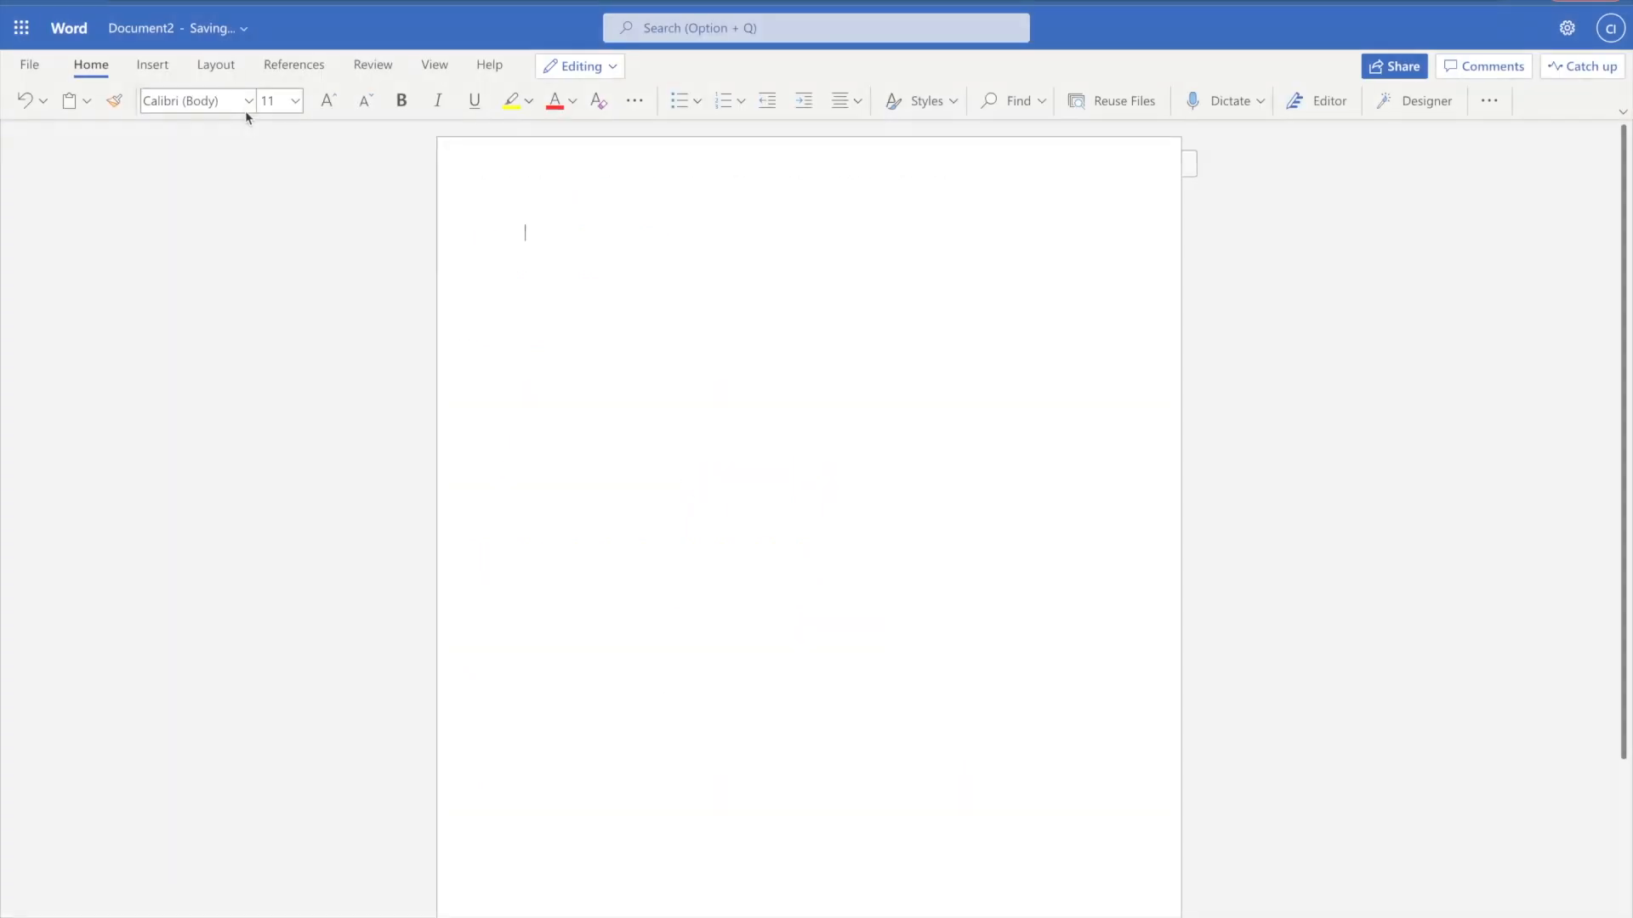
# Step: Set the document font to Arial after briefly trying Times New Roman
pyautogui.click(247, 101)
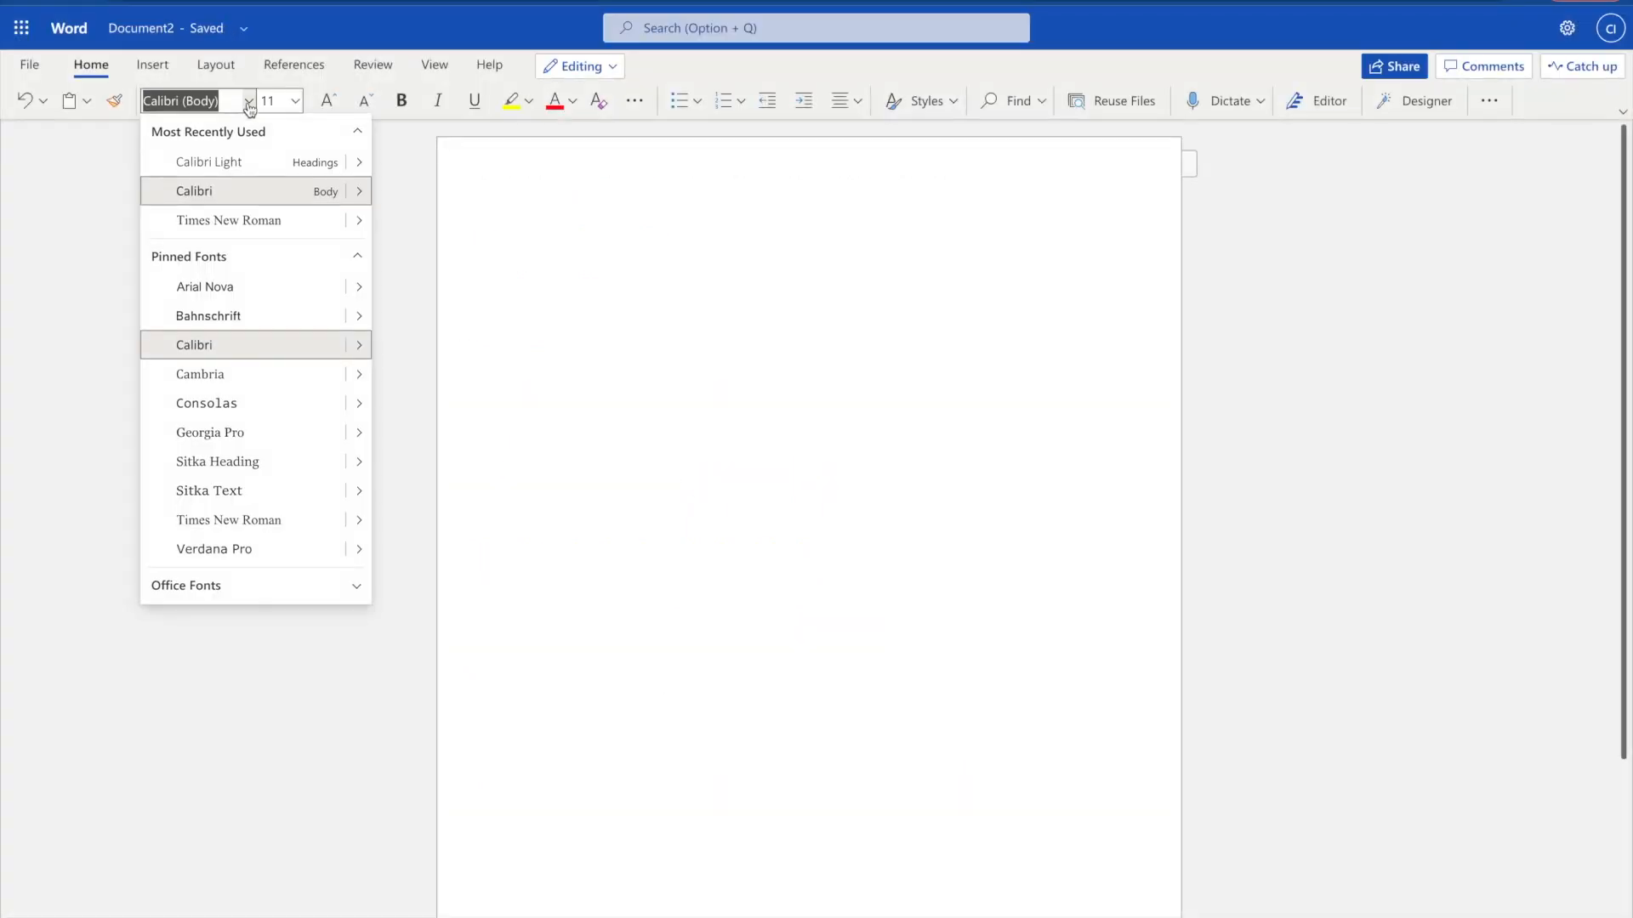
pyautogui.moveTo(334, 589)
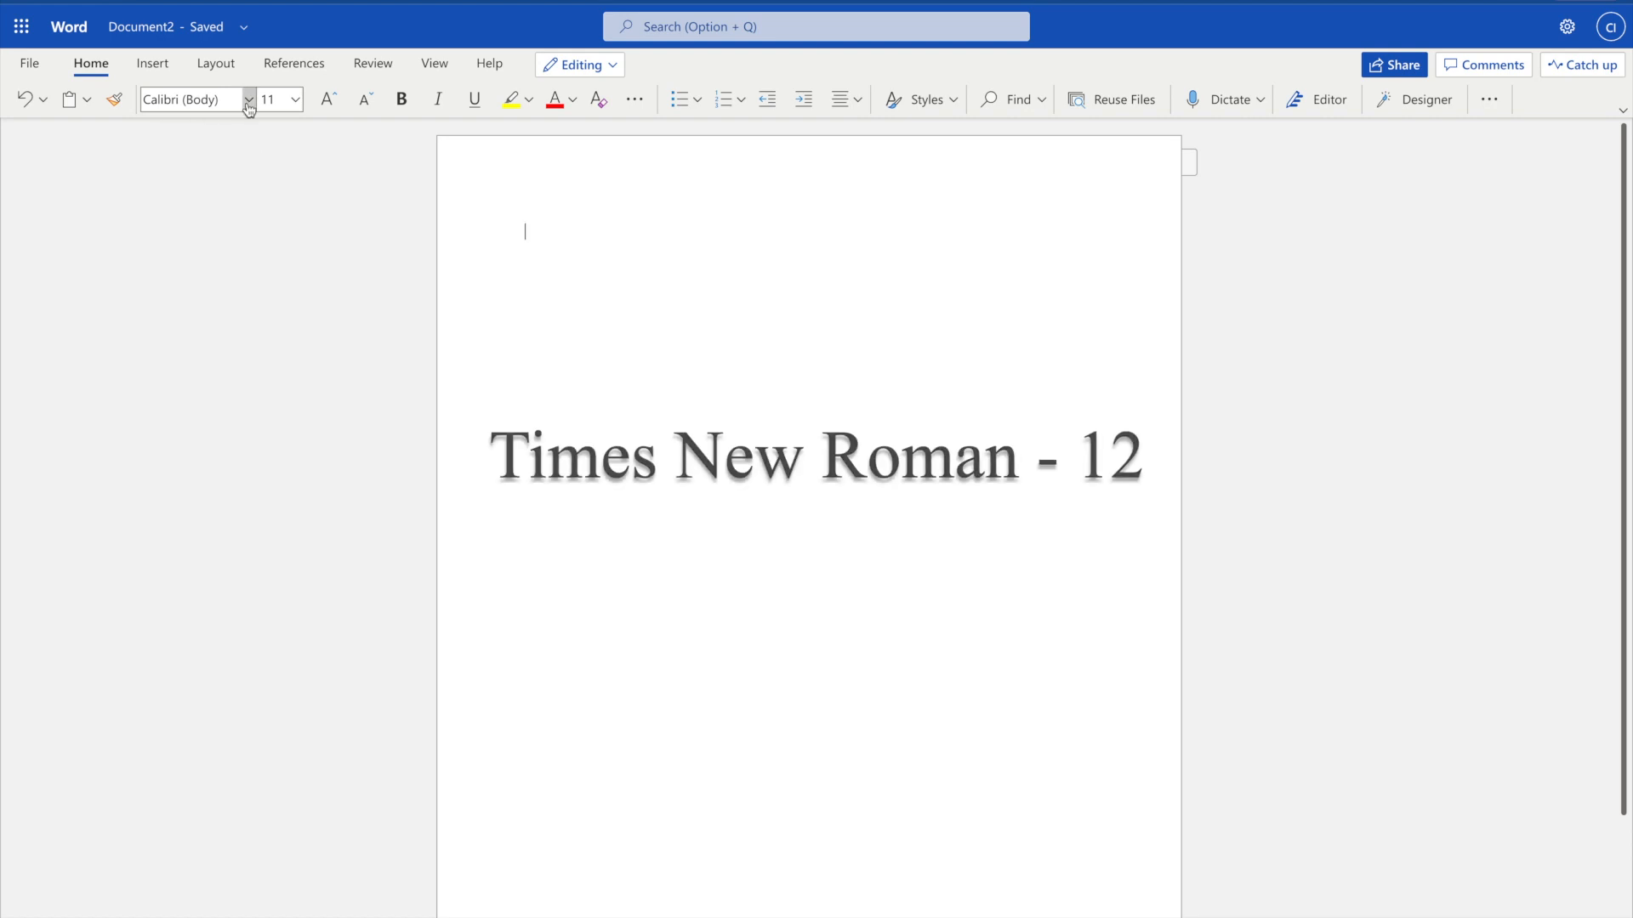
pyautogui.click(248, 98)
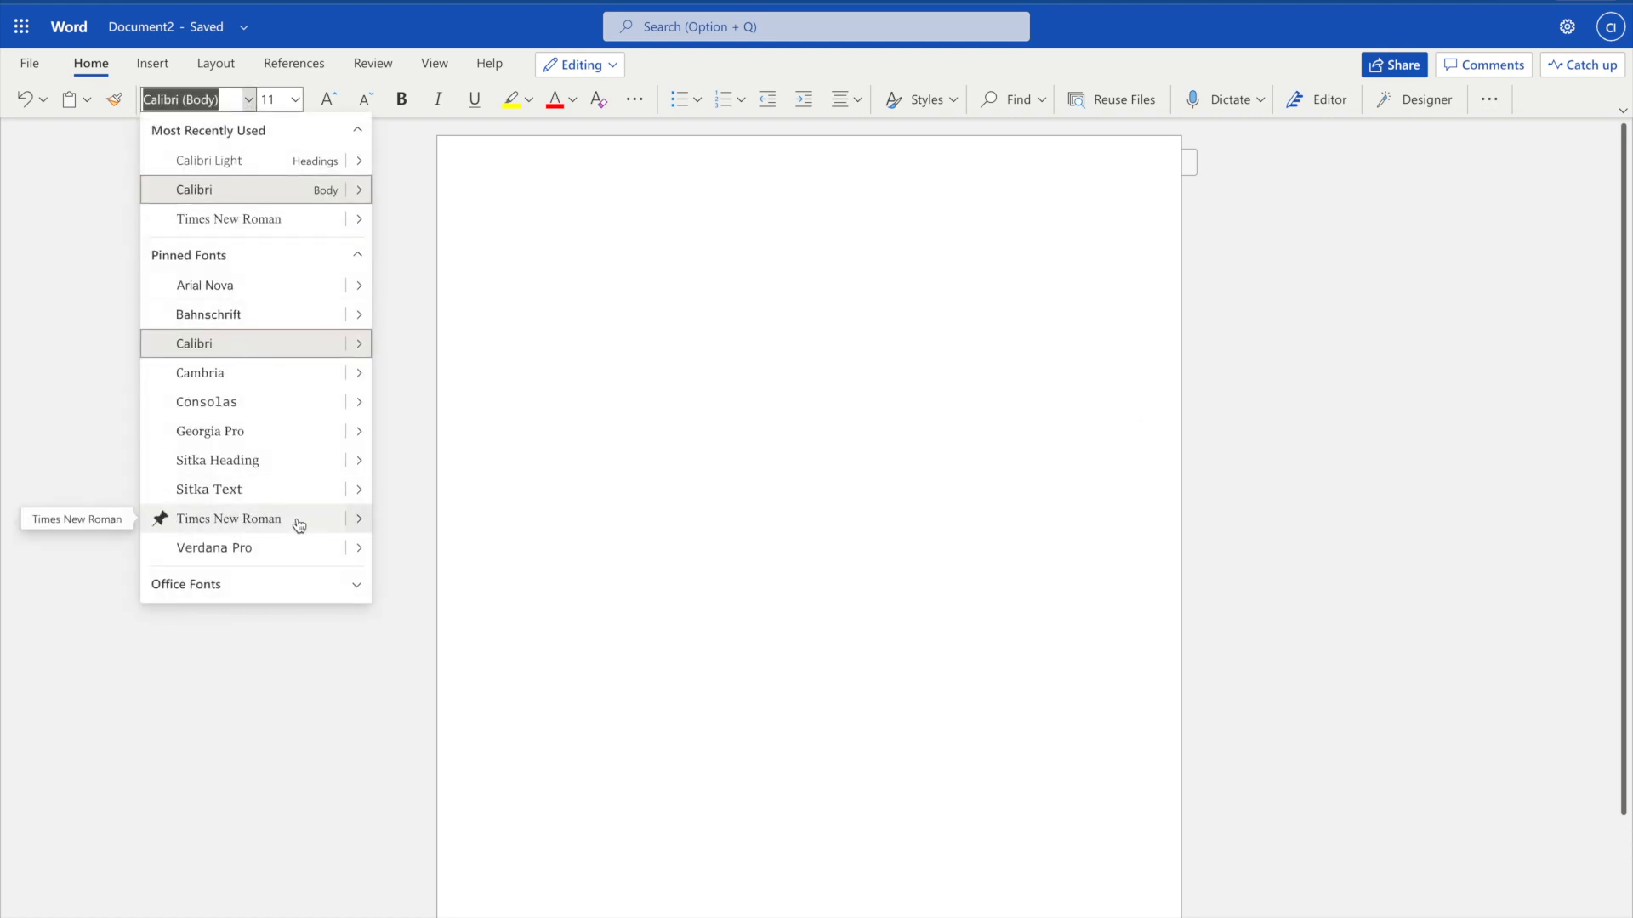
pyautogui.click(228, 519)
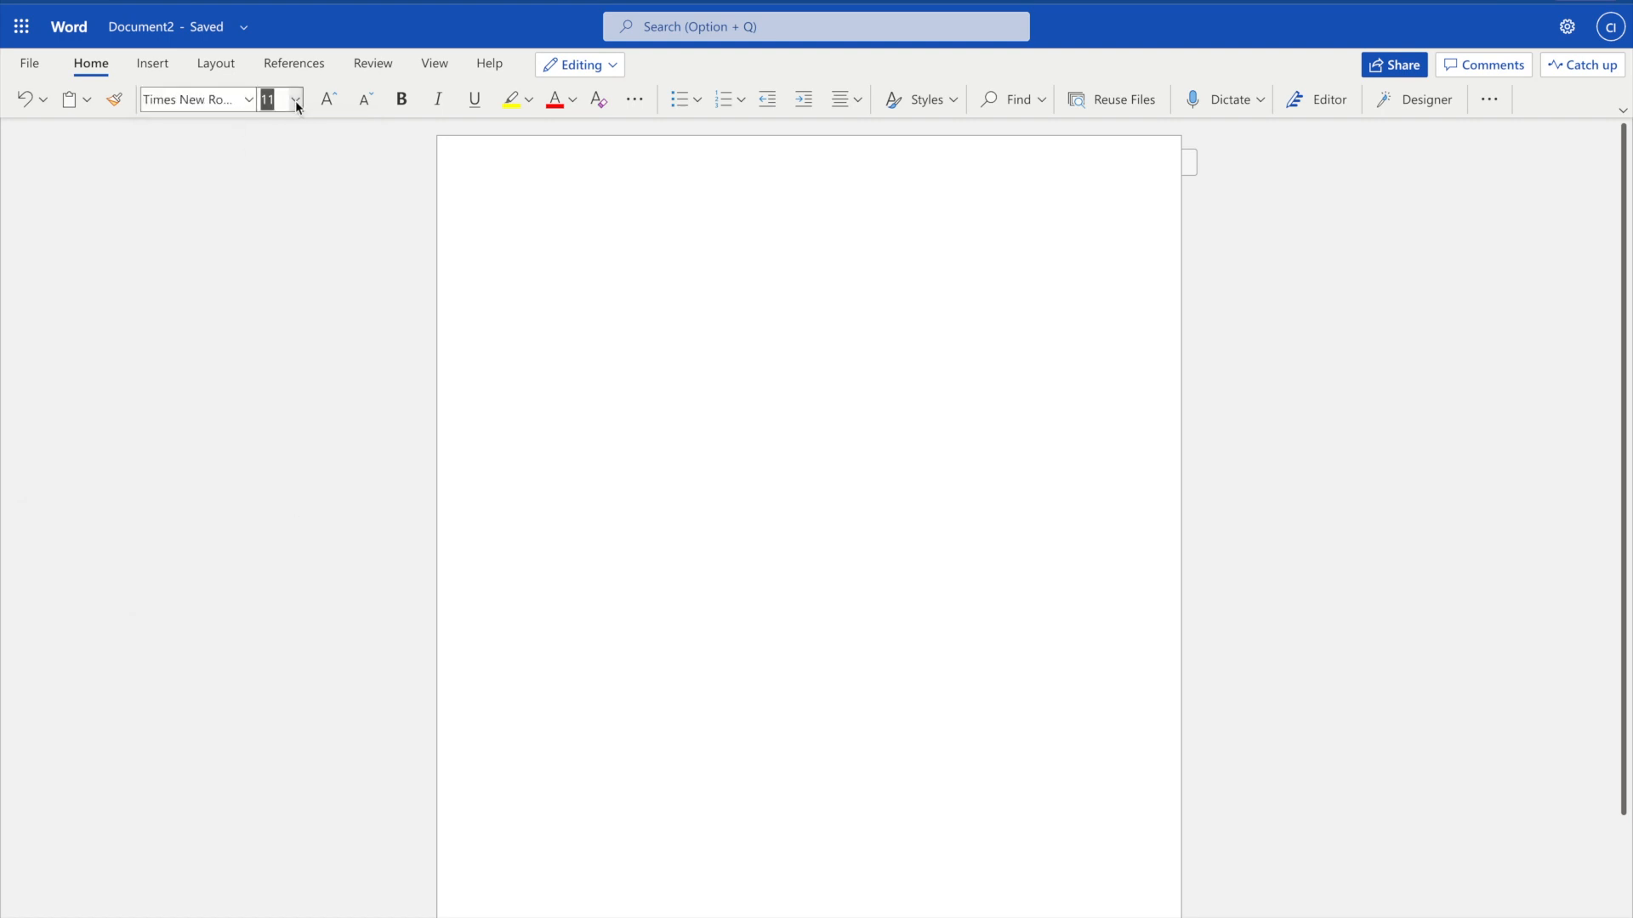
pyautogui.click(295, 99)
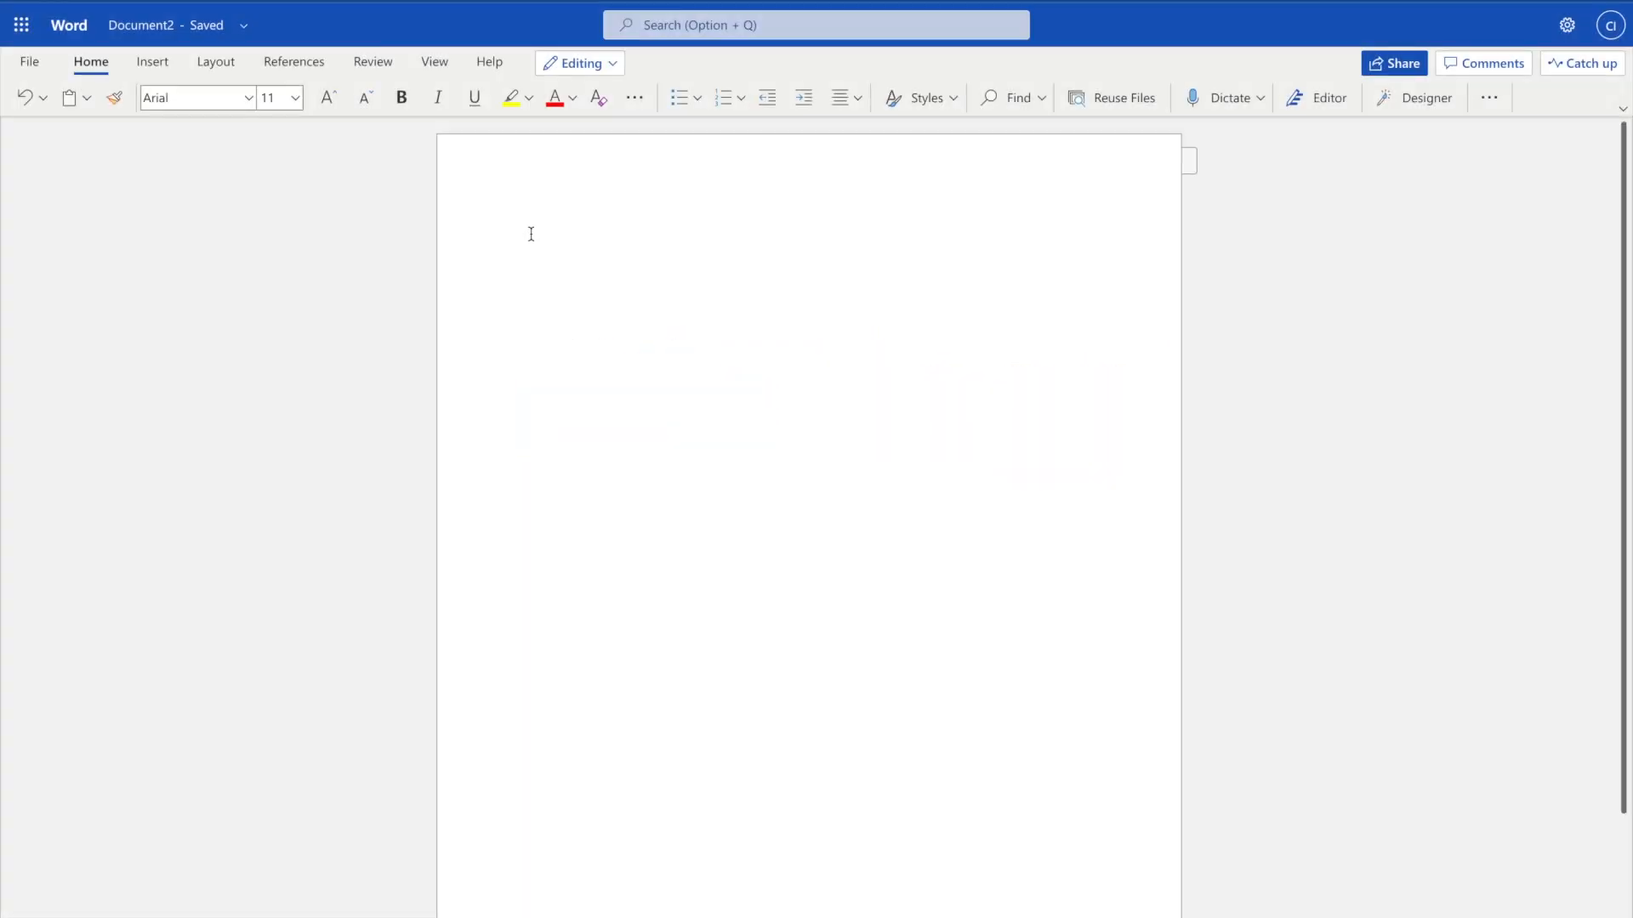
# Step: Type the title 'How Humans are Depleting the Ozone Layer' on the first line
pyautogui.write('How')
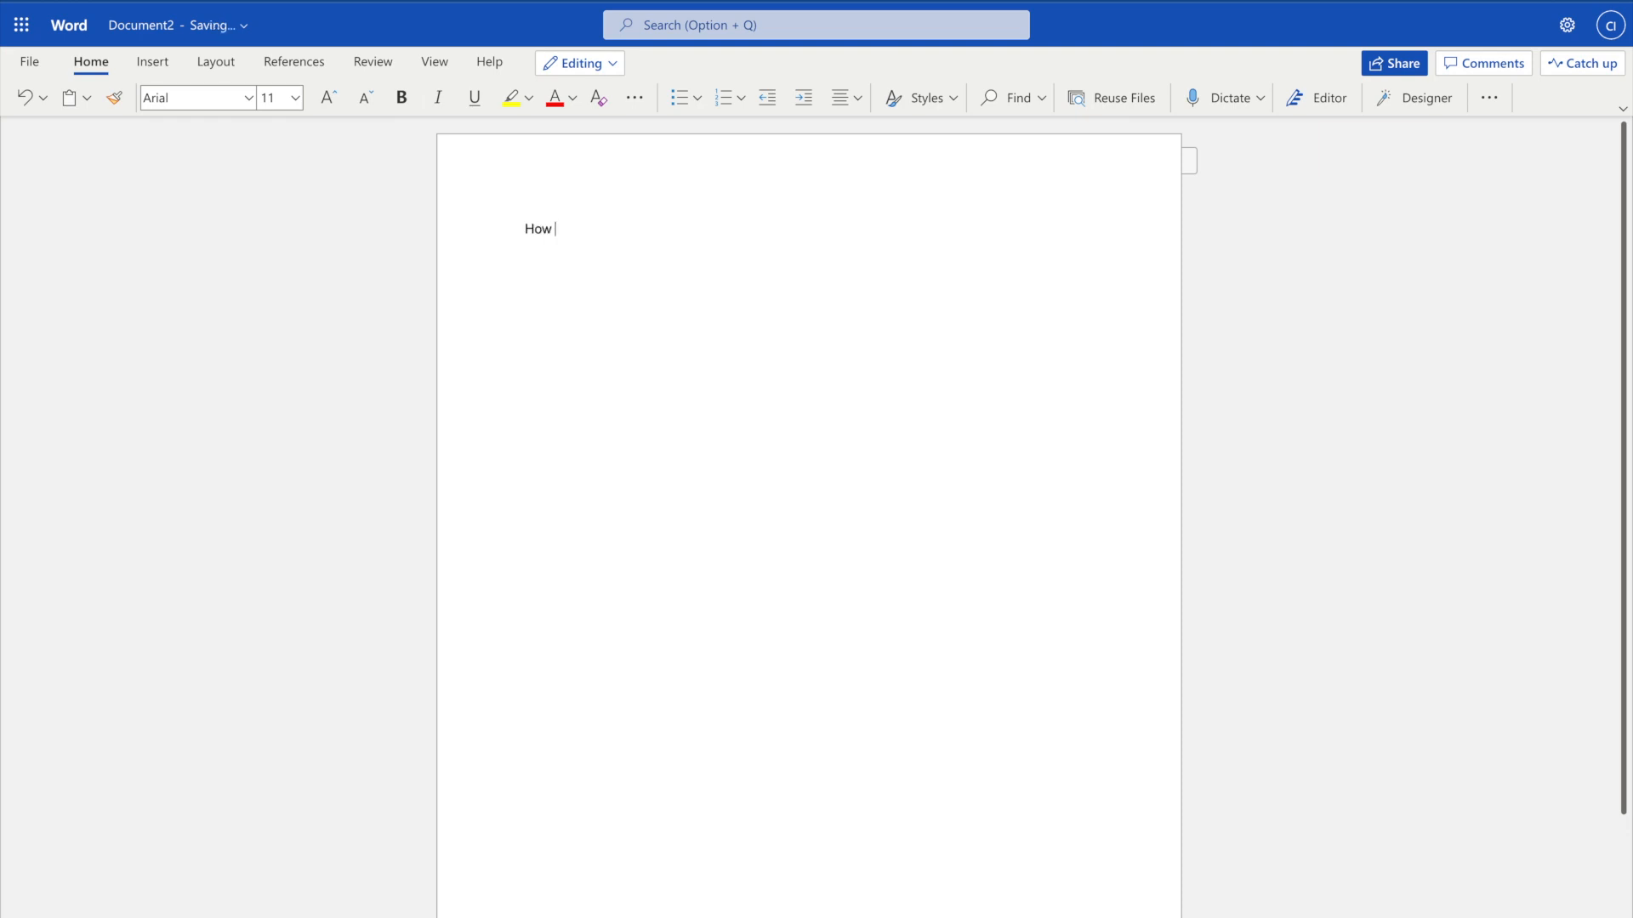
pyautogui.write('Humans are')
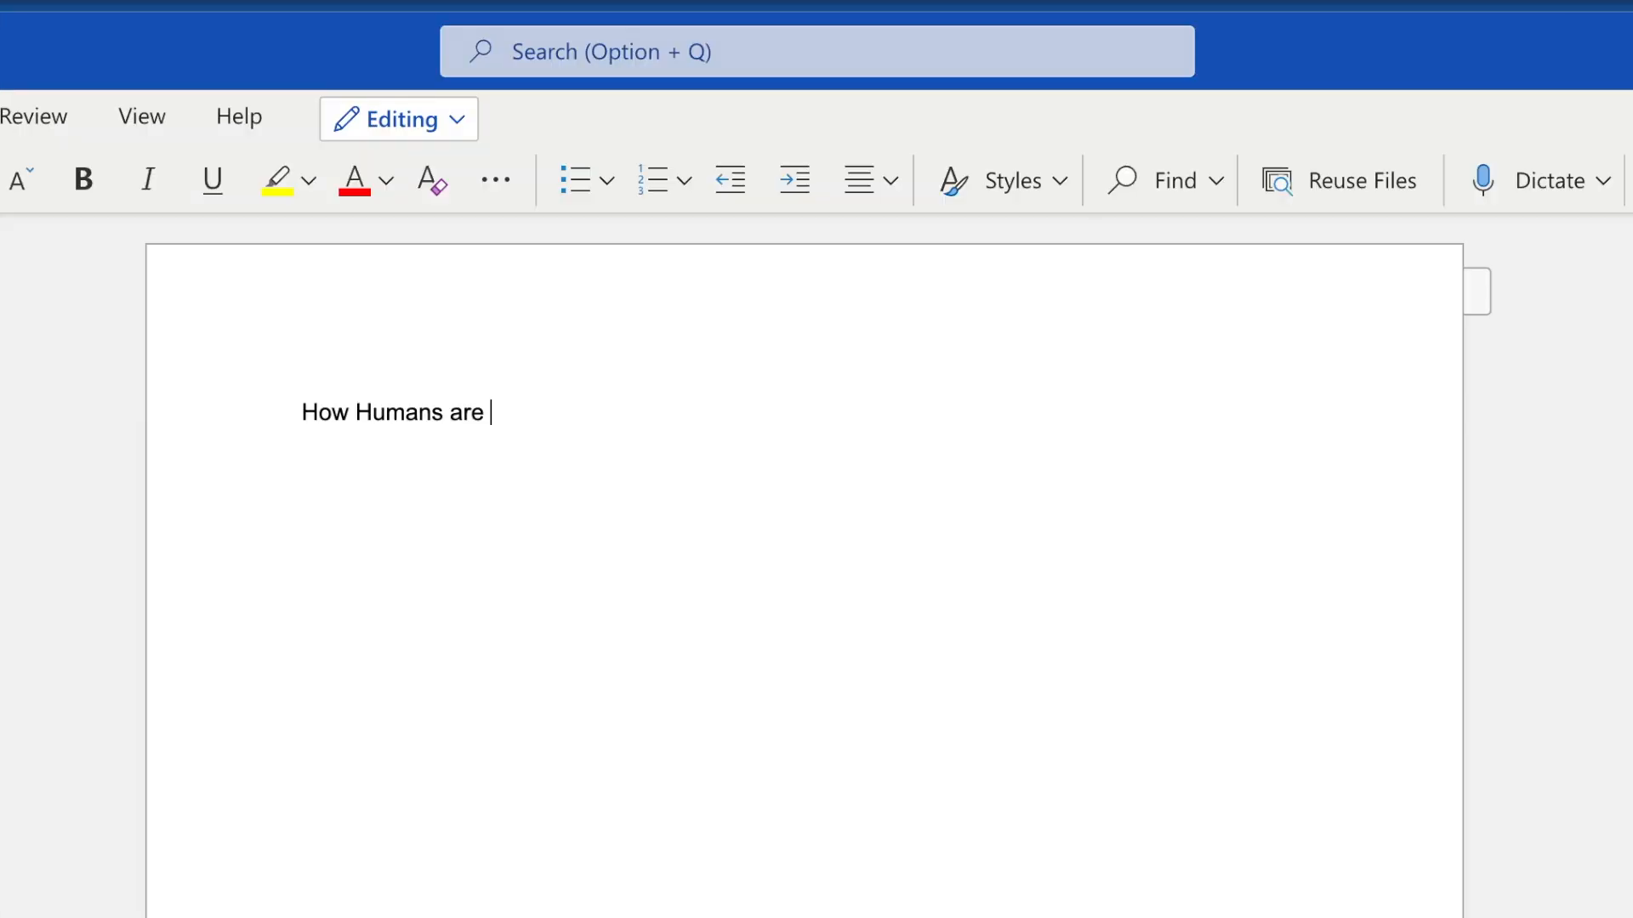
pyautogui.write('Depleti')
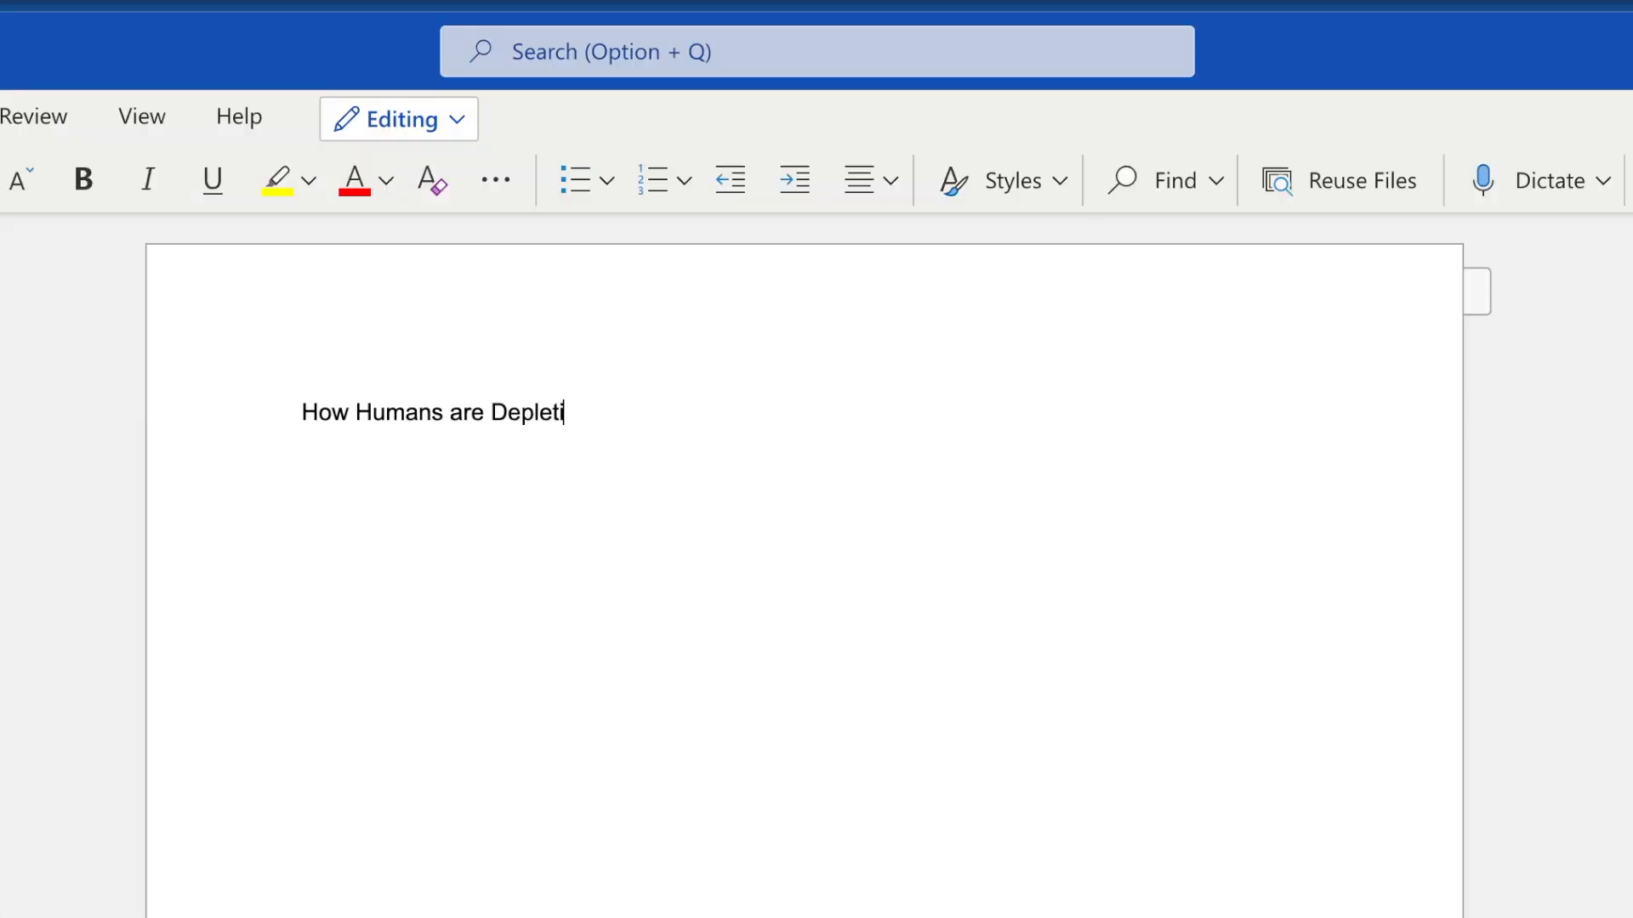
pyautogui.write('ng the Oz')
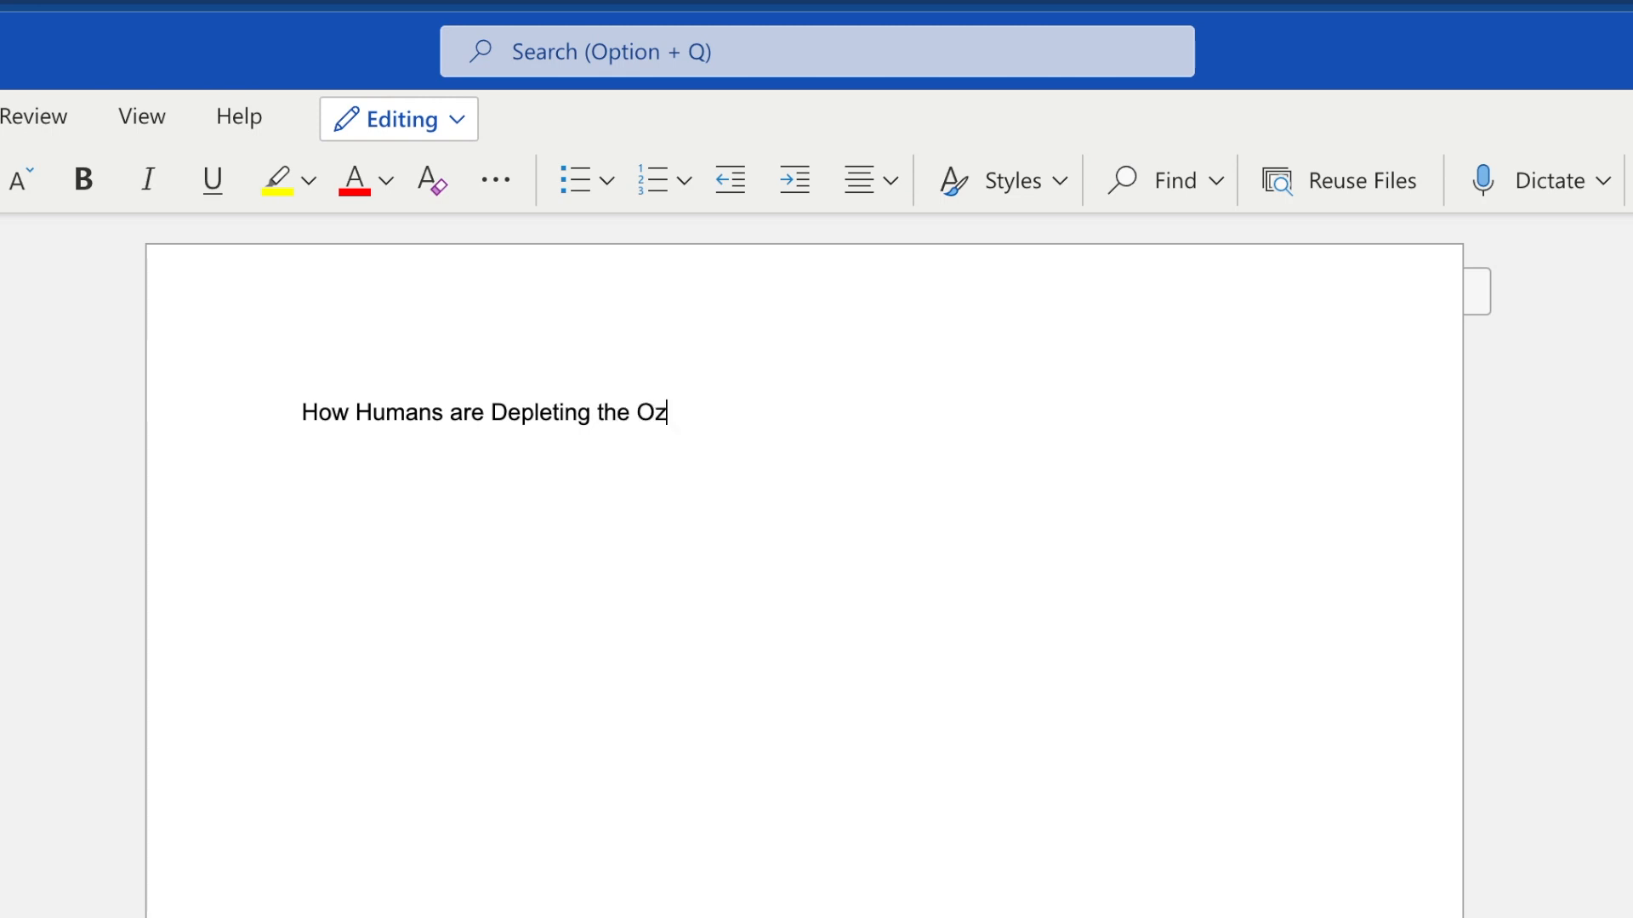
pyautogui.write('one Layer')
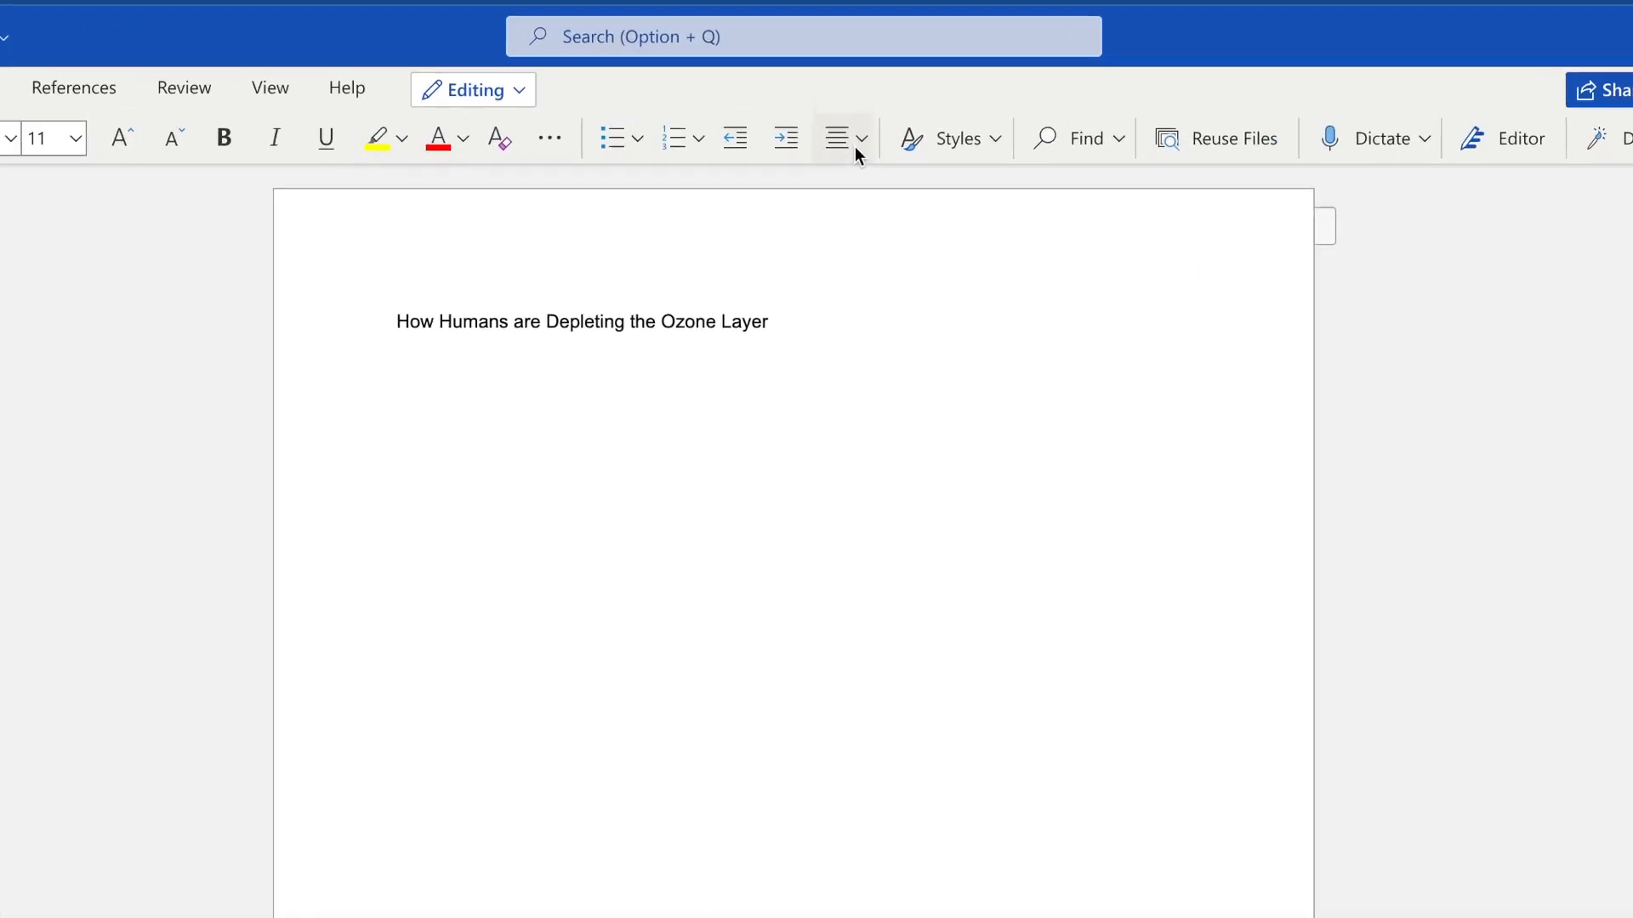
# Step: Center the title line and reveal the extra paragraph formatting commands
pyautogui.click(858, 137)
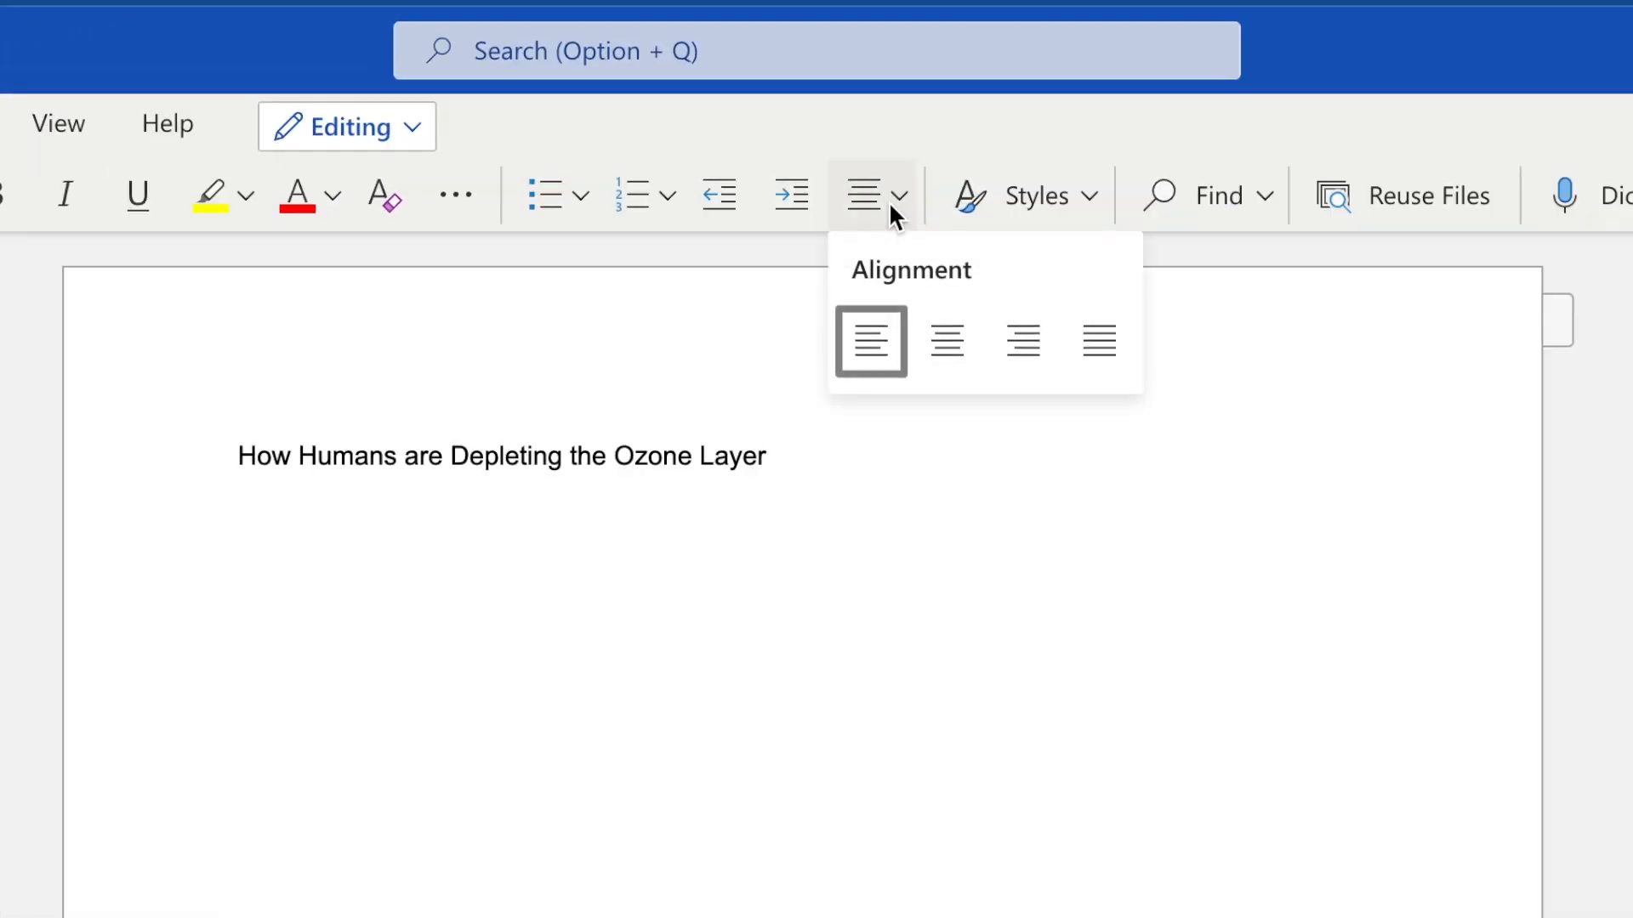
pyautogui.click(945, 340)
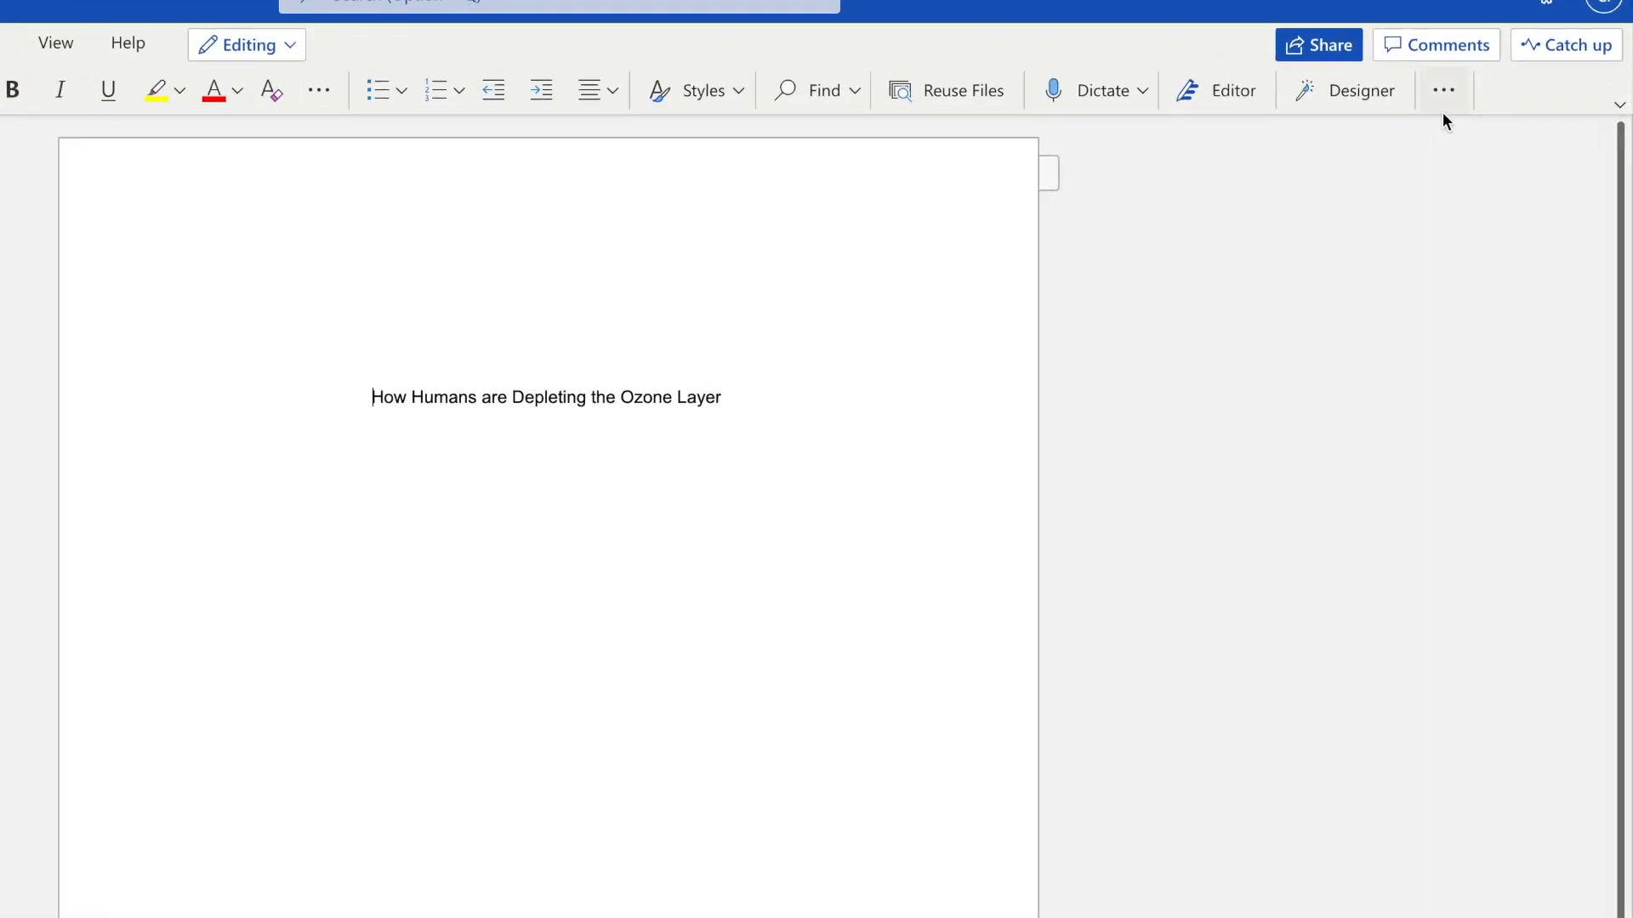
pyautogui.click(1443, 91)
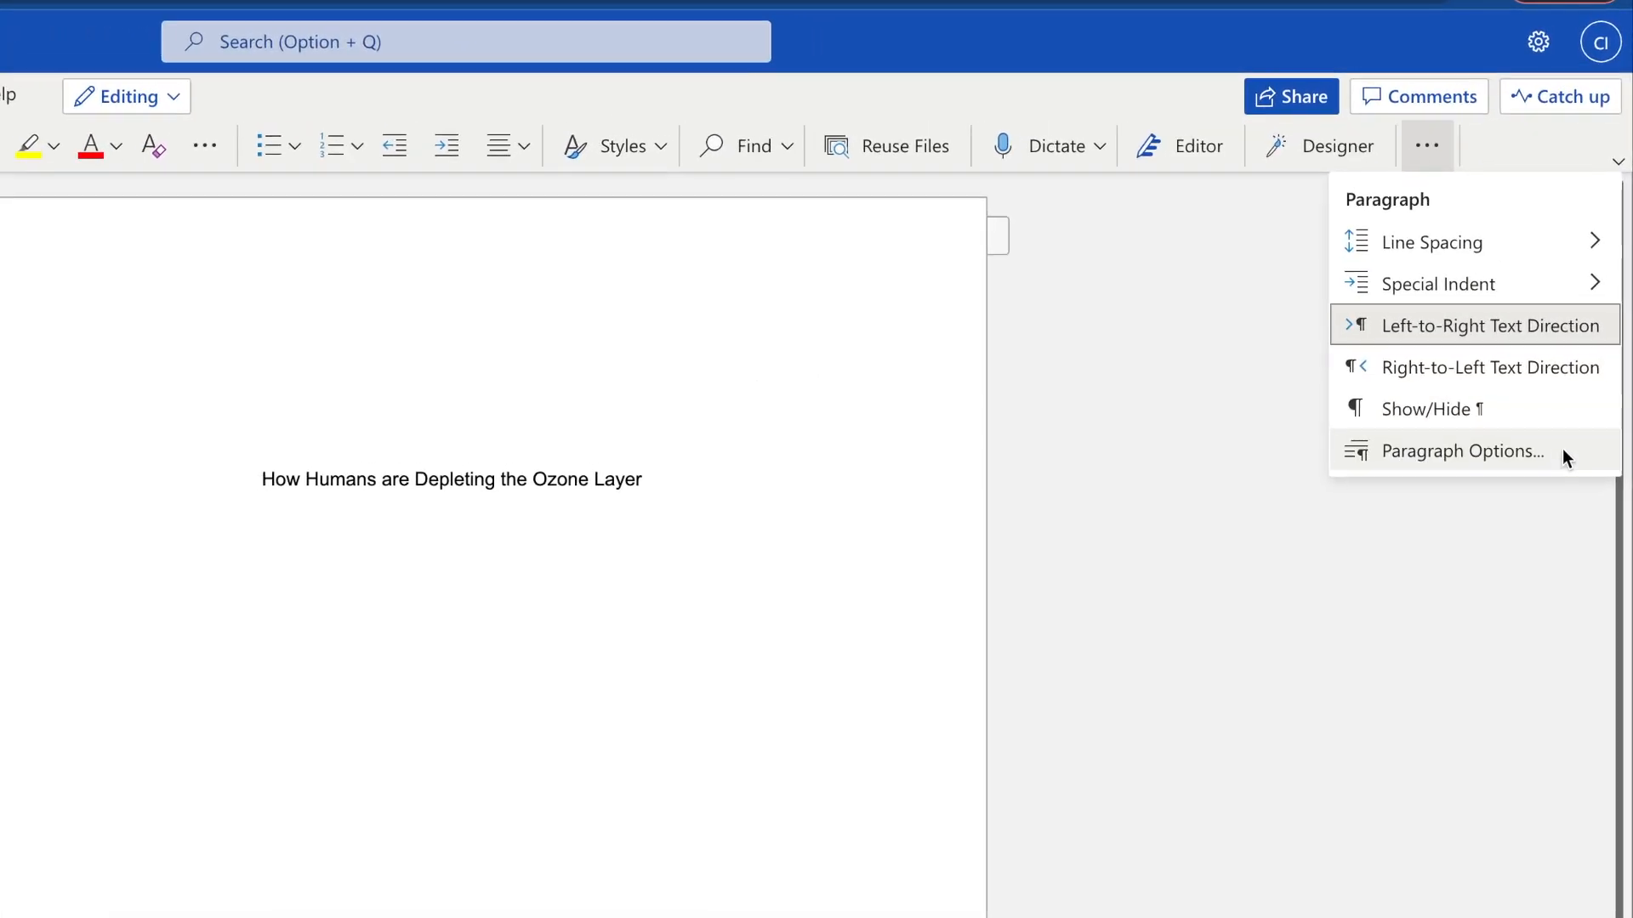
# Step: Set the title paragraph's line spacing to Double in Paragraph Options
pyautogui.click(1466, 451)
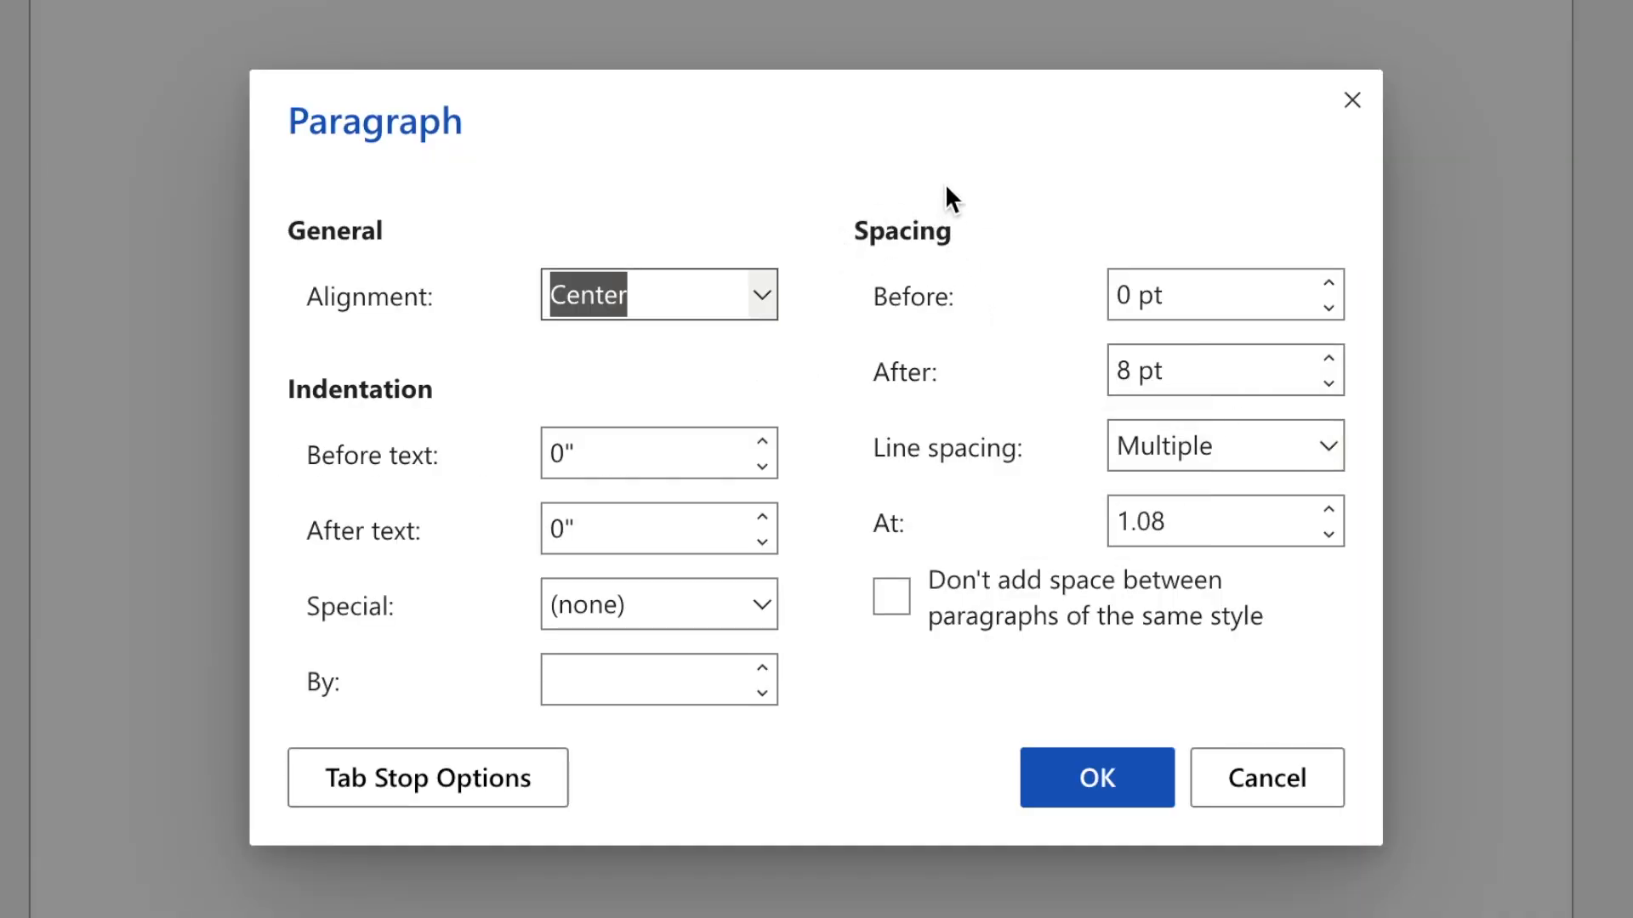
pyautogui.moveTo(978, 477)
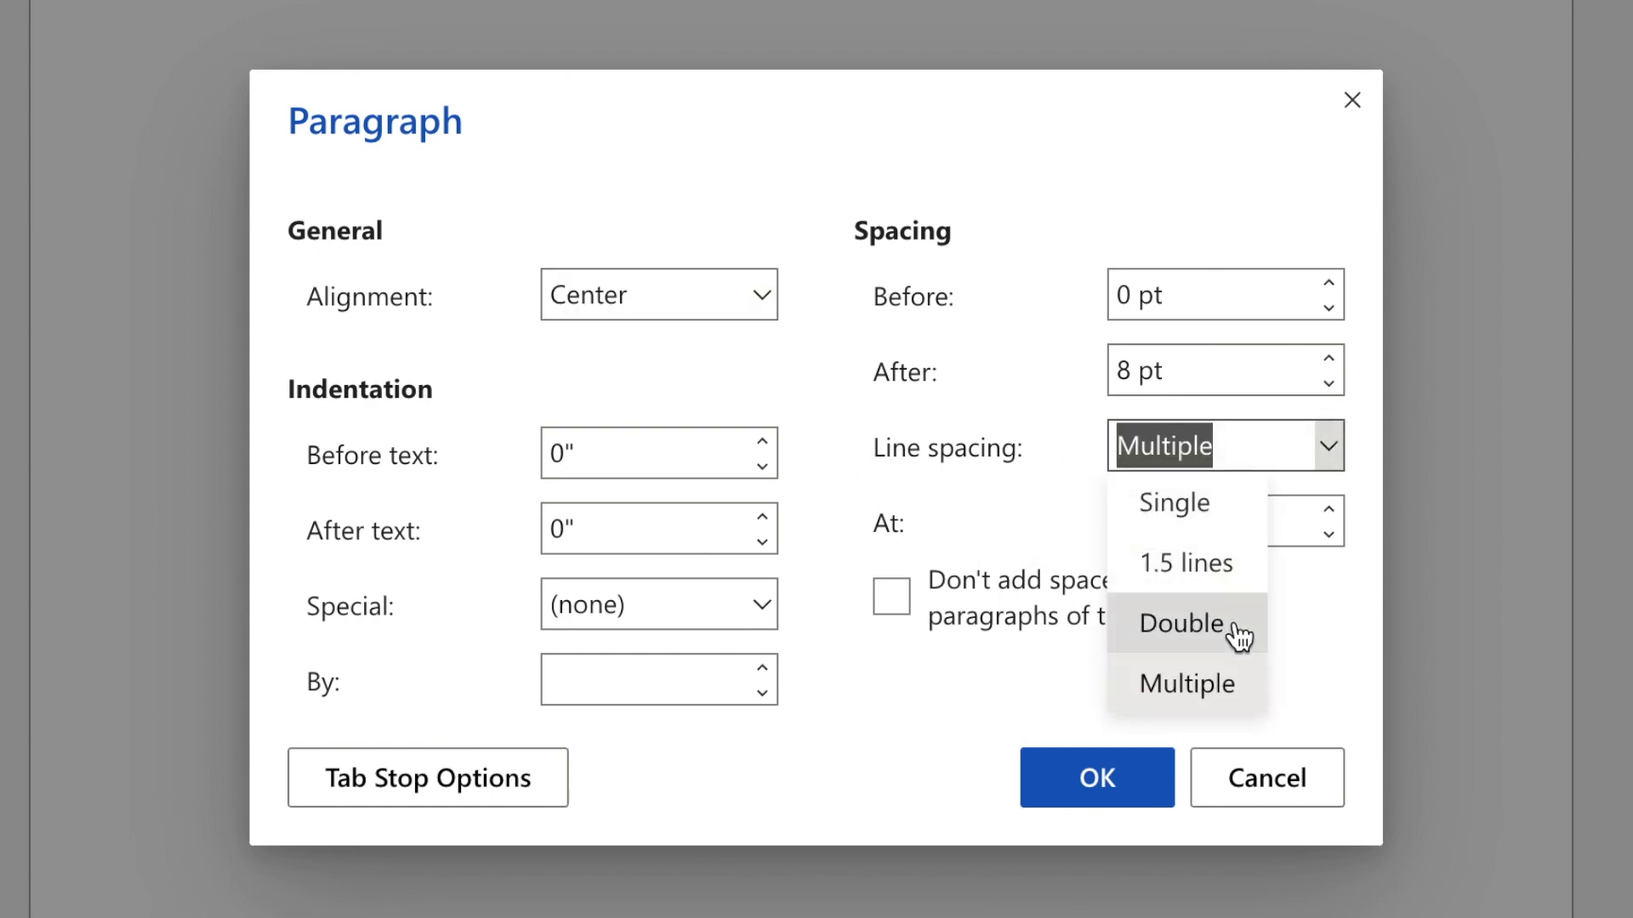
pyautogui.click(1181, 623)
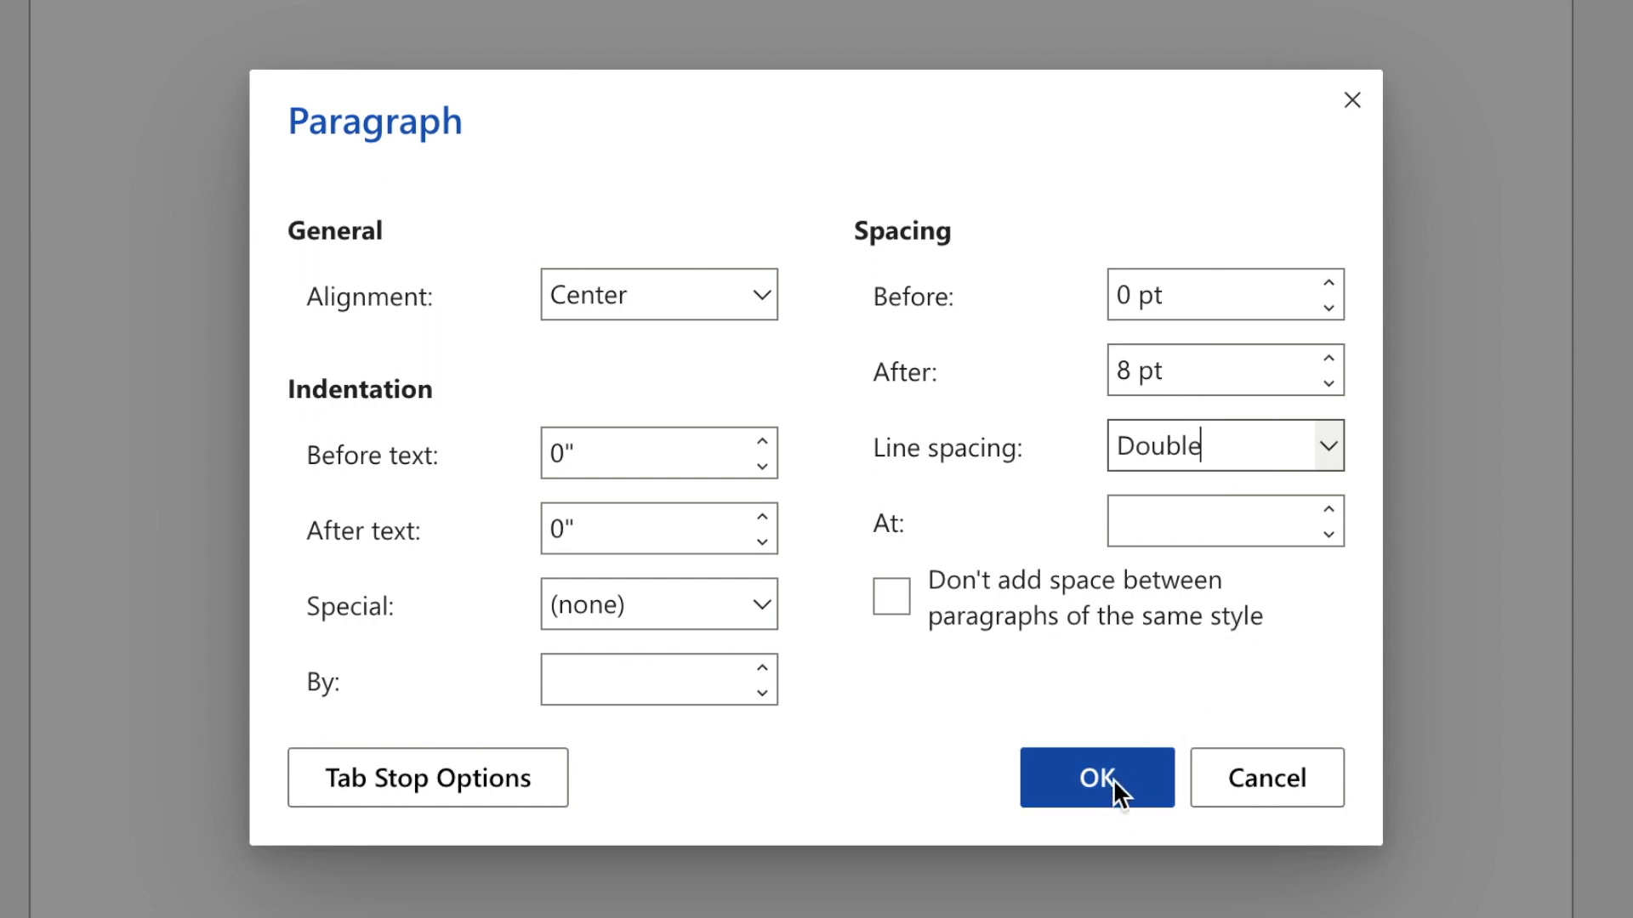
pyautogui.click(1096, 777)
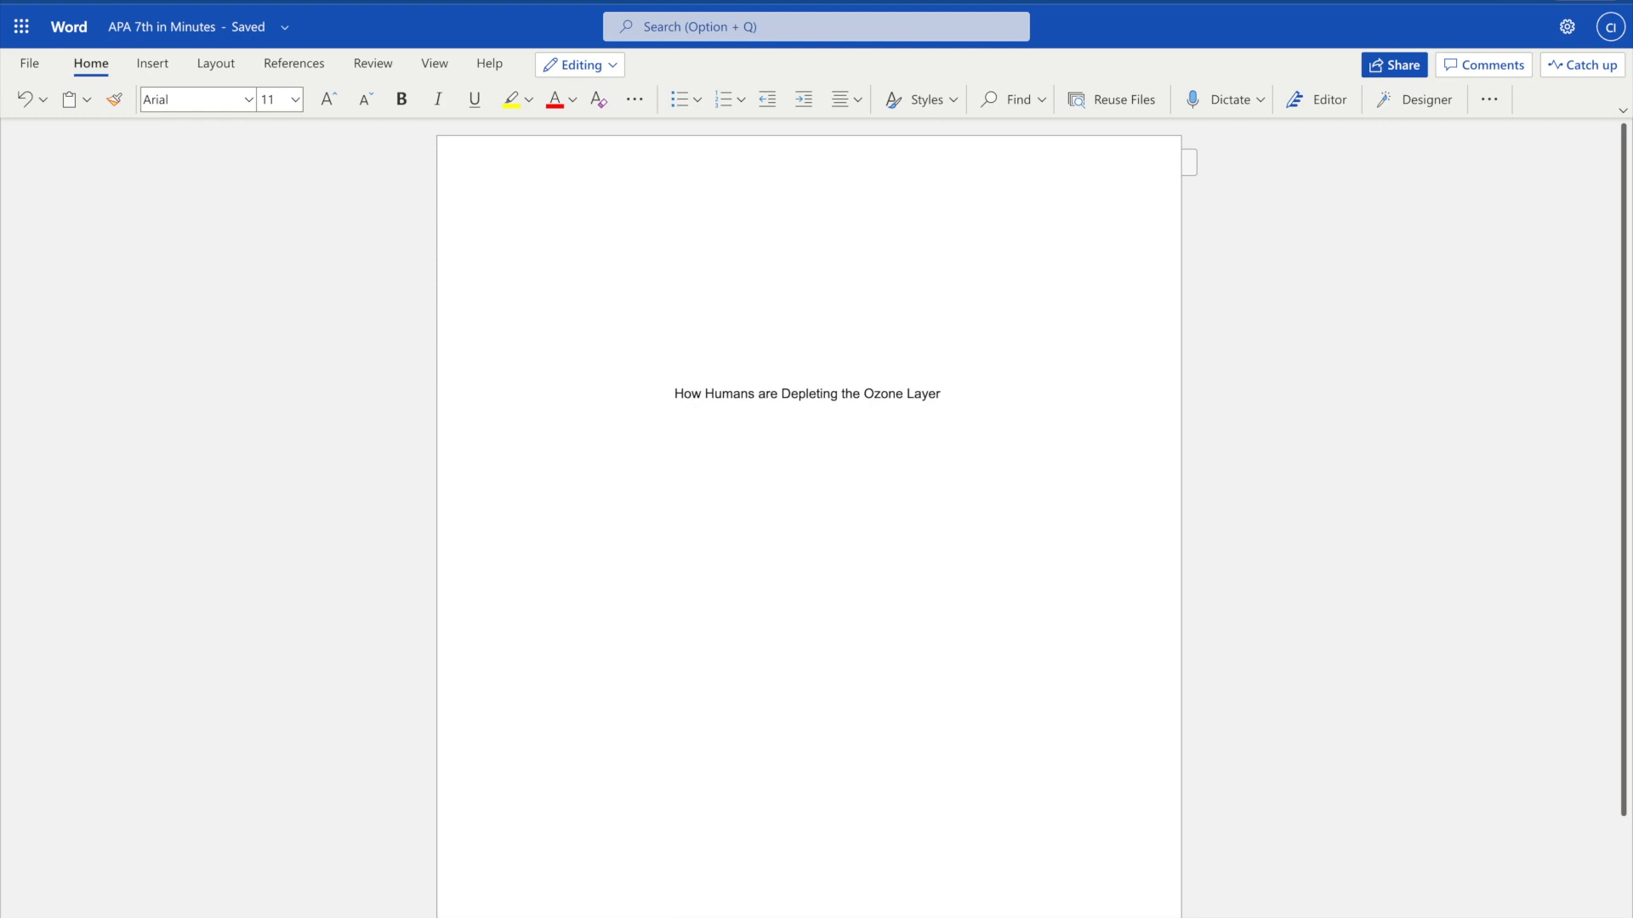
pyautogui.write('Eloy')
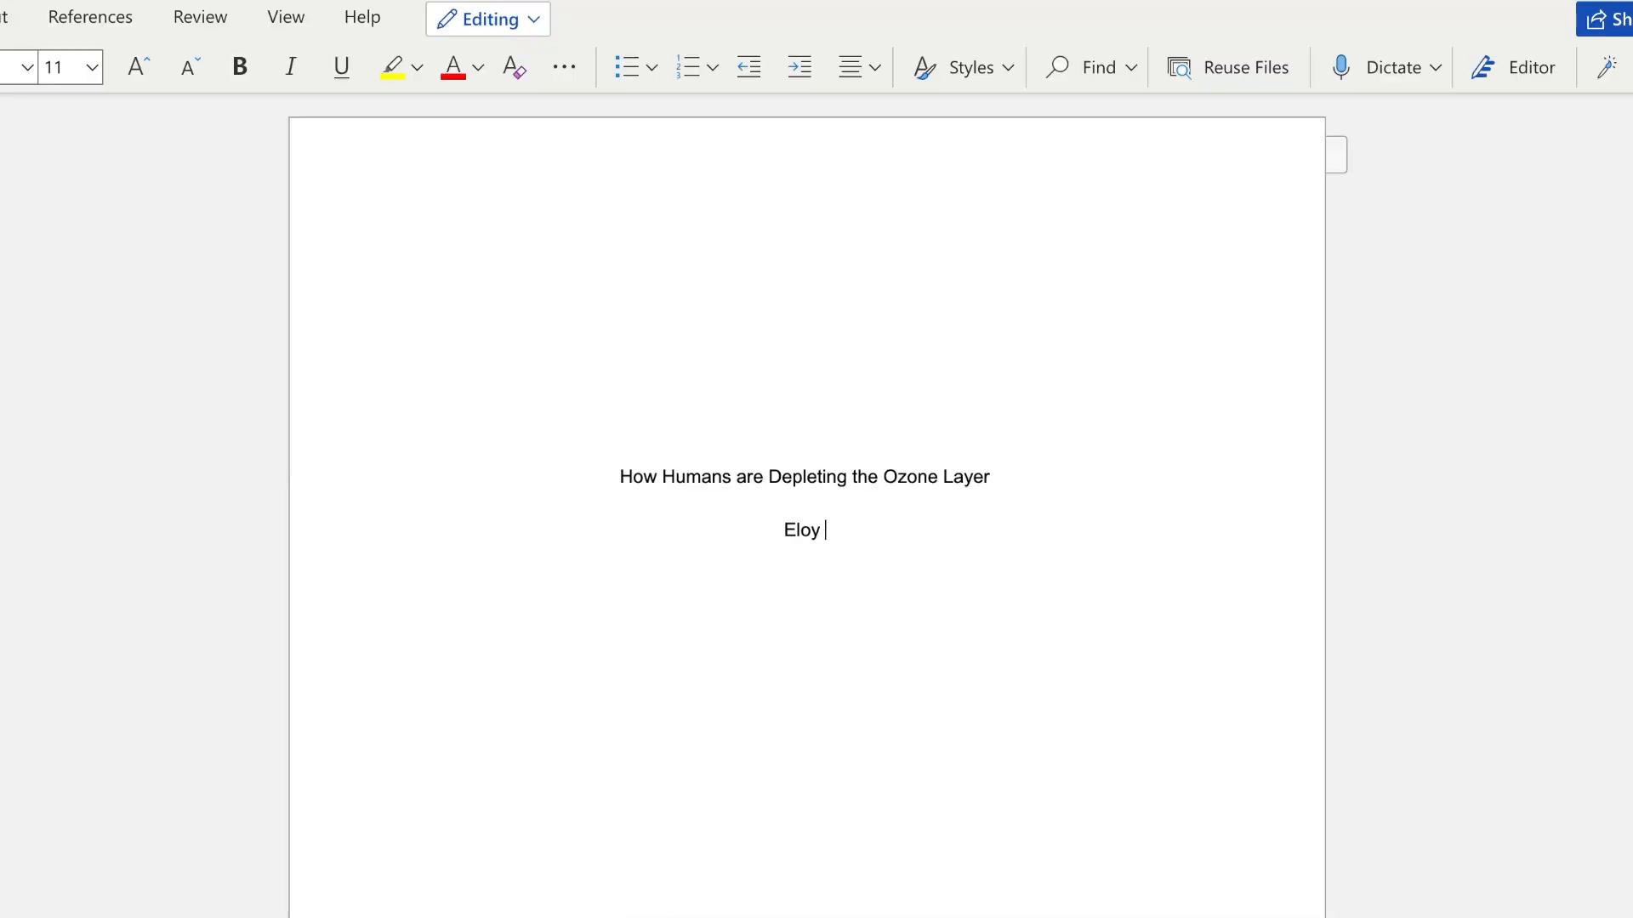
pyautogui.write('Lopez')
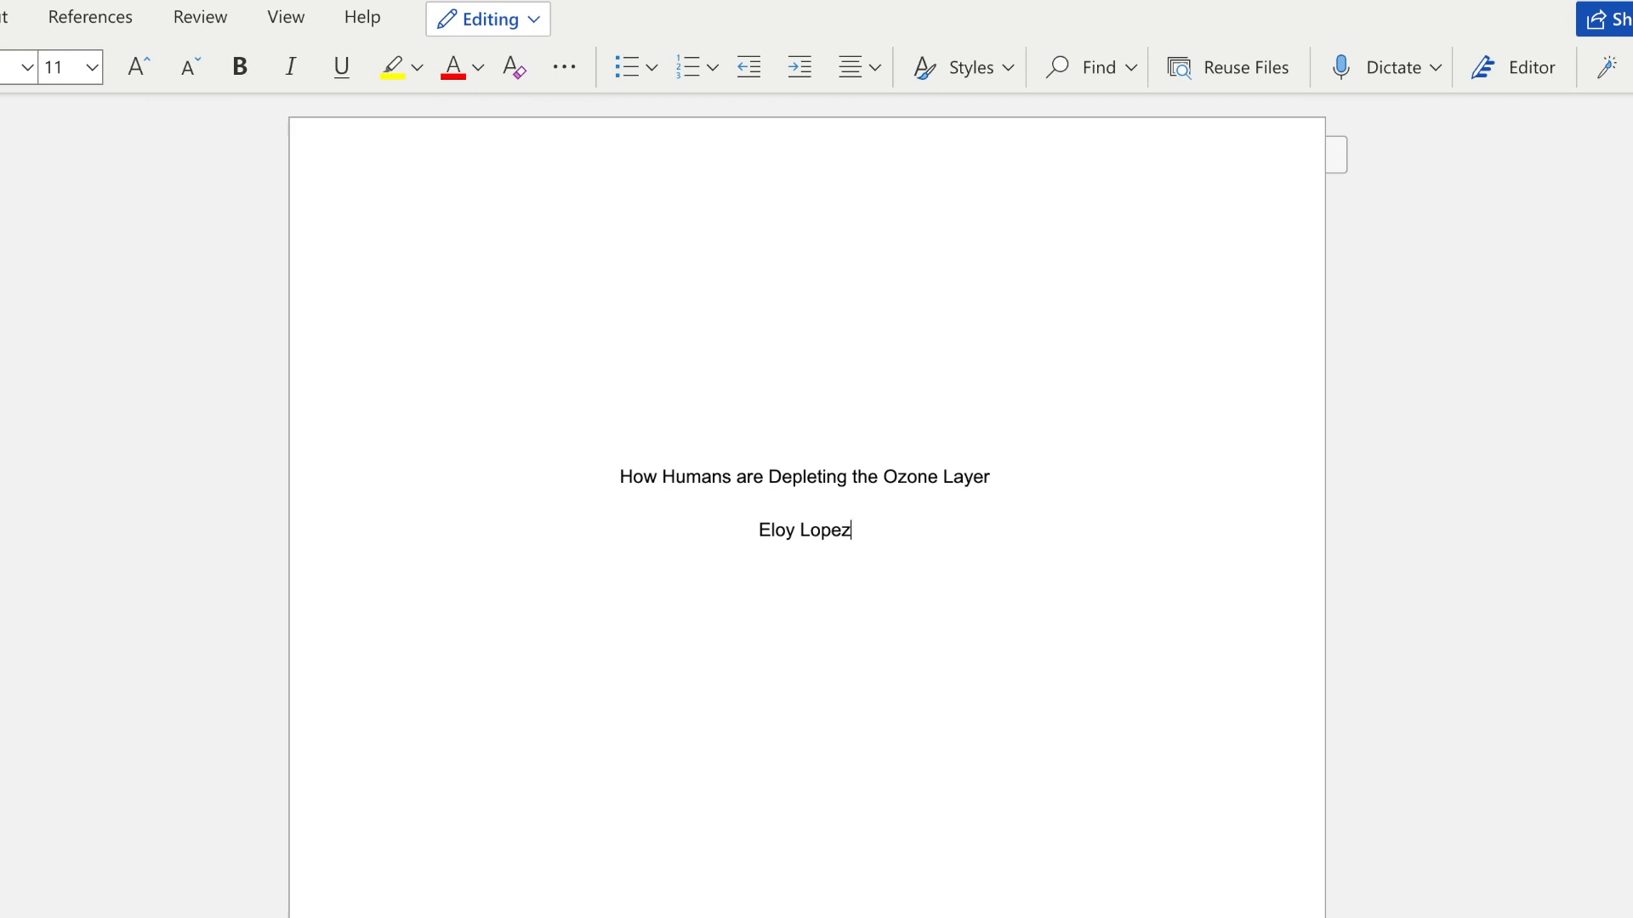
pyautogui.write('and Cindy R')
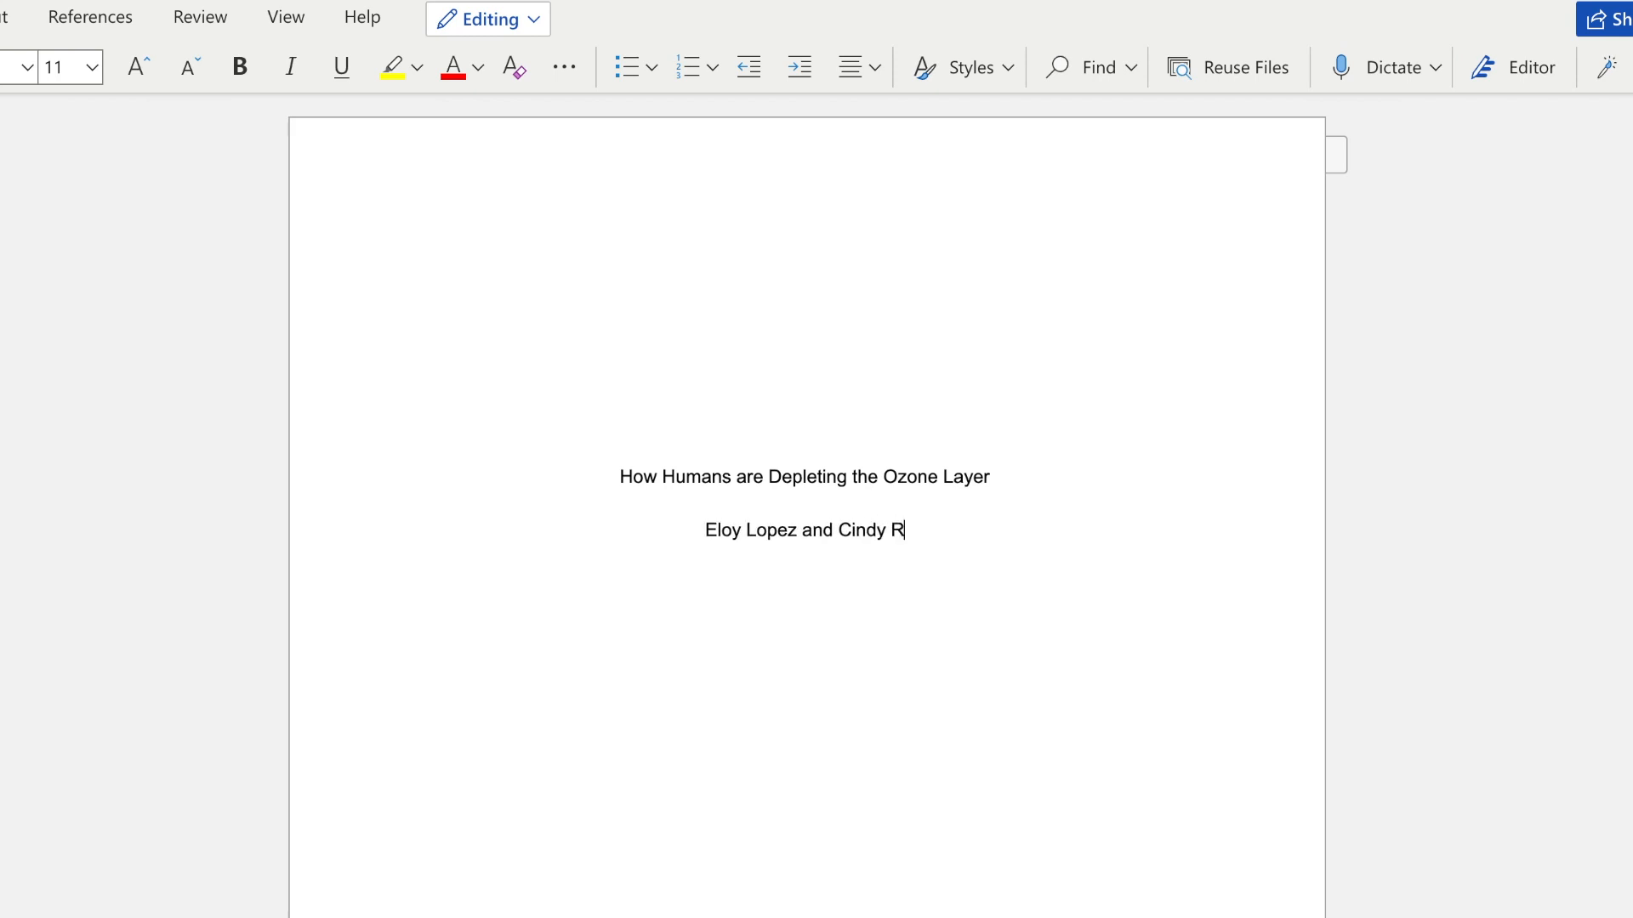
pyautogui.write('oberts')
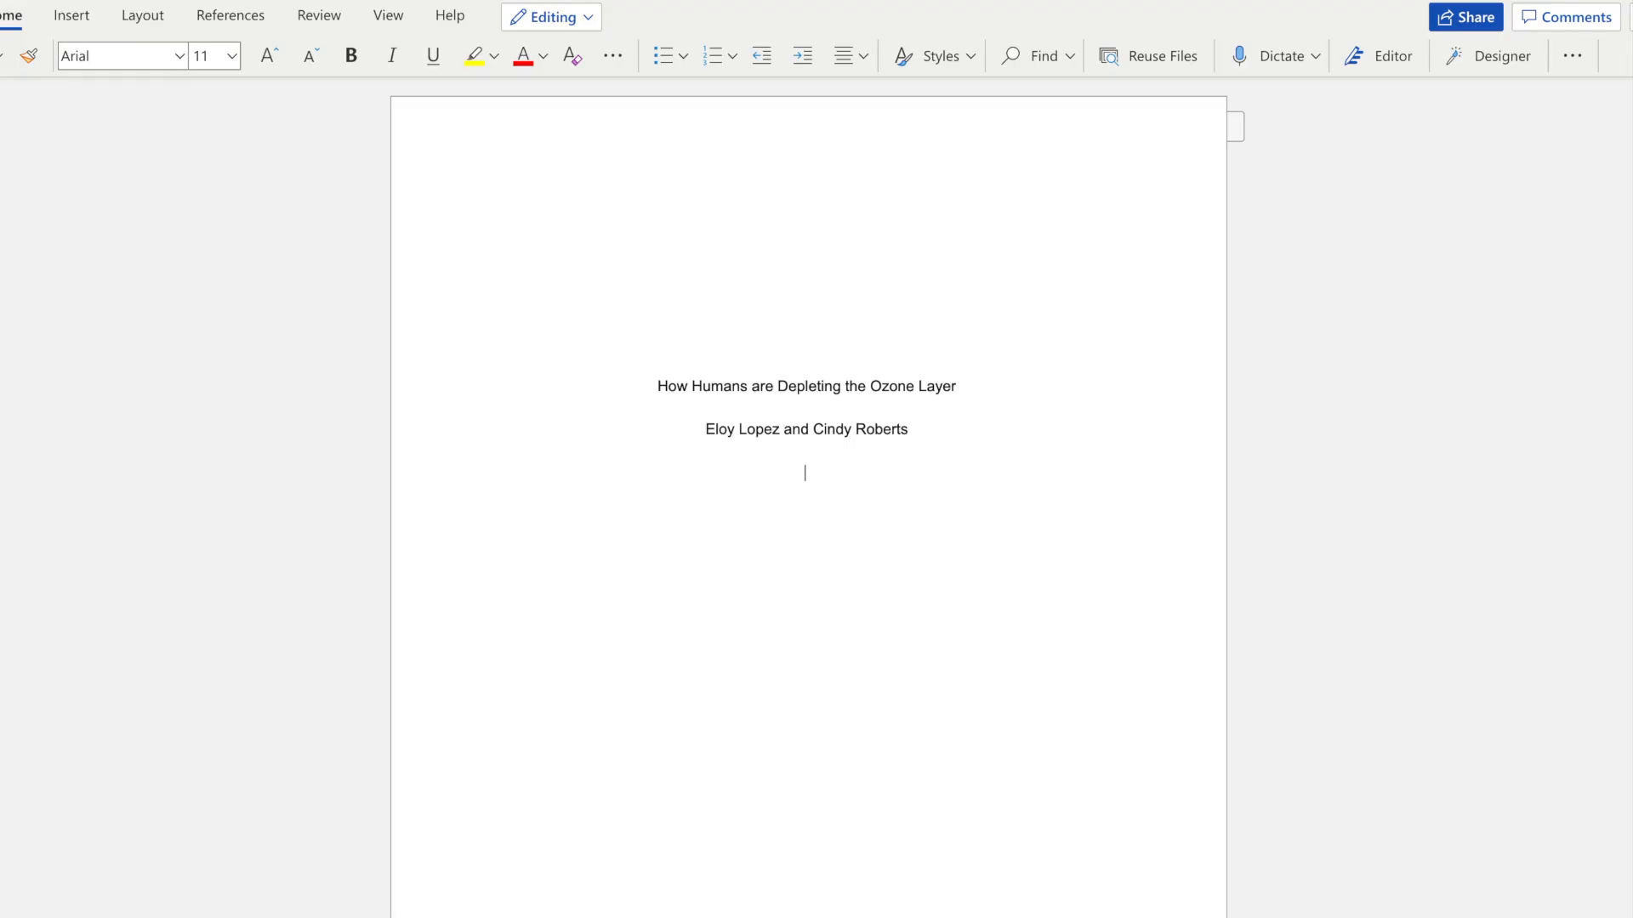
pyautogui.write('Humber College')
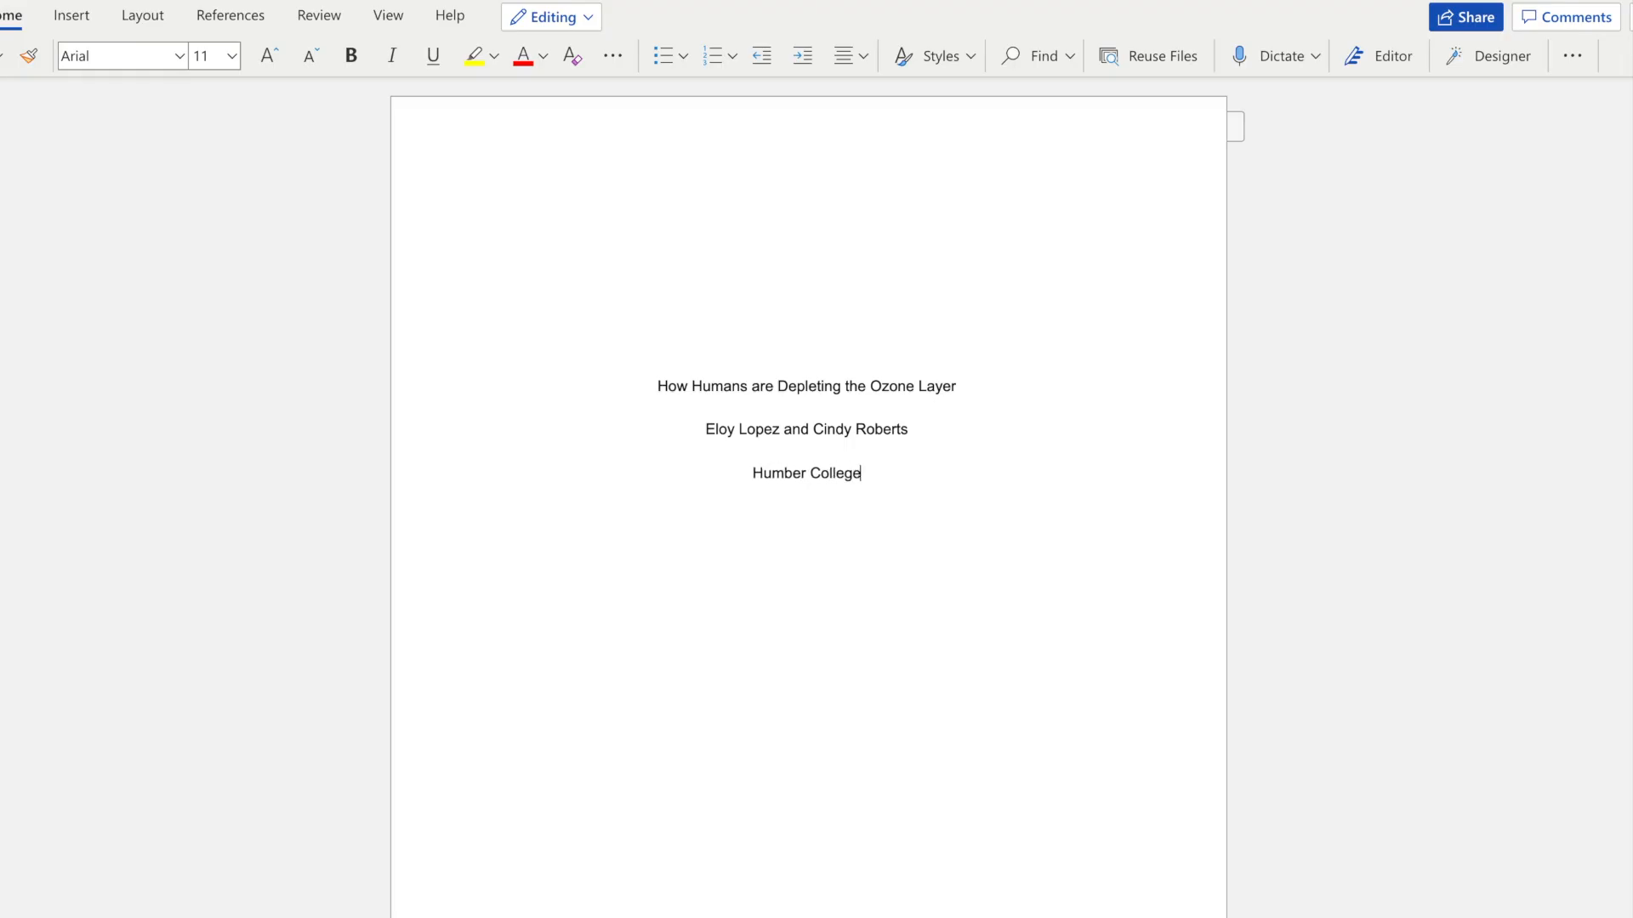
pyautogui.write('HCAP 145: Atmosphere of the Earth')
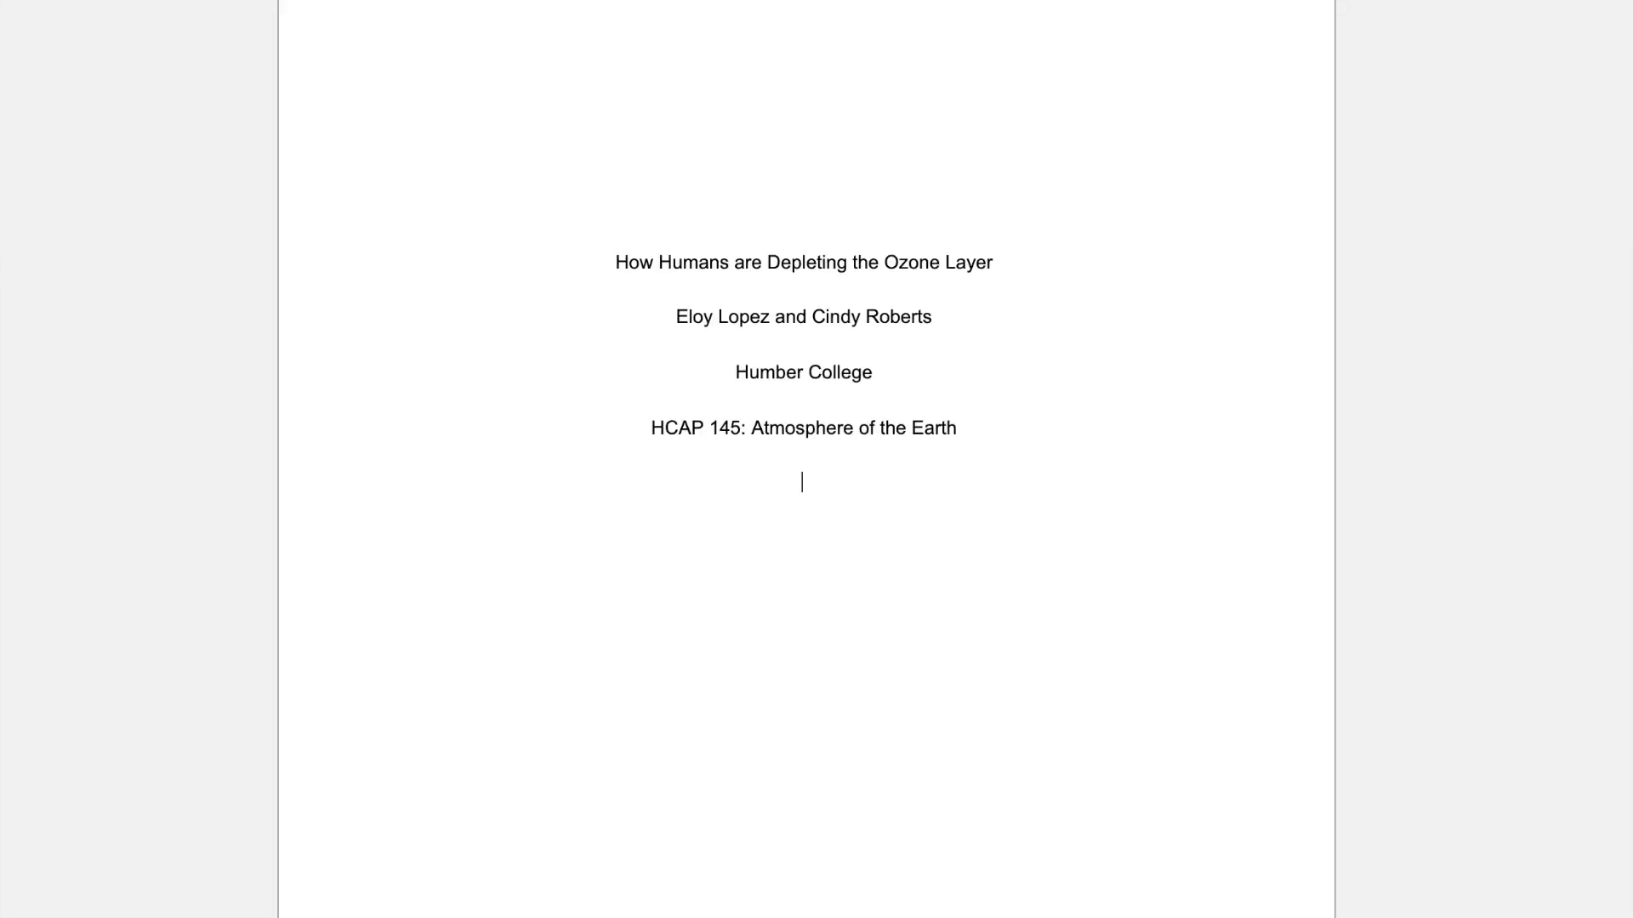
pyautogui.write('Professor Whitmarsh')
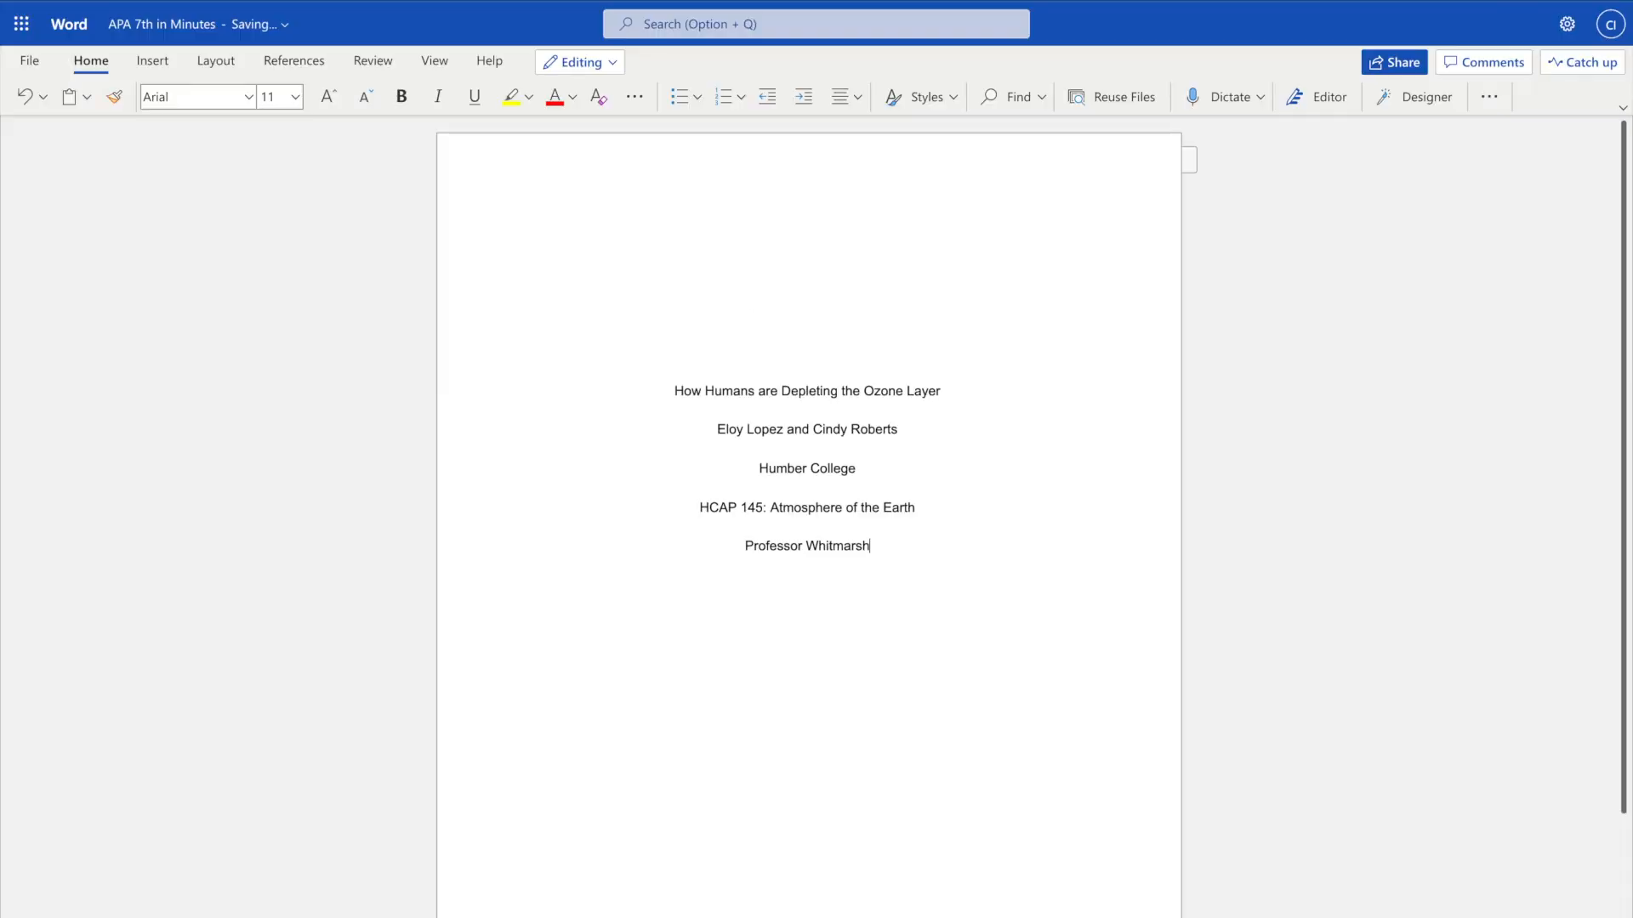
pyautogui.press('Backspace')
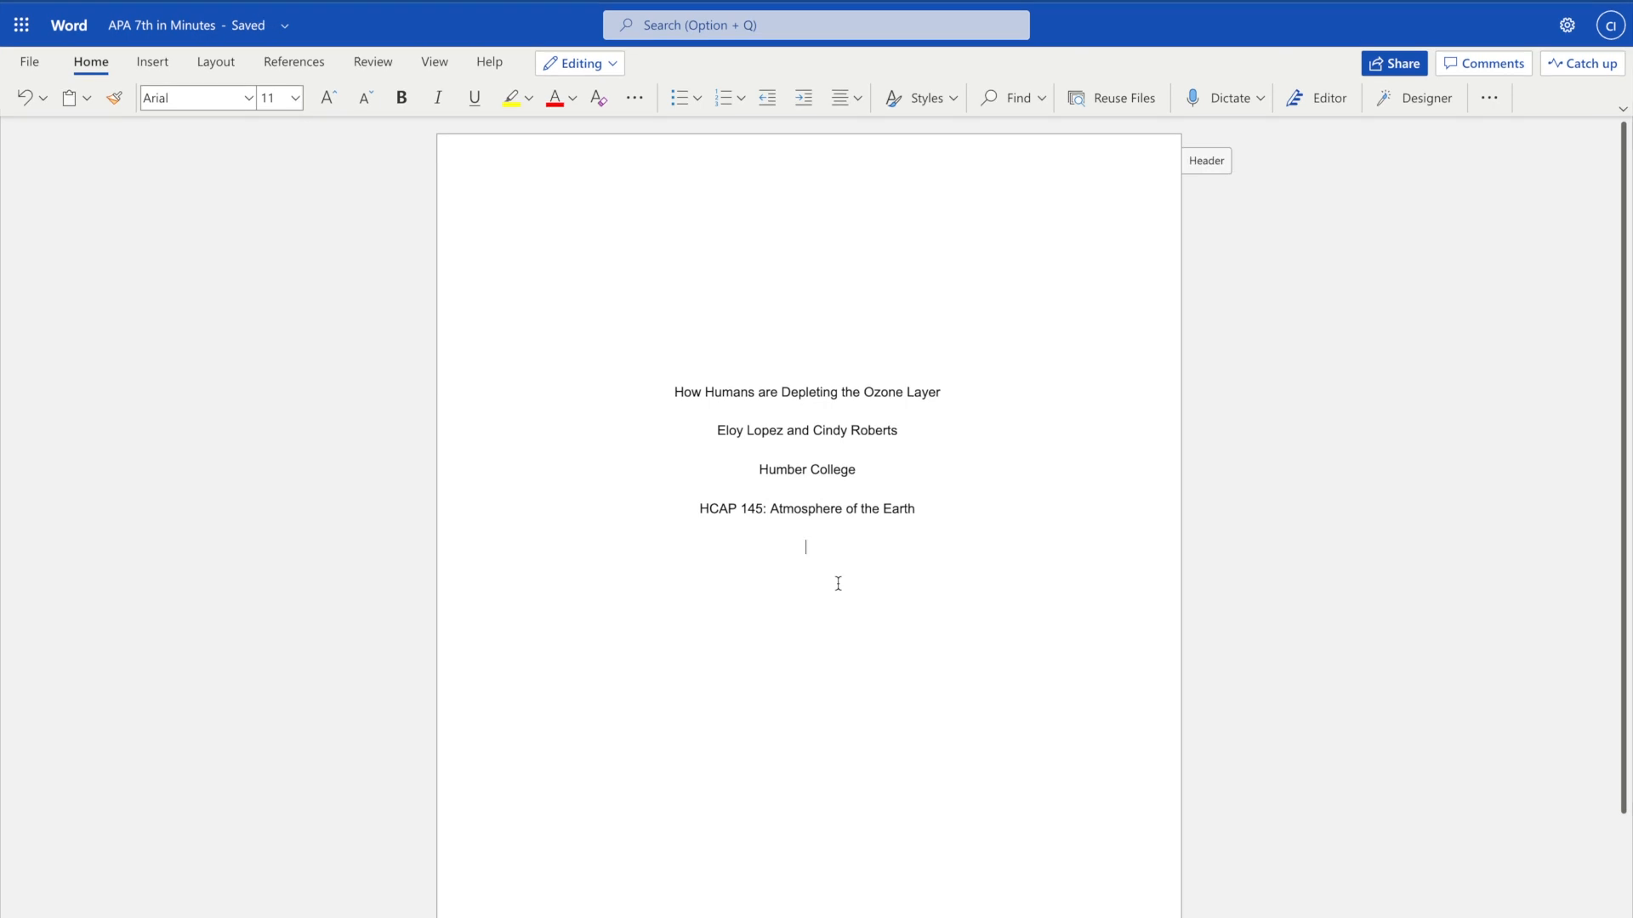
pyautogui.write('Professor Domsy')
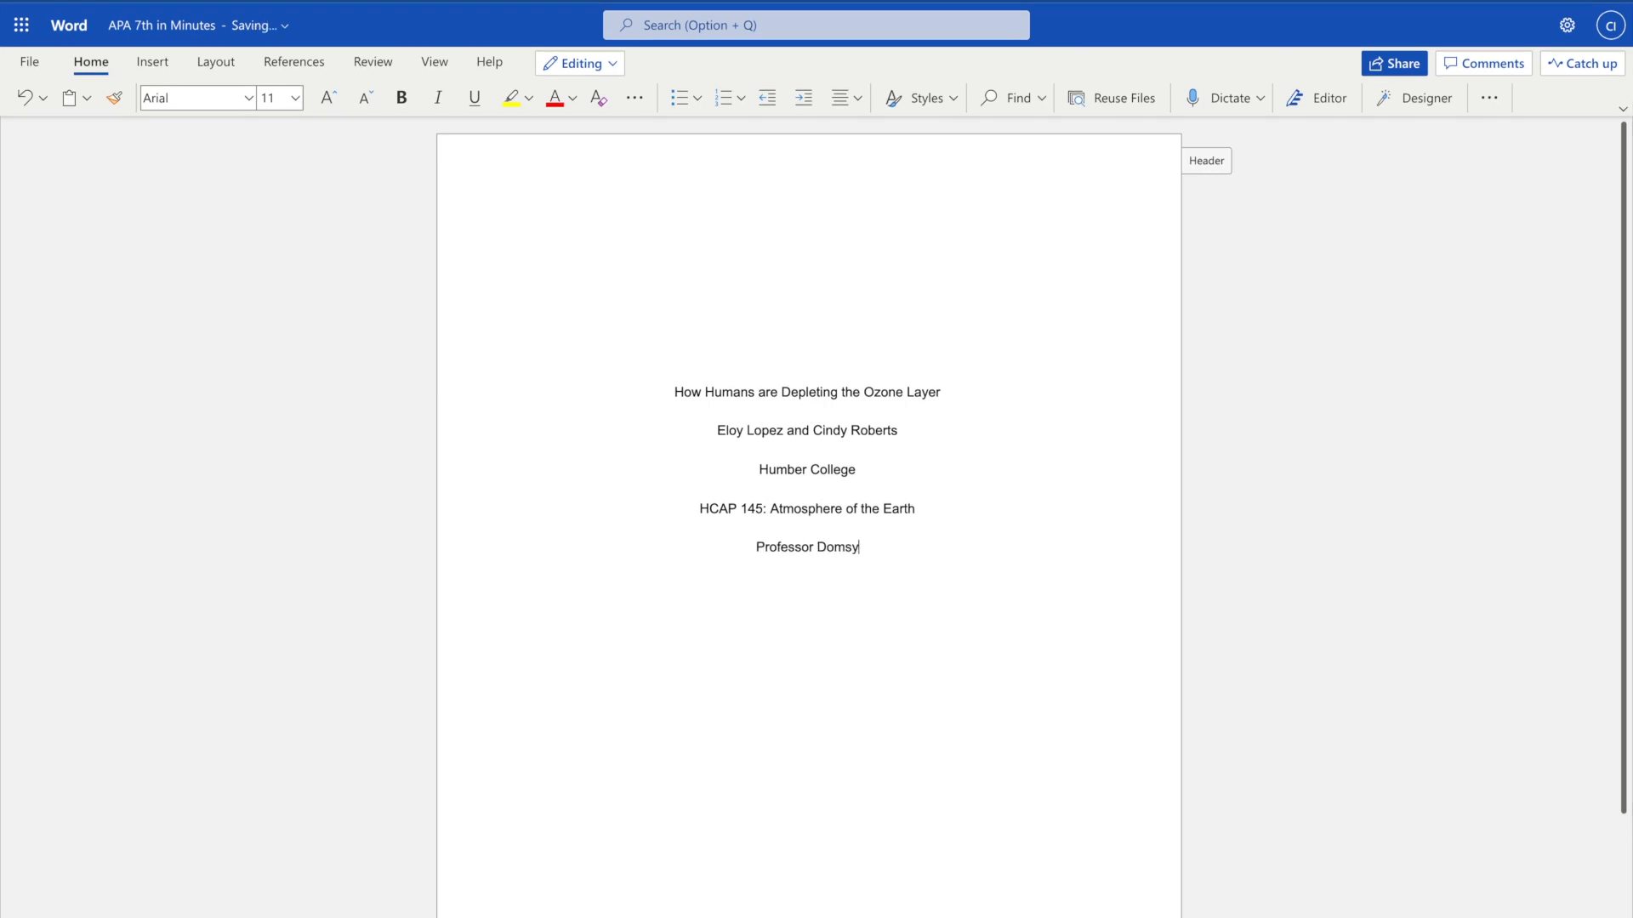
pyautogui.write('Dr. Aliya')
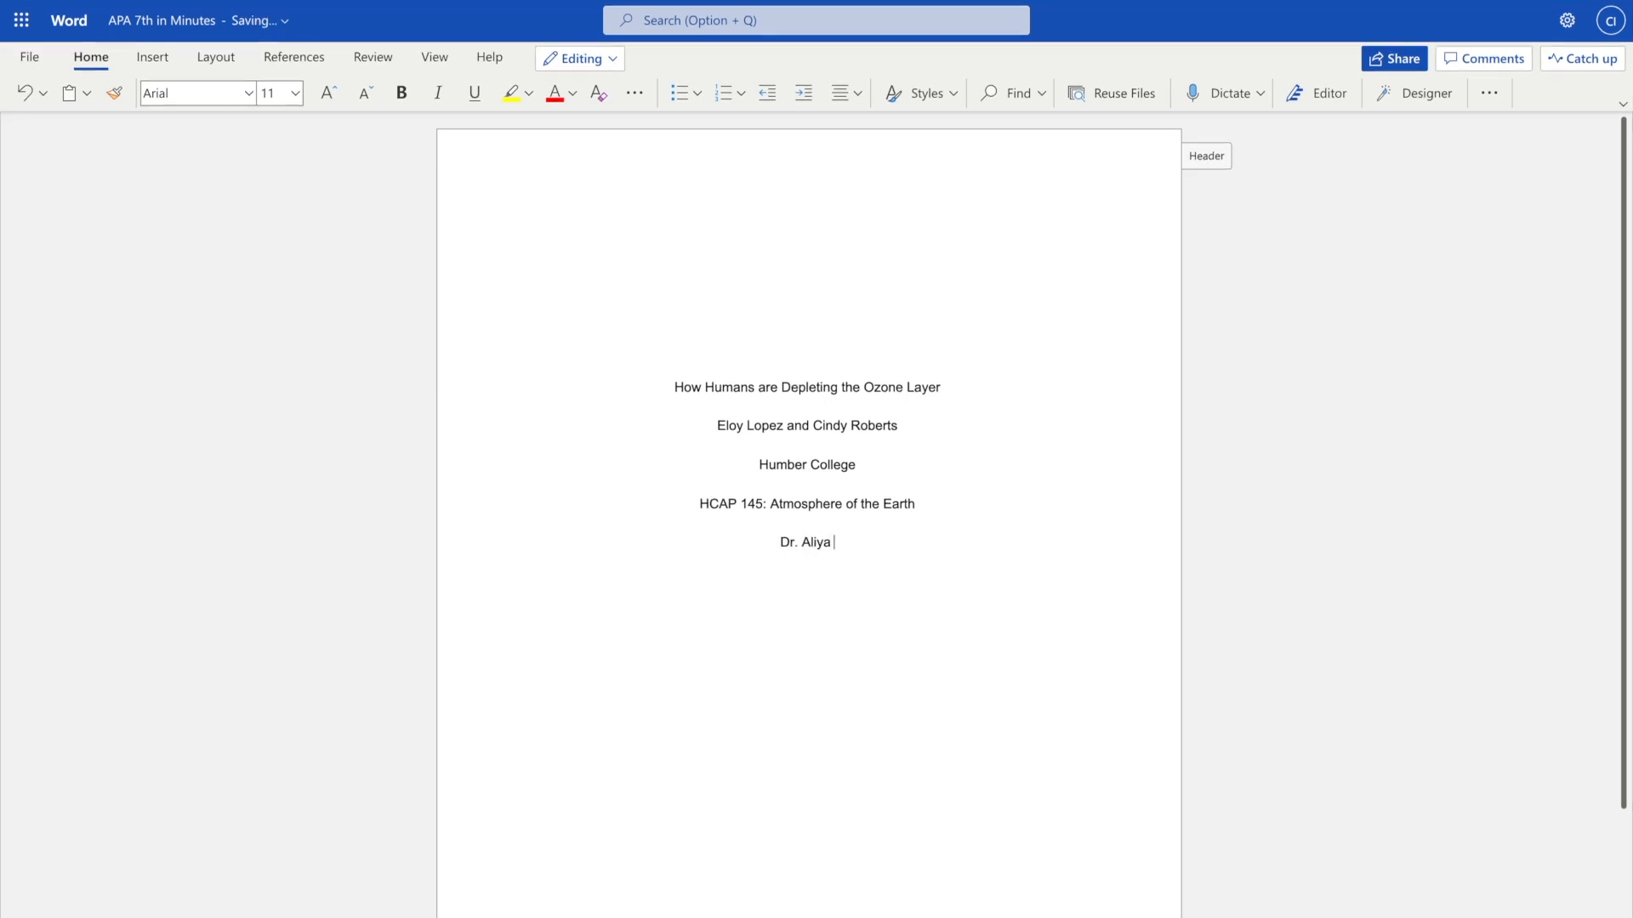
pyautogui.write('Am')
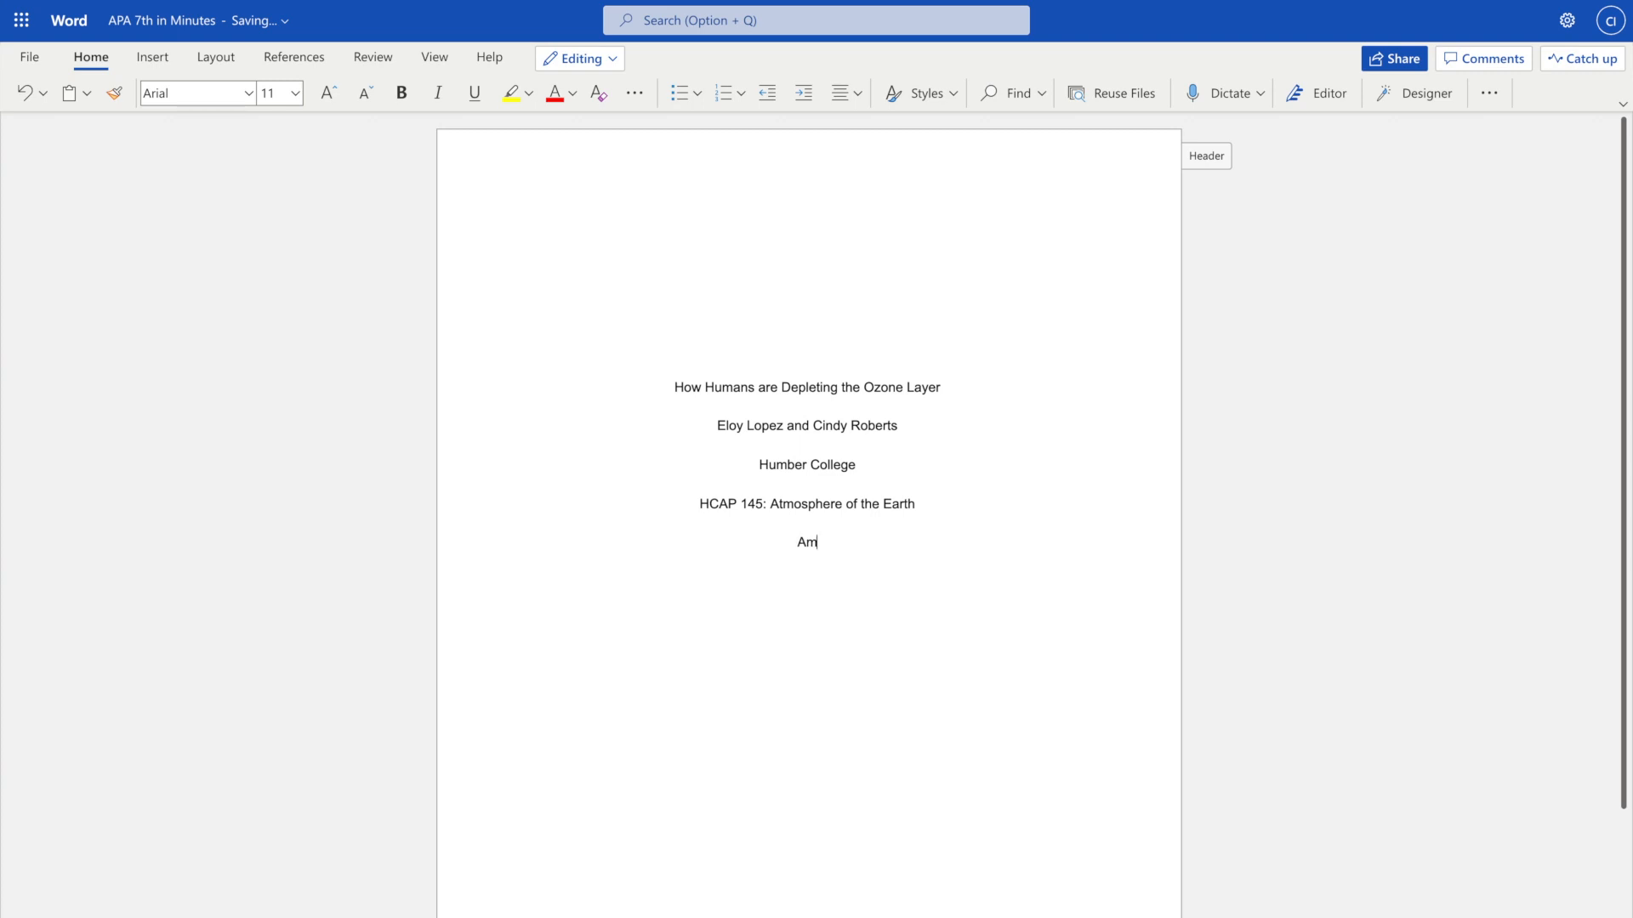
pyautogui.write('y Weir, RN')
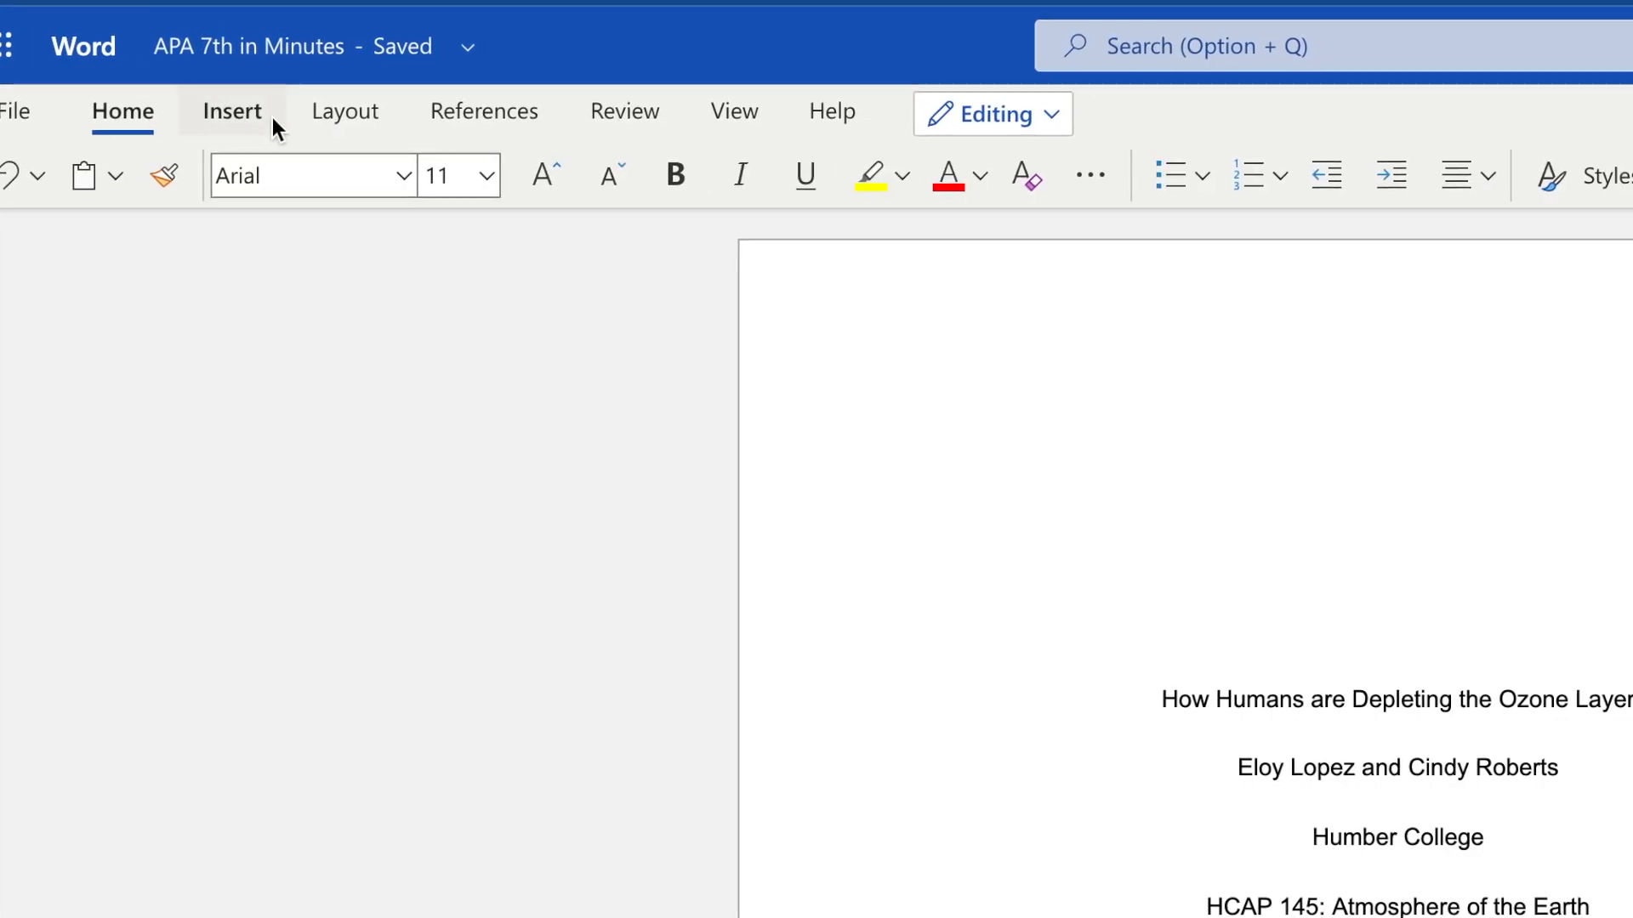
# Step: Insert a page number at the top-right of the header
pyautogui.click(232, 112)
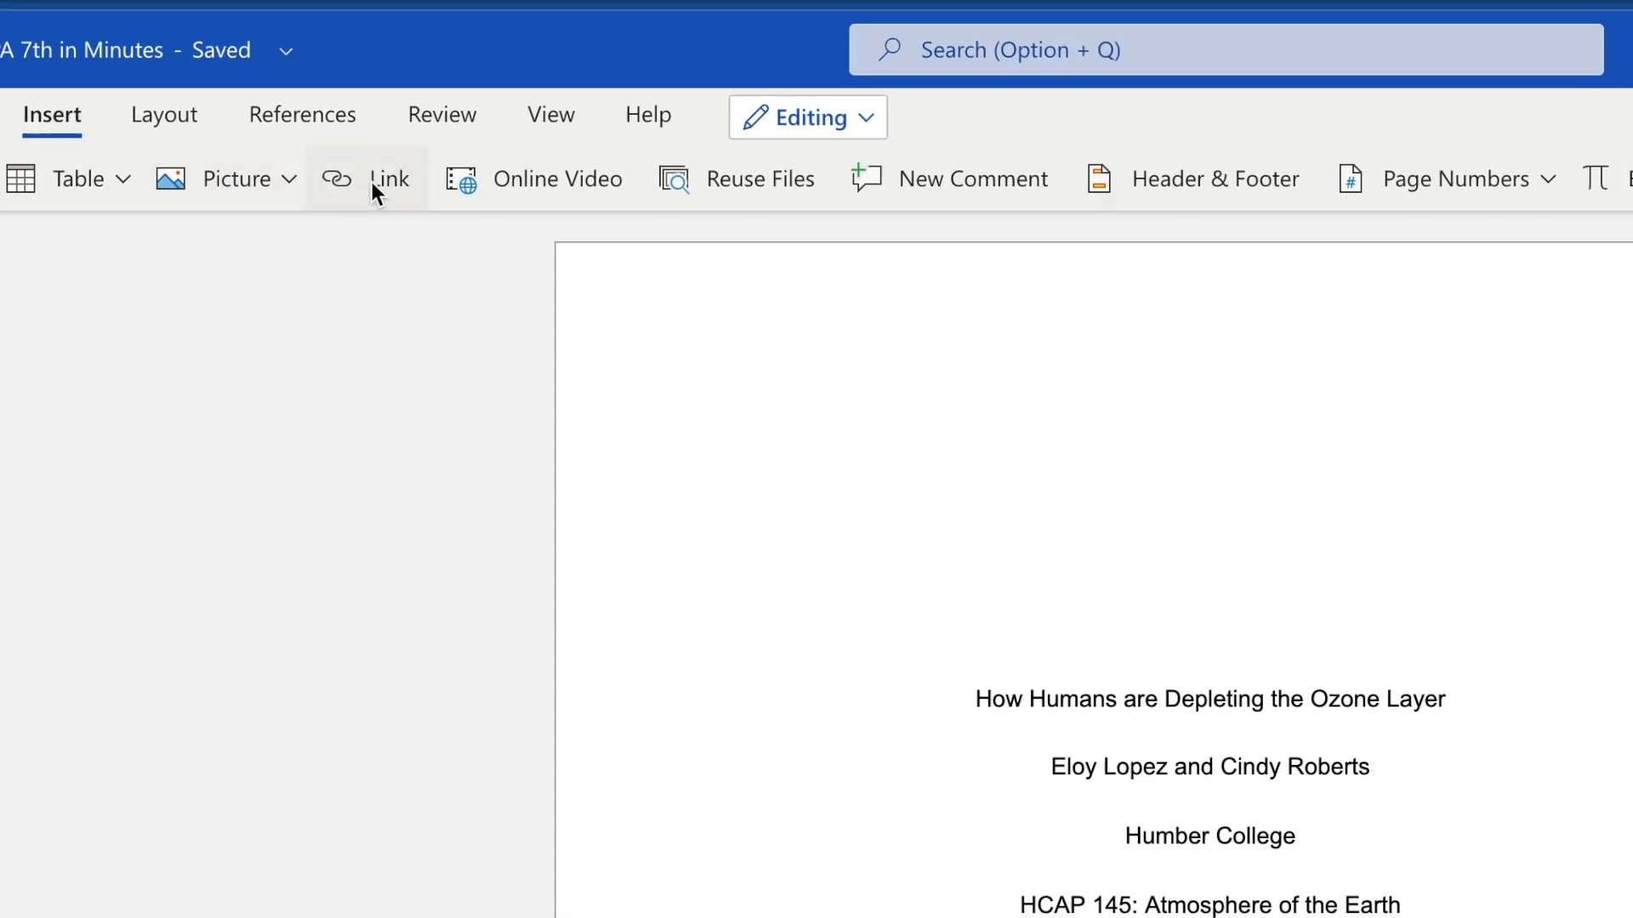
pyautogui.hscroll(3)
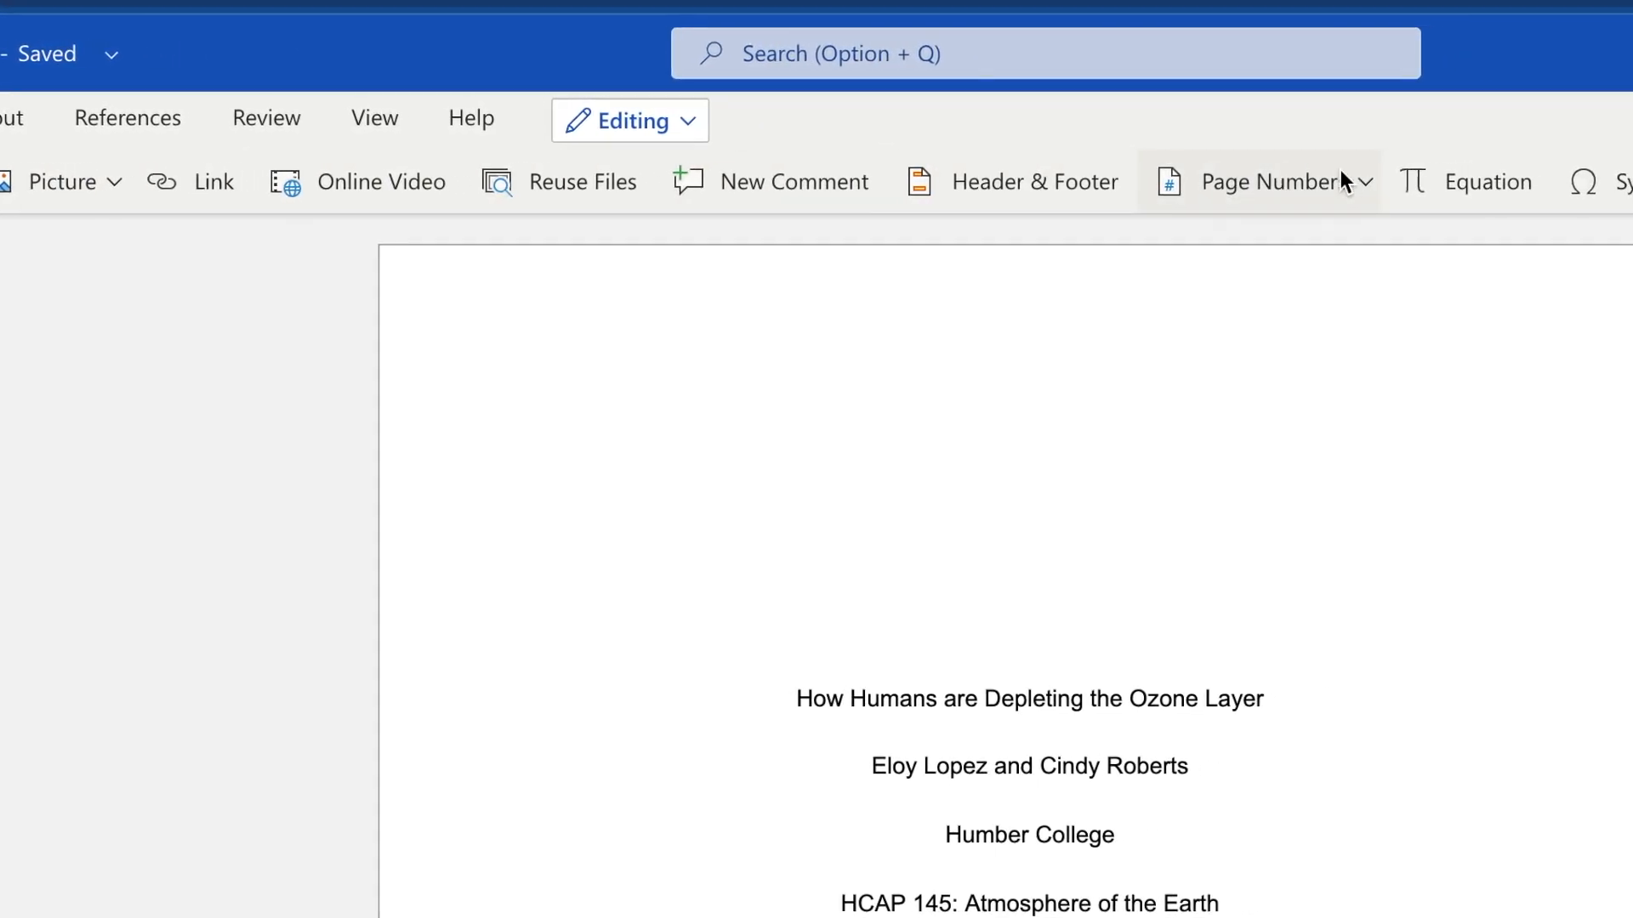
pyautogui.click(938, 98)
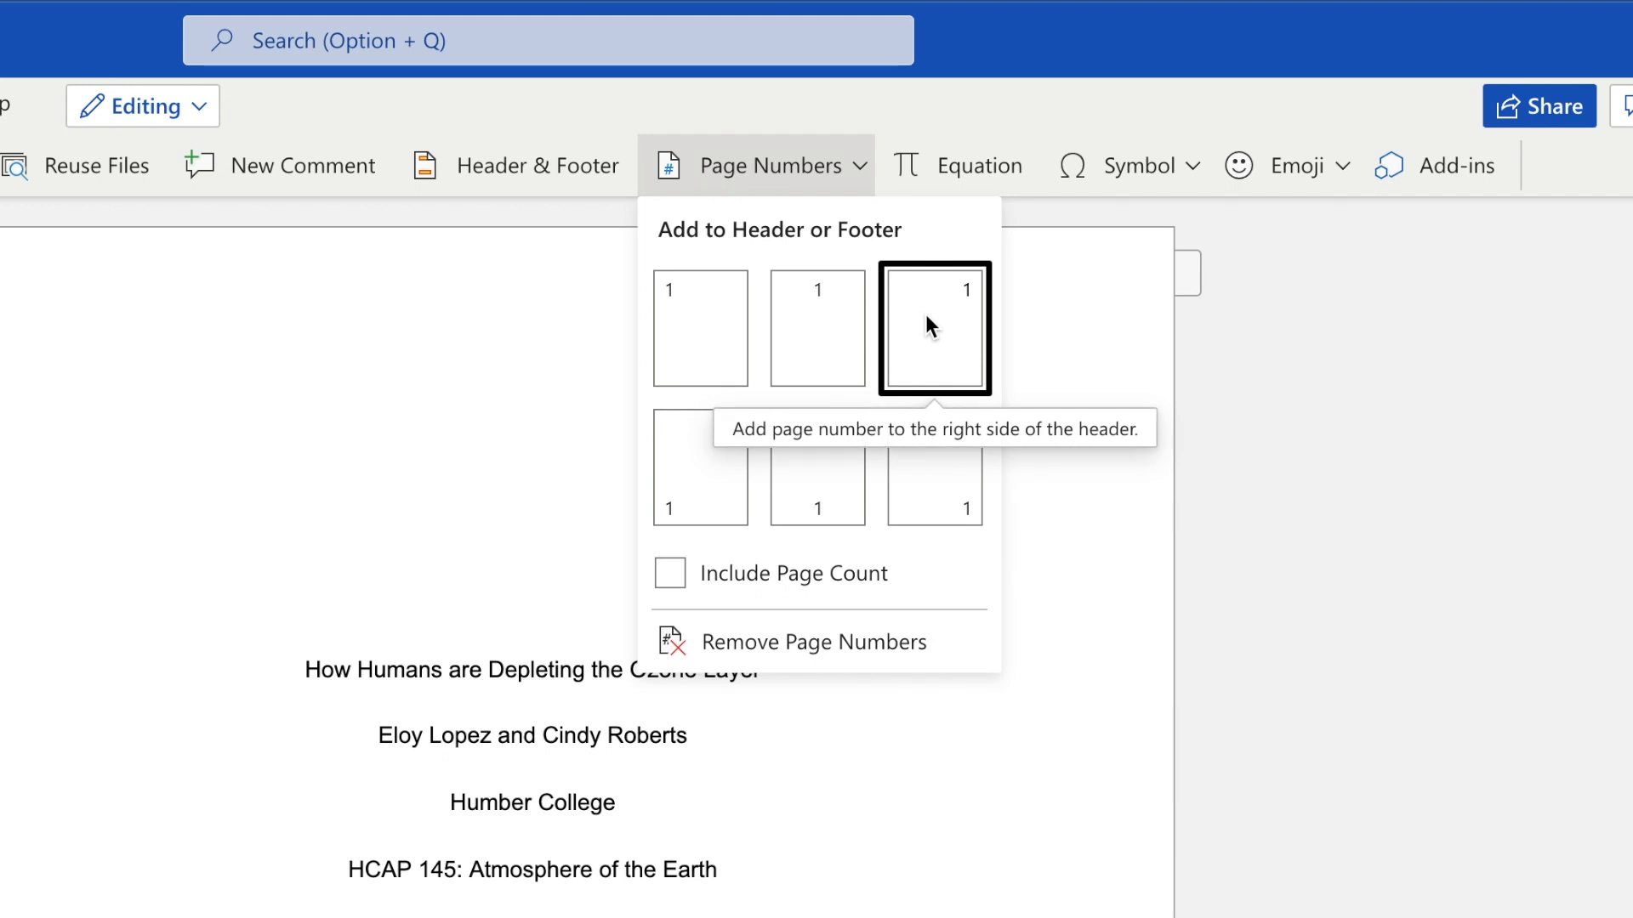
pyautogui.click(932, 326)
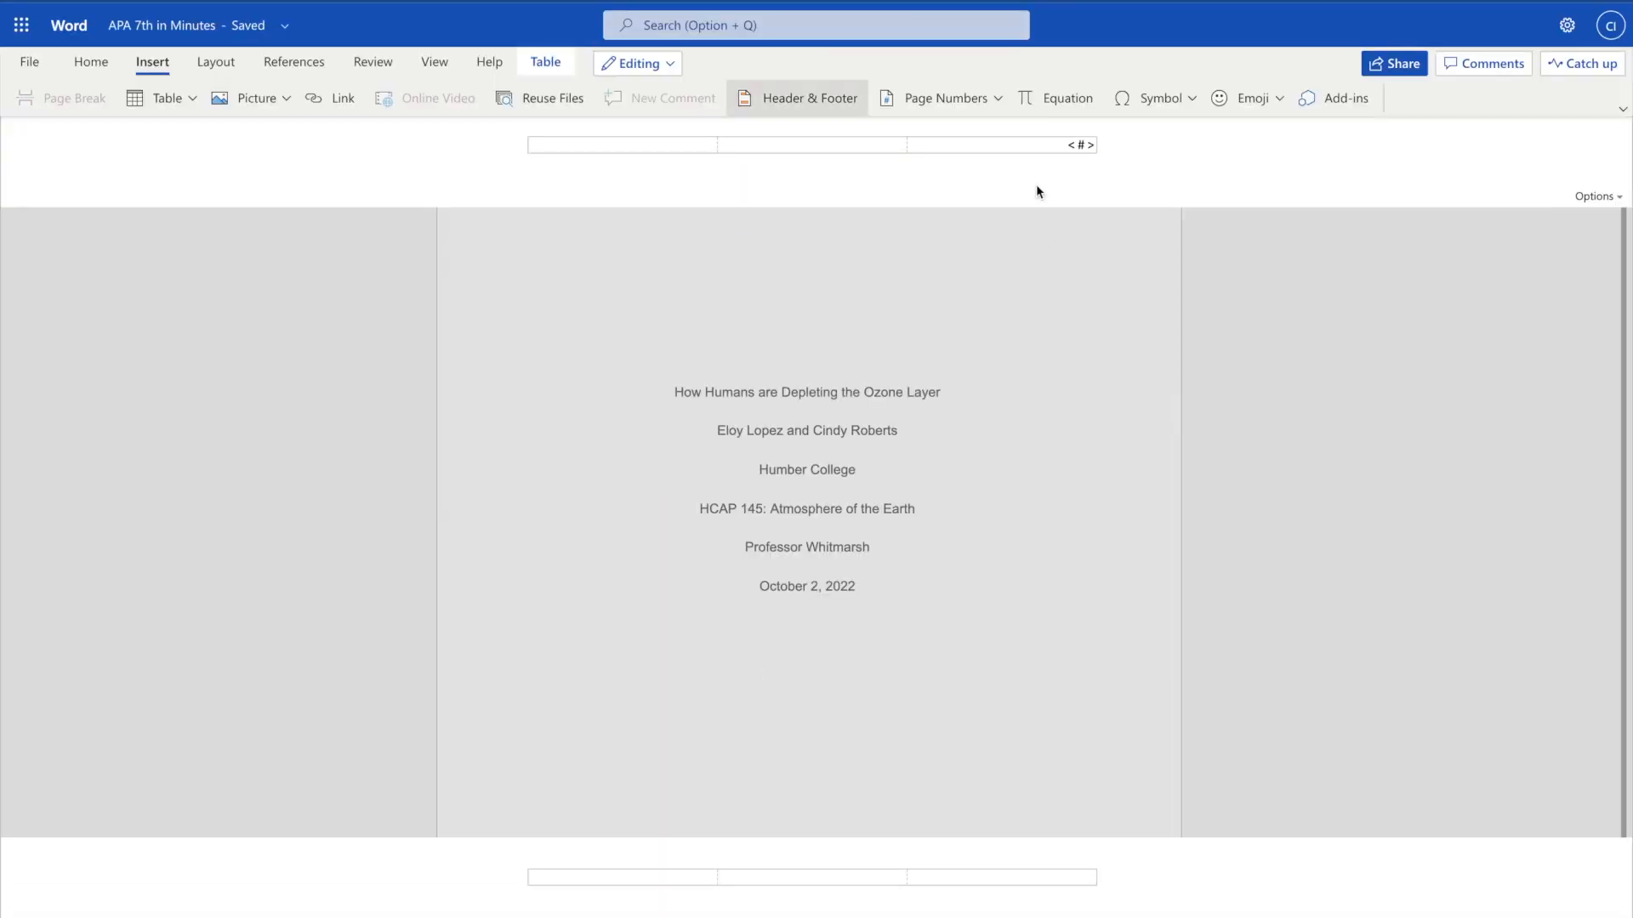
pyautogui.moveTo(862, 111)
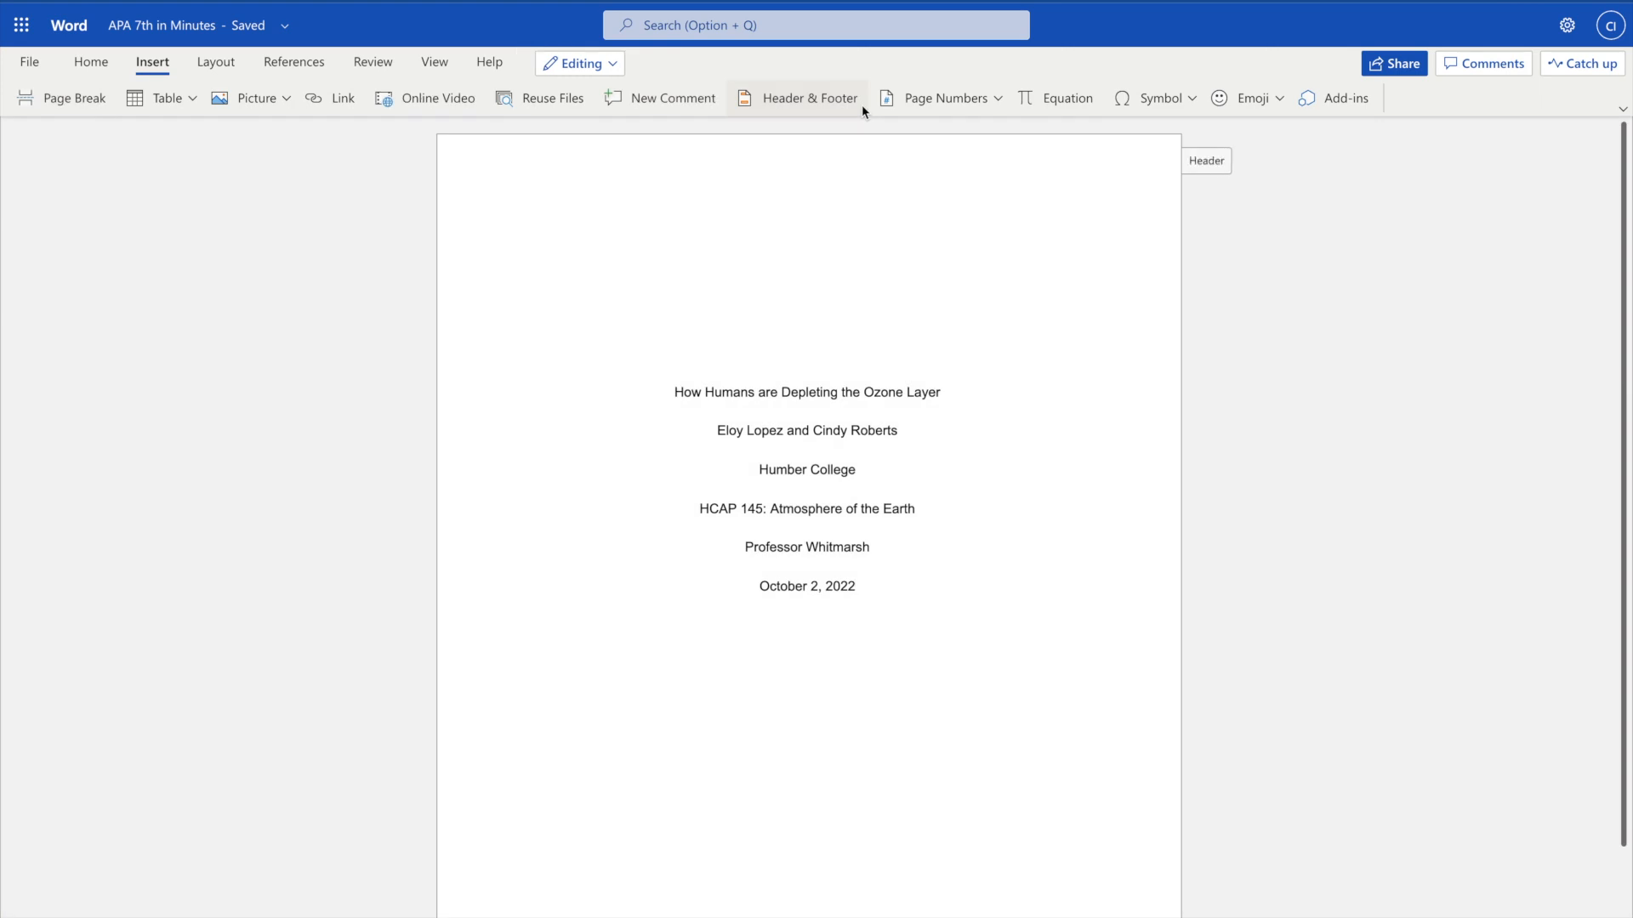
pyautogui.click(578, 64)
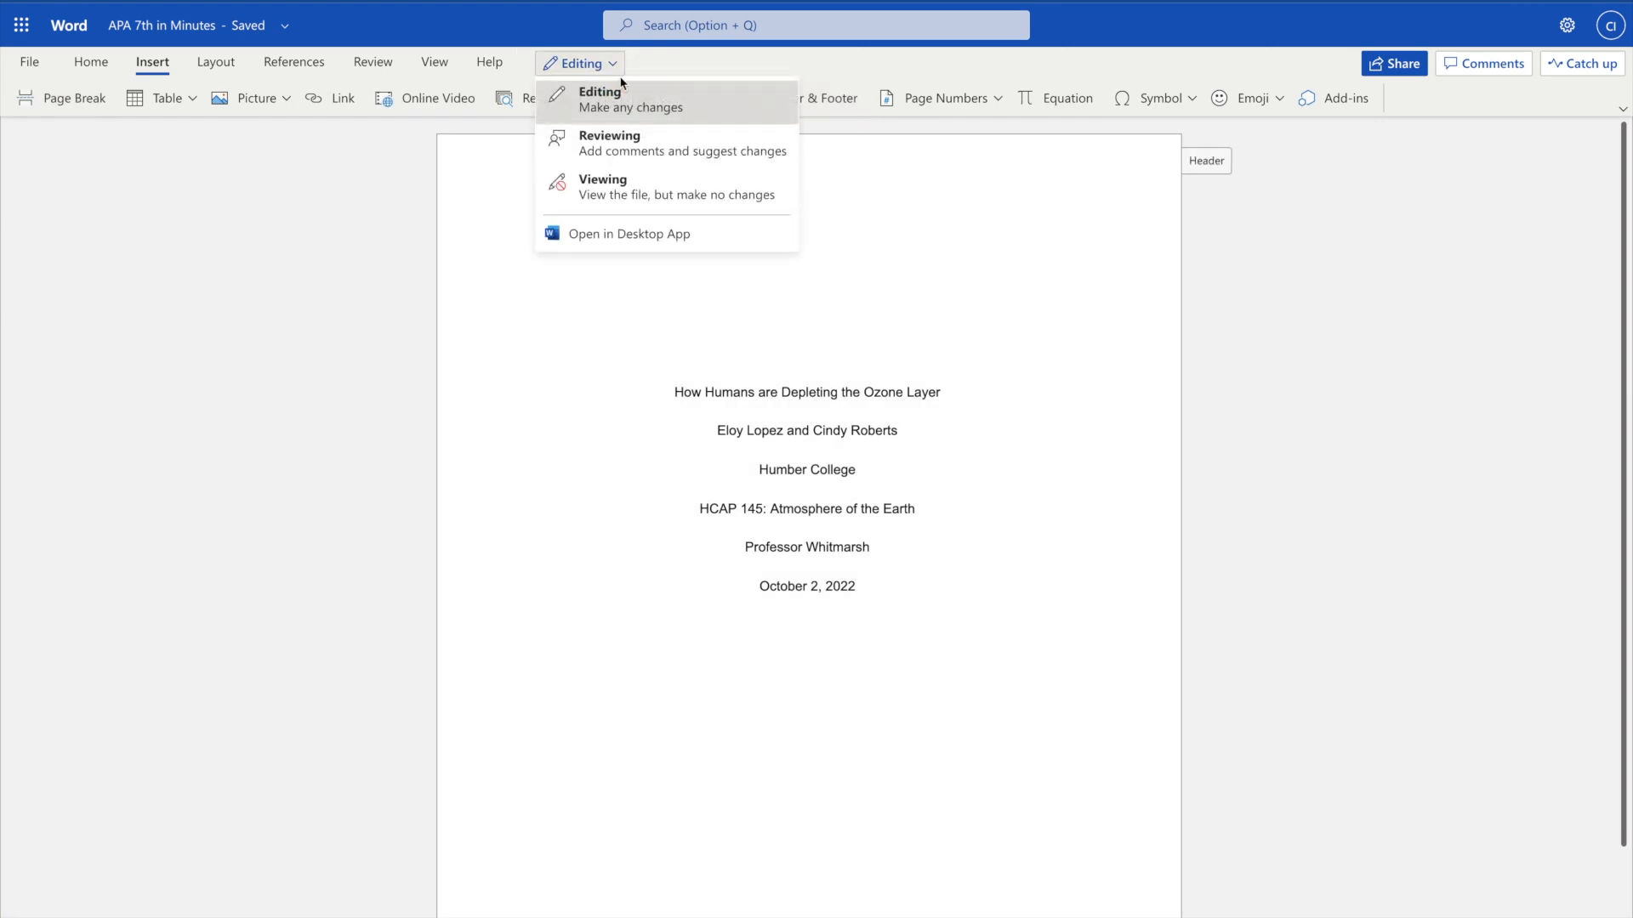
pyautogui.click(602, 186)
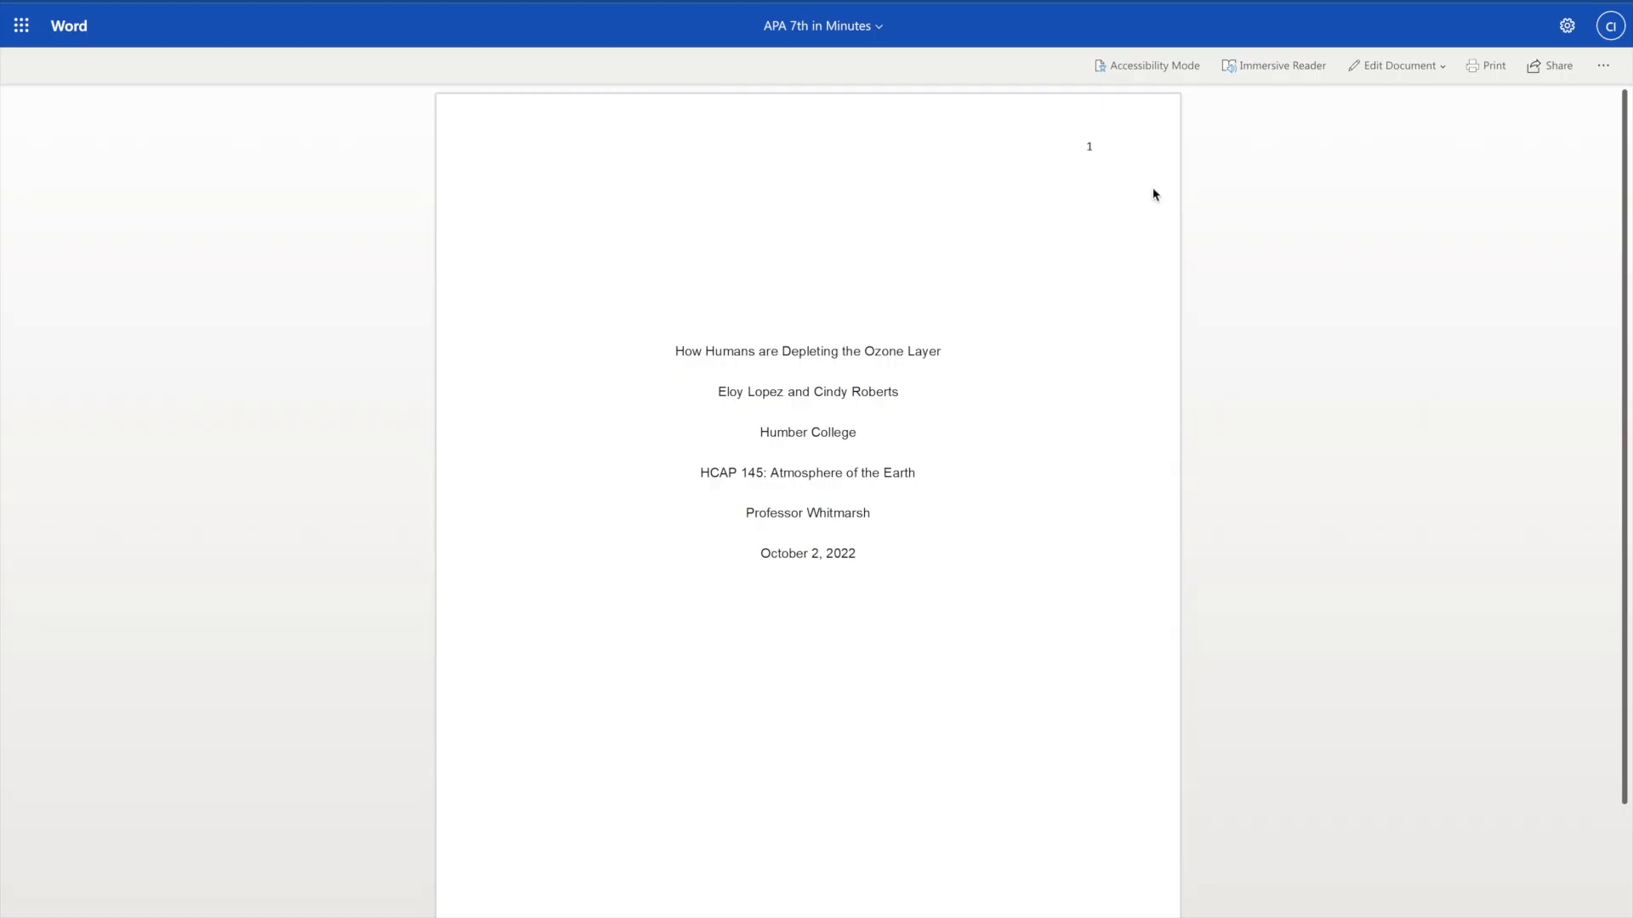
pyautogui.click(1395, 65)
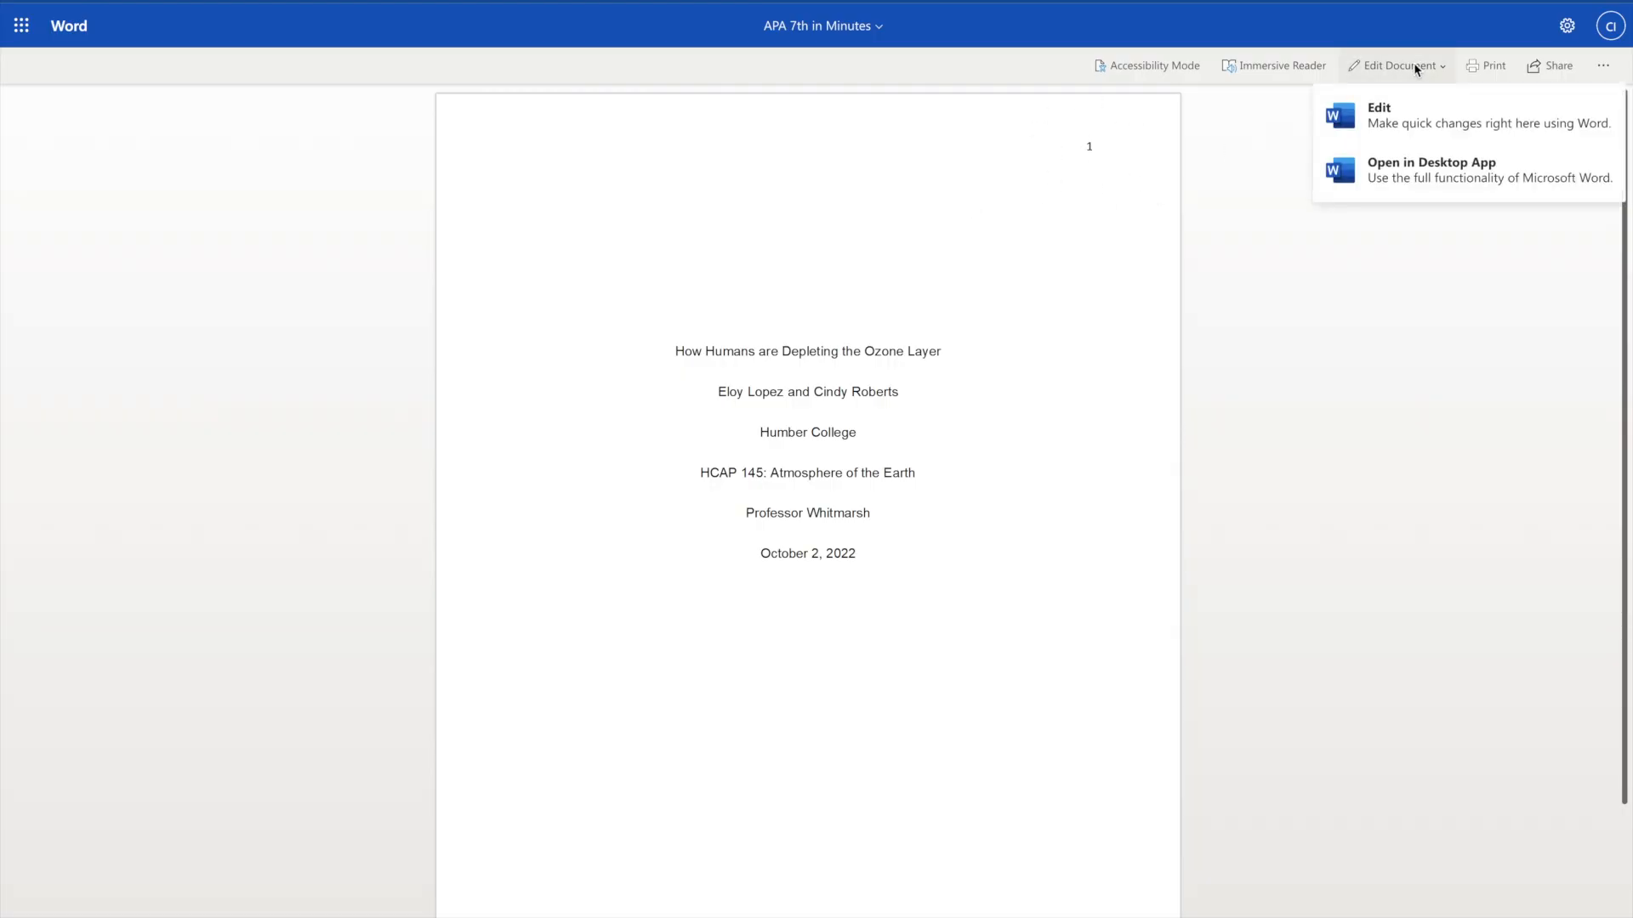
pyautogui.click(1378, 115)
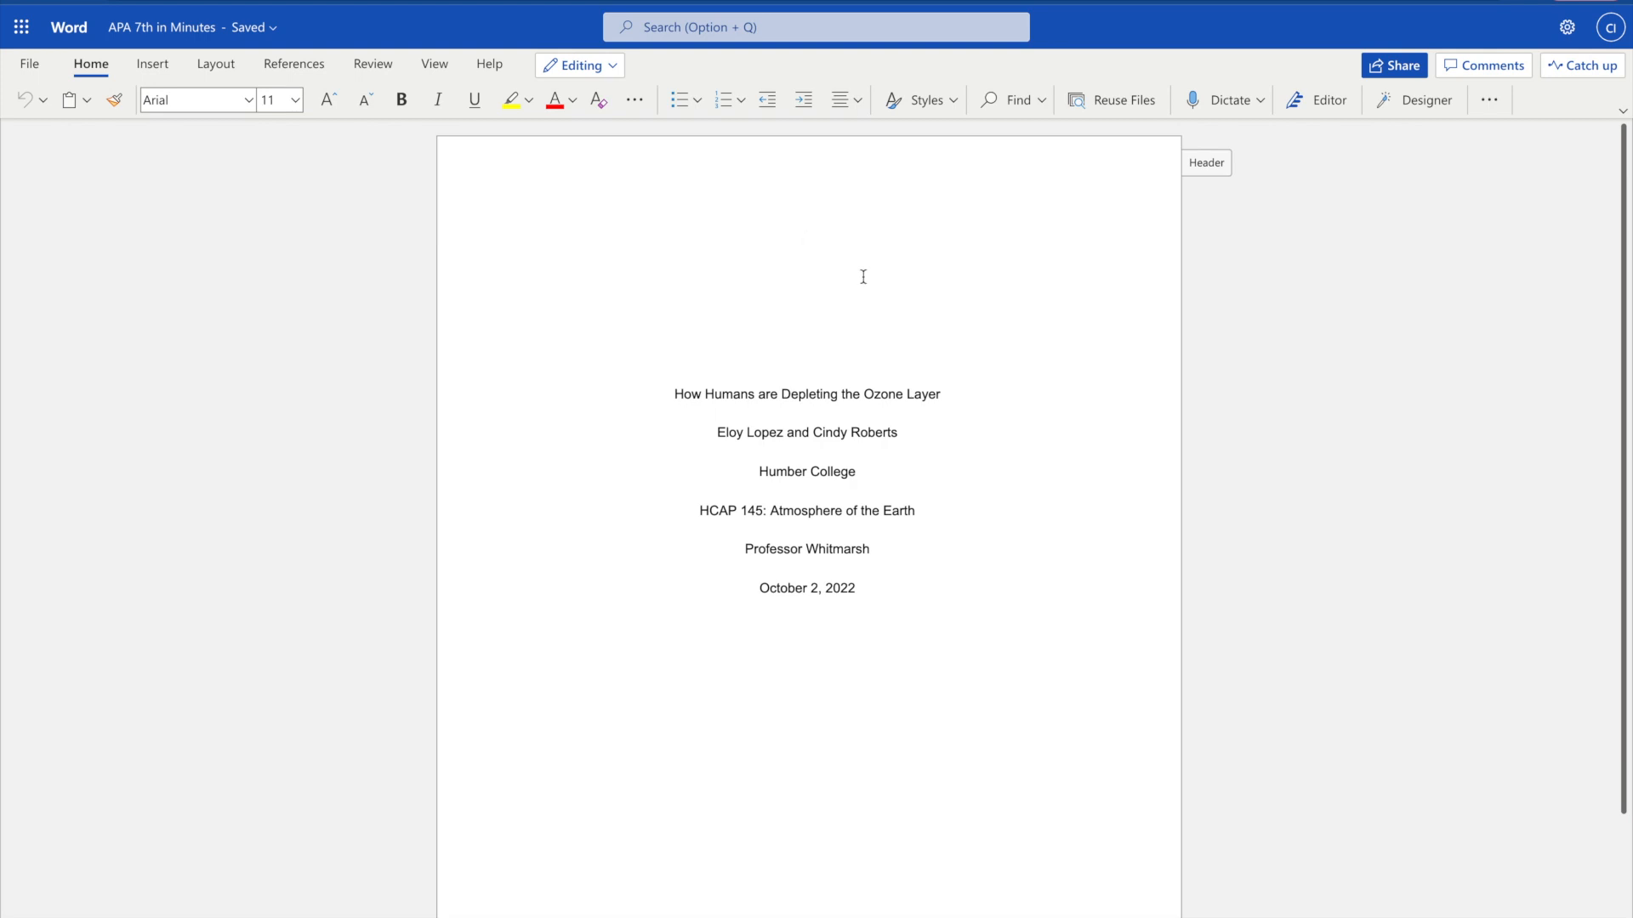
pyautogui.moveTo(813, 303)
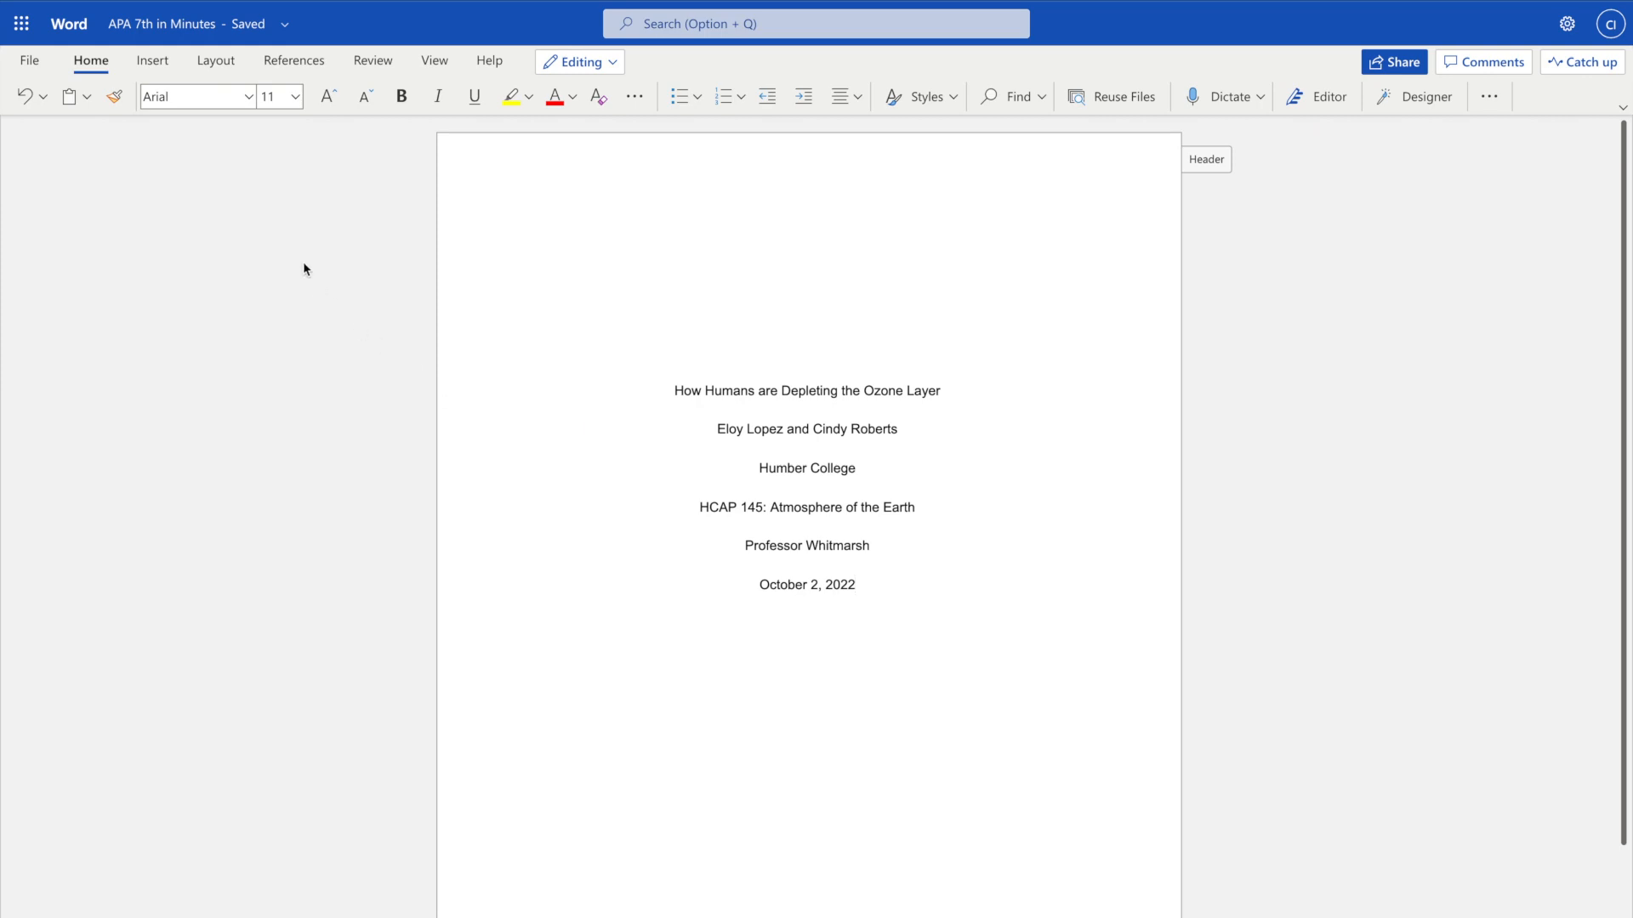
# Step: Type the running head 'HUMAN IMPACT ON THE OZONE' in the header's left part
pyautogui.click(152, 60)
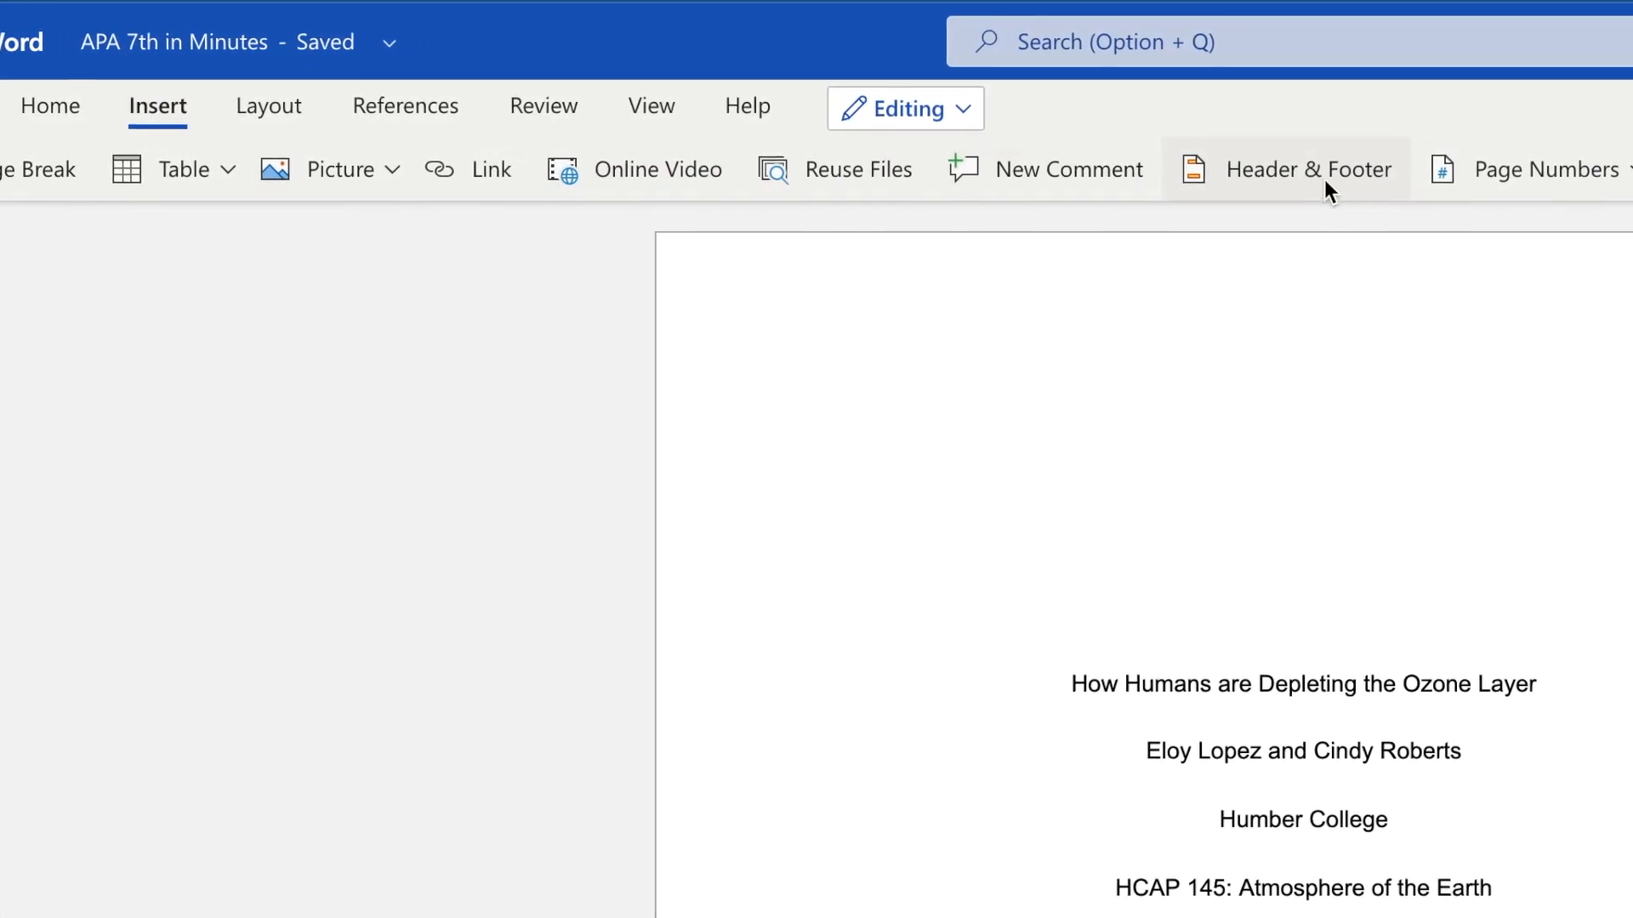
pyautogui.click(1308, 169)
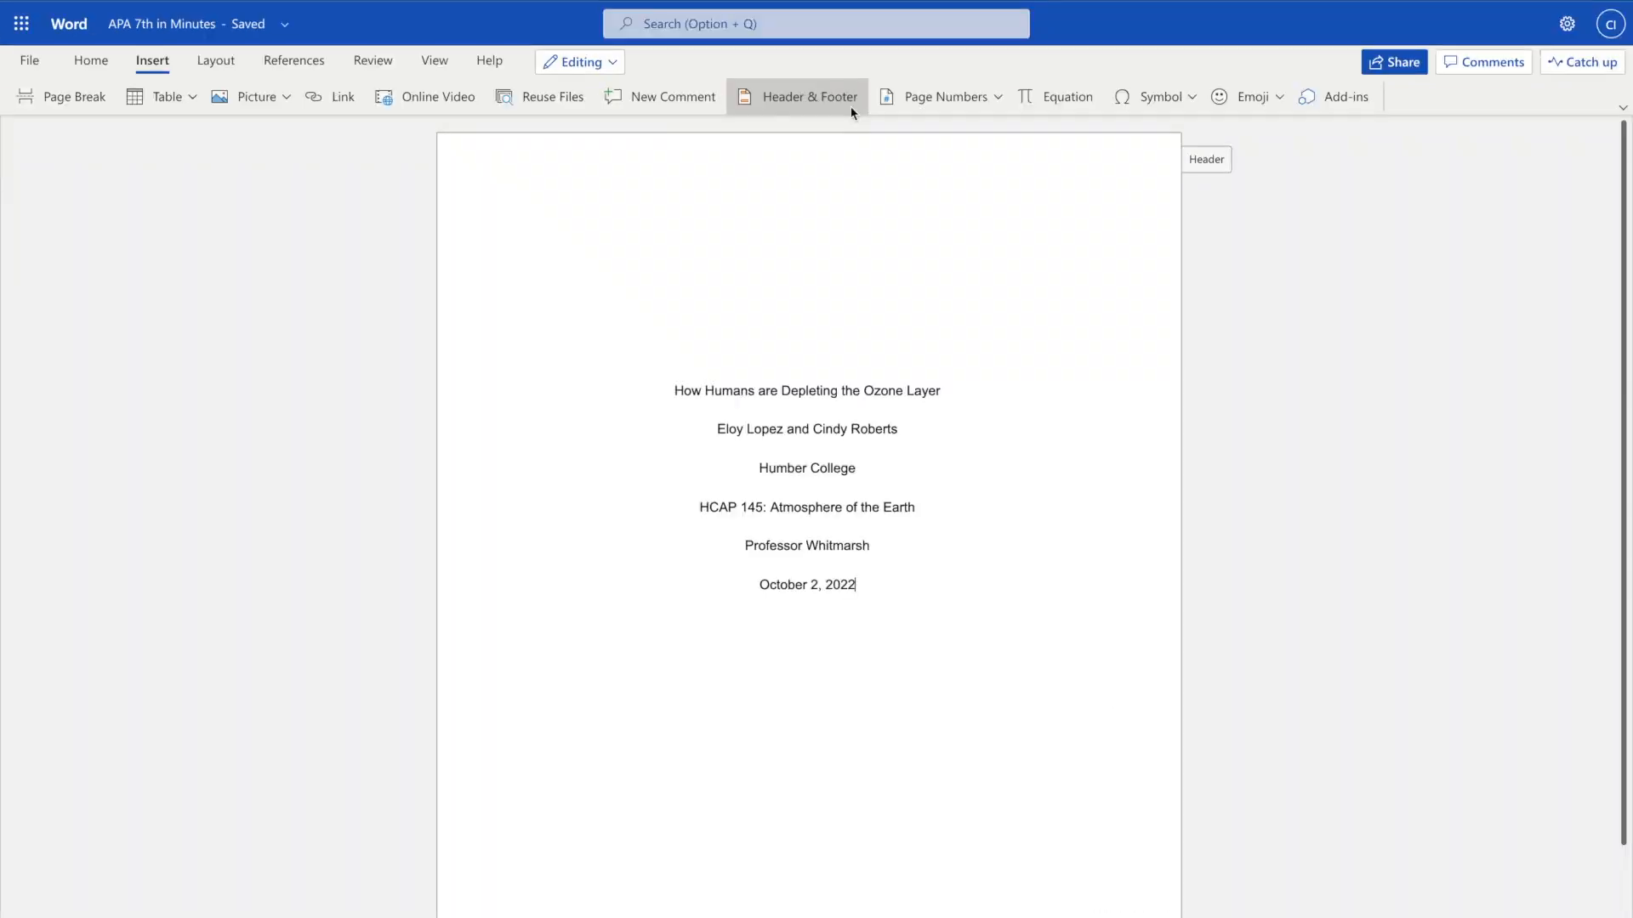
pyautogui.click(808, 96)
pyautogui.write('HUMAN ')
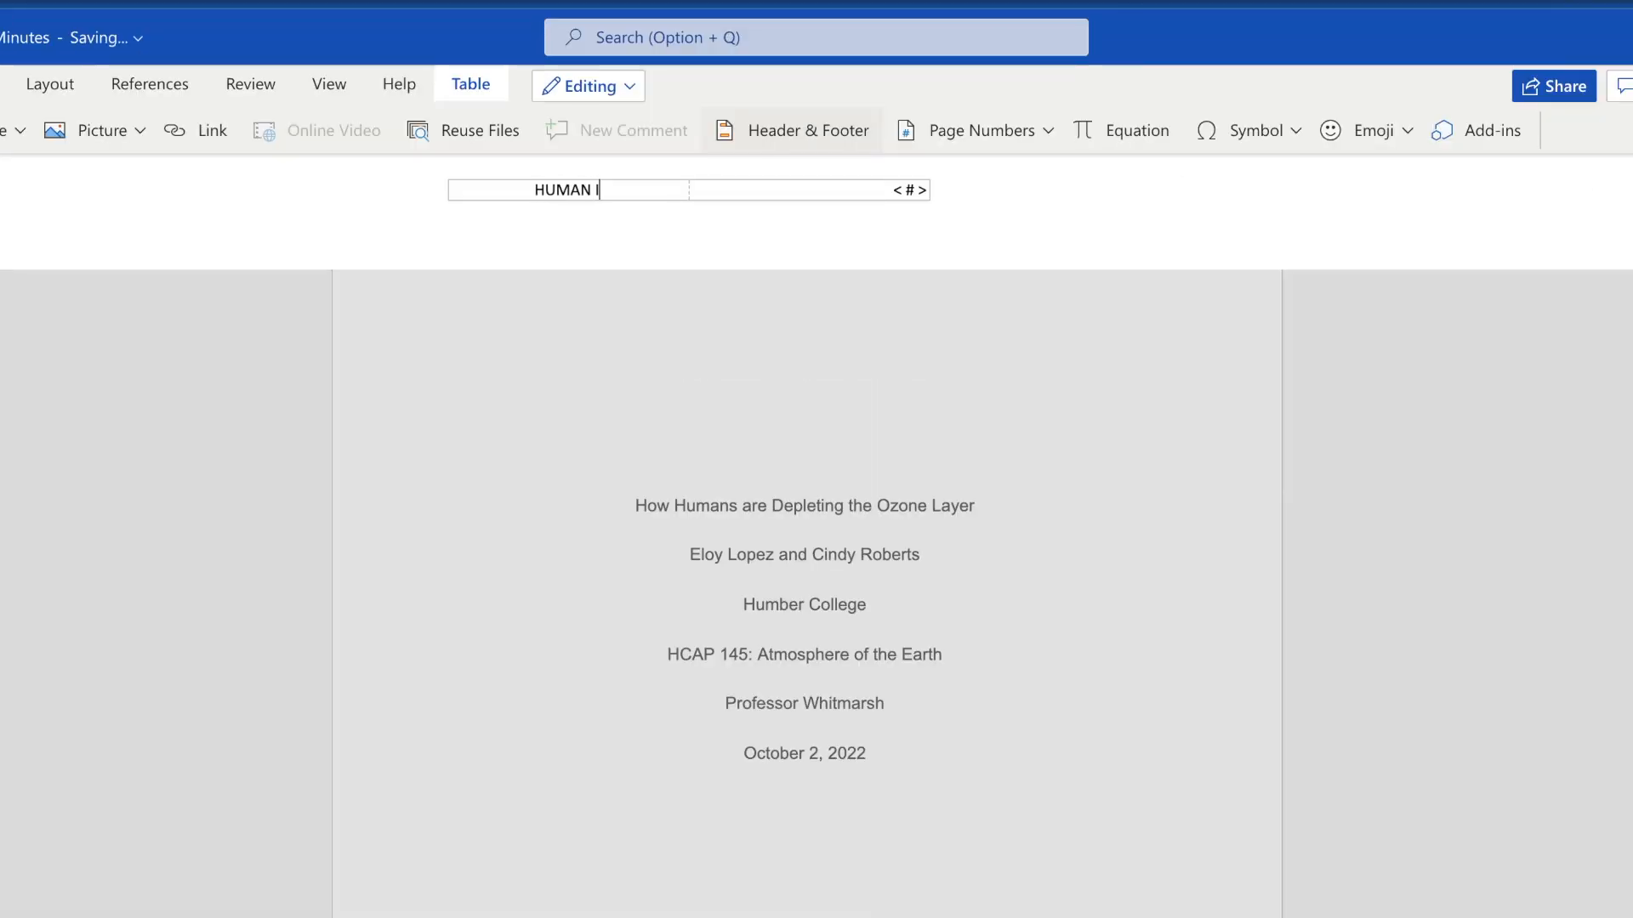
pyautogui.write('IMPACT ON THE')
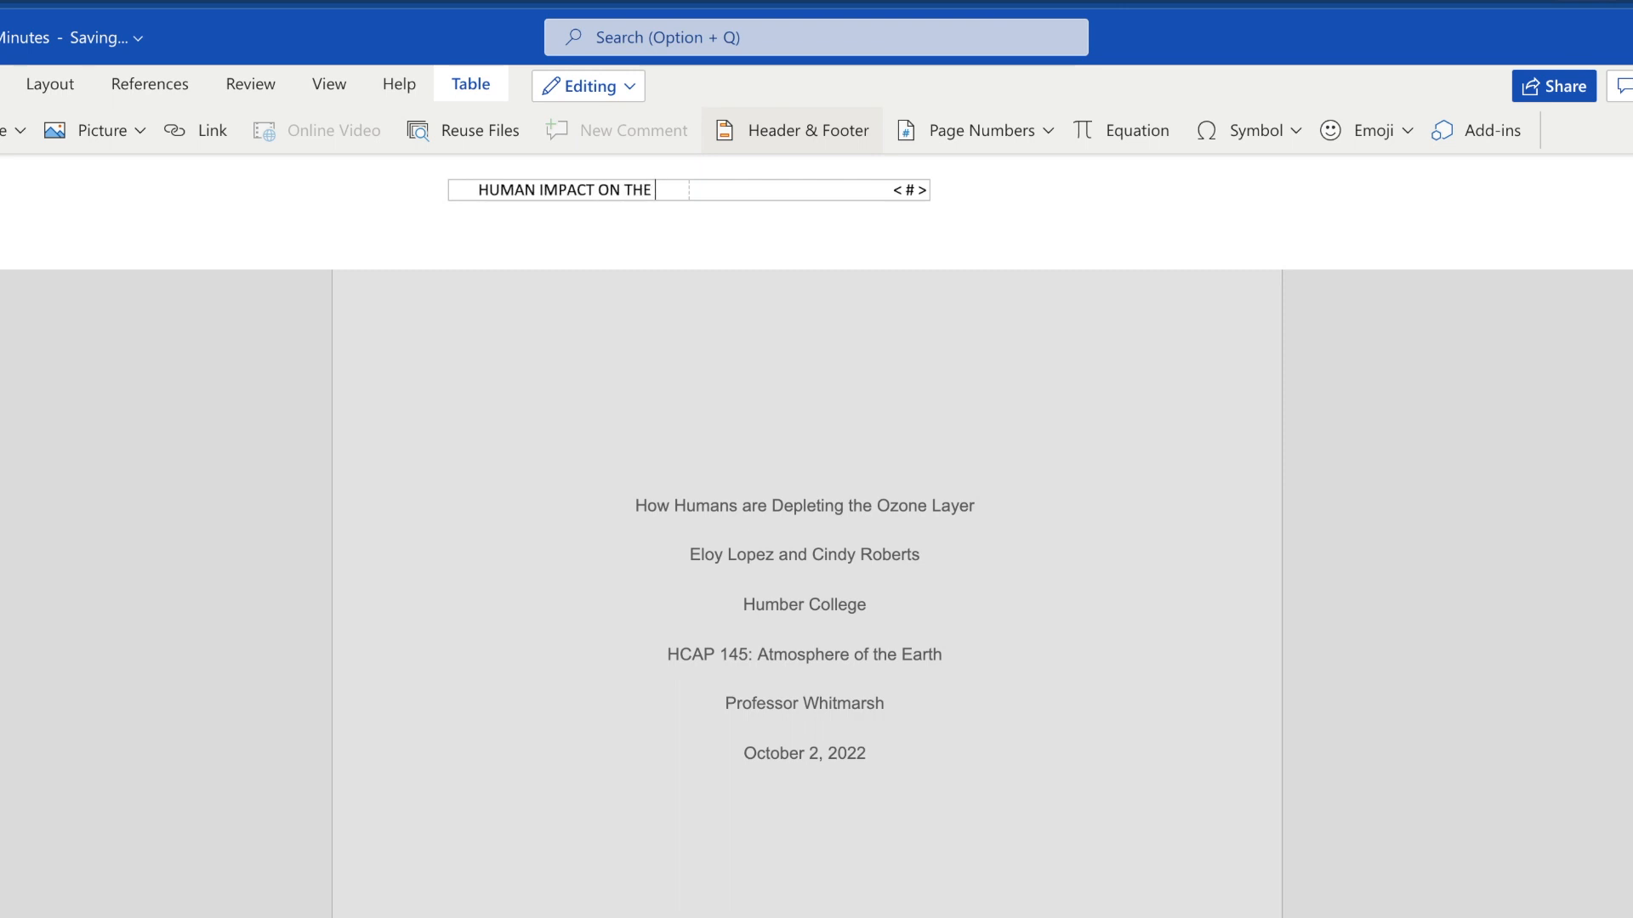
pyautogui.write('OZONE')
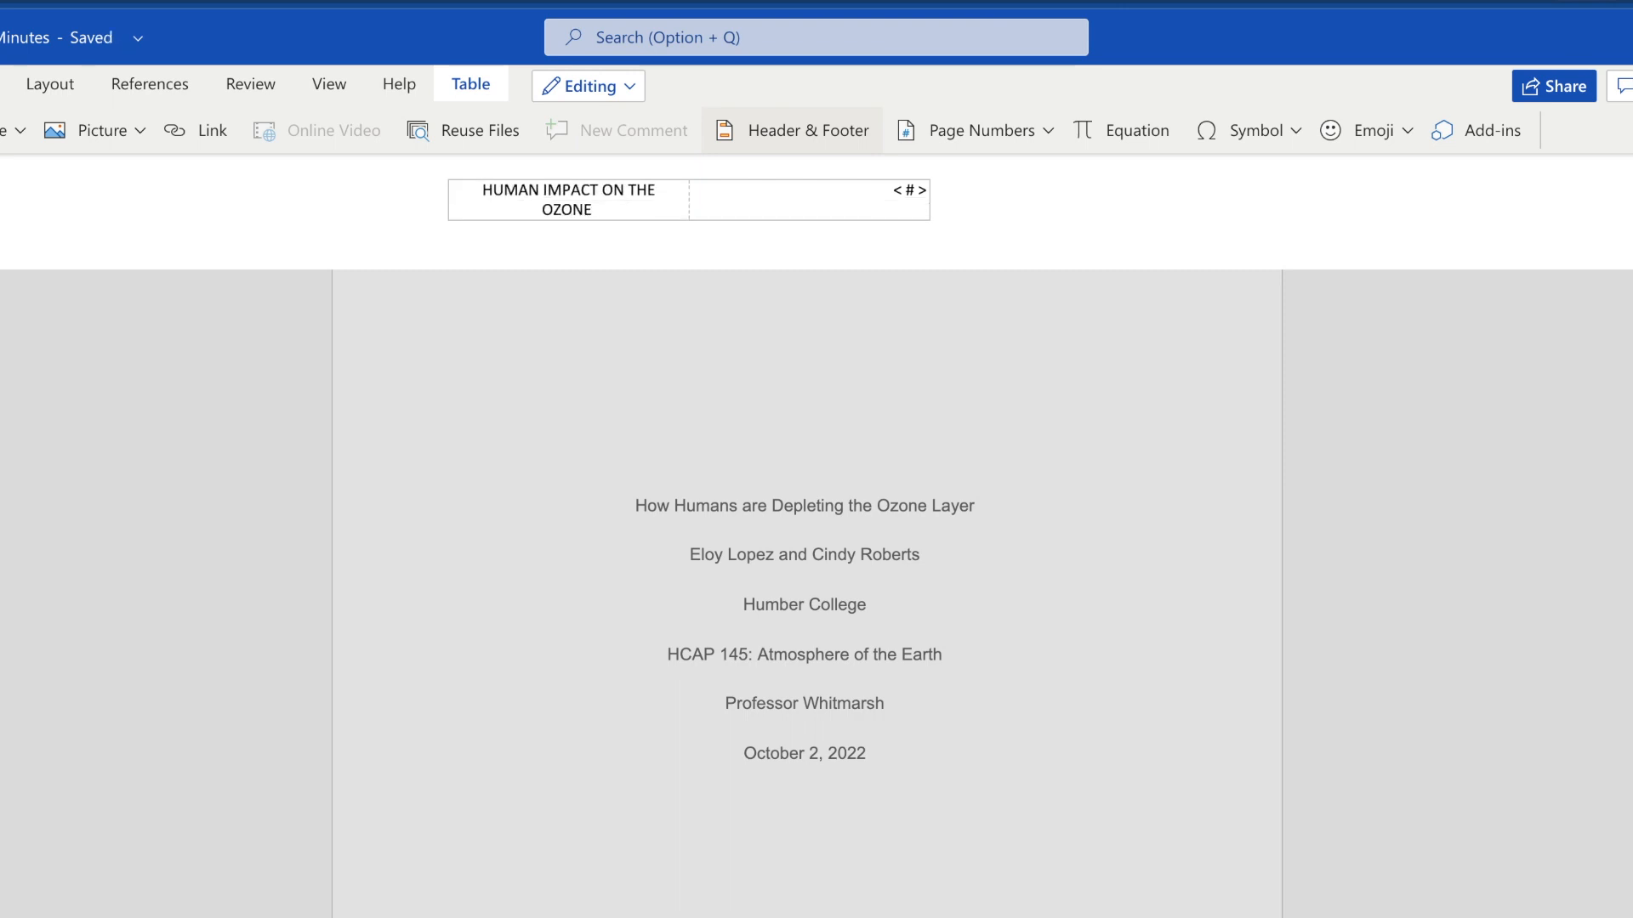
pyautogui.moveTo(802, 153)
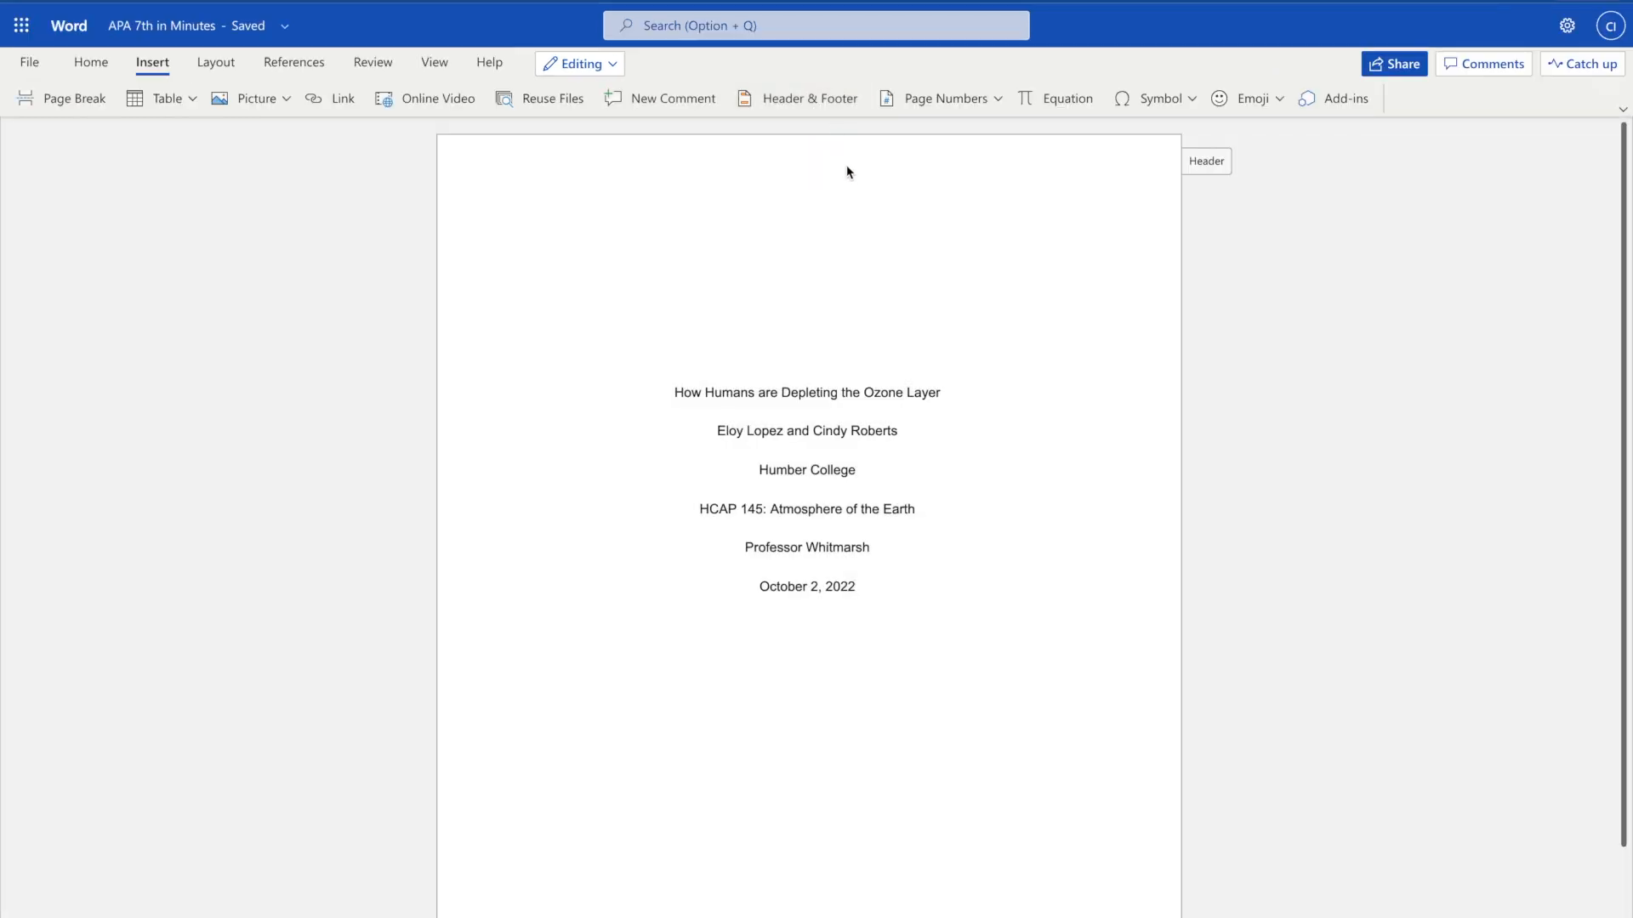
pyautogui.moveTo(815, 124)
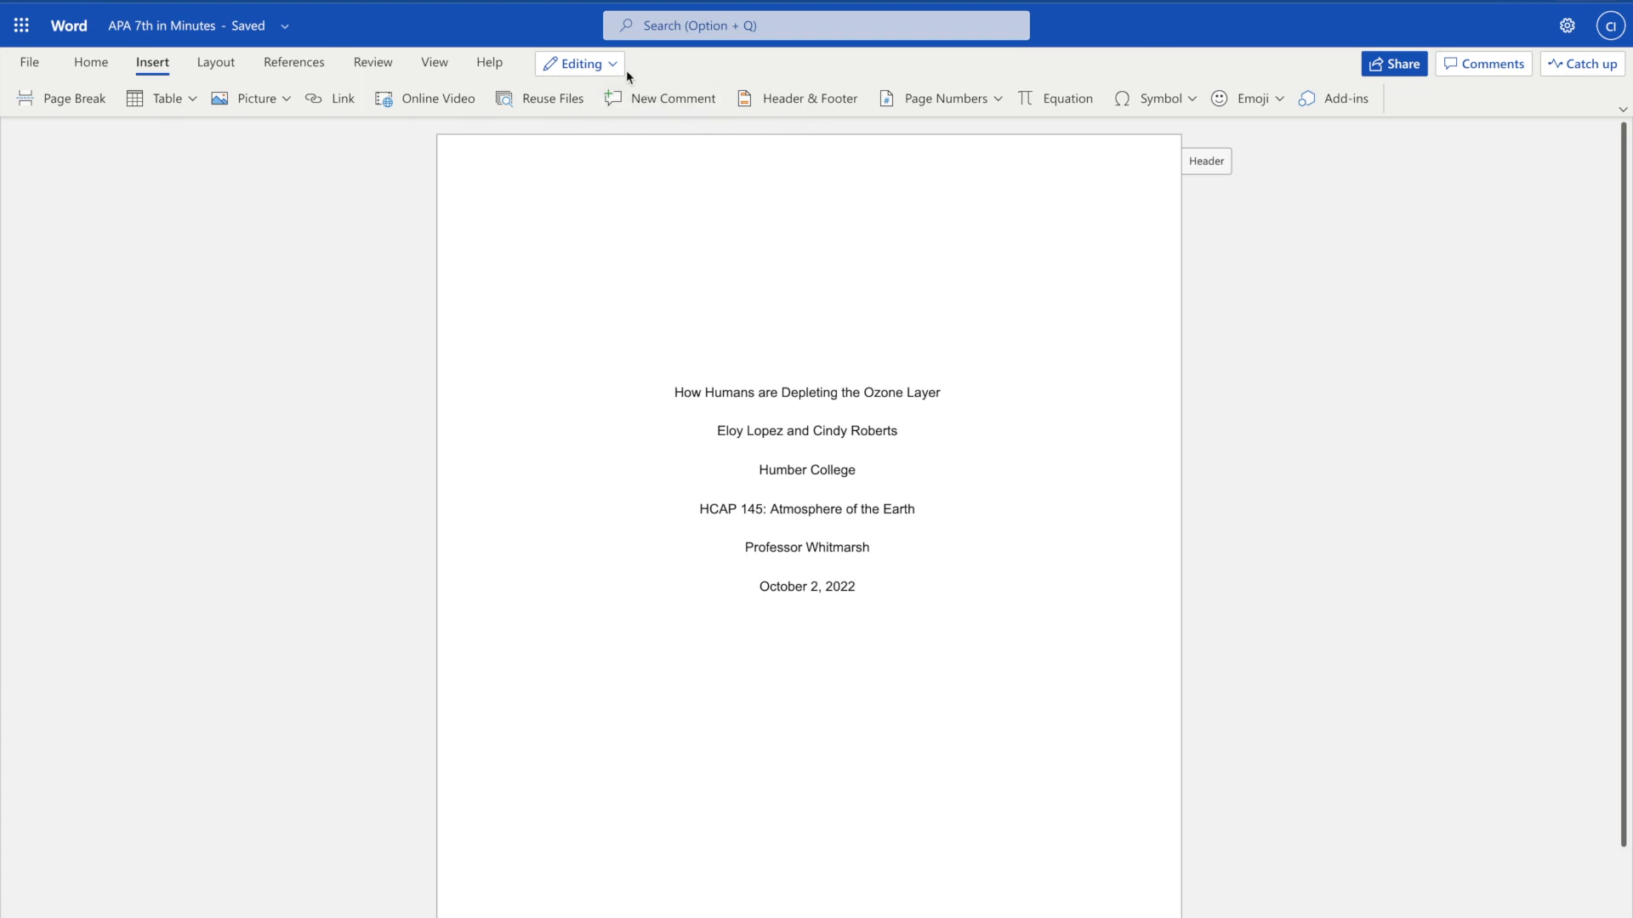
pyautogui.click(580, 64)
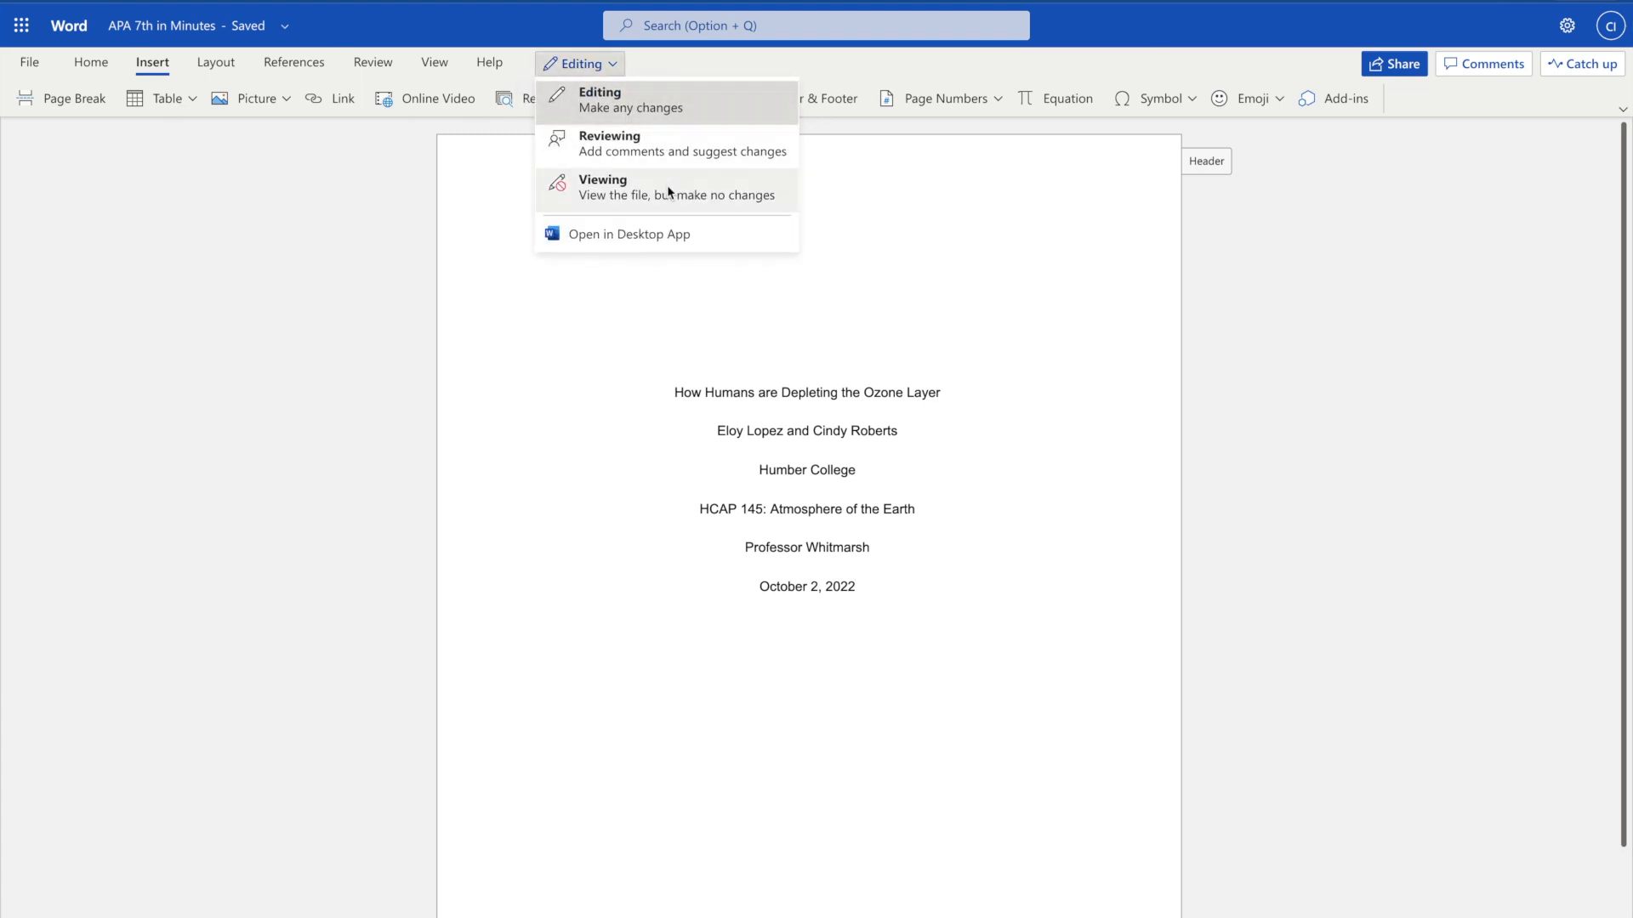
pyautogui.click(602, 187)
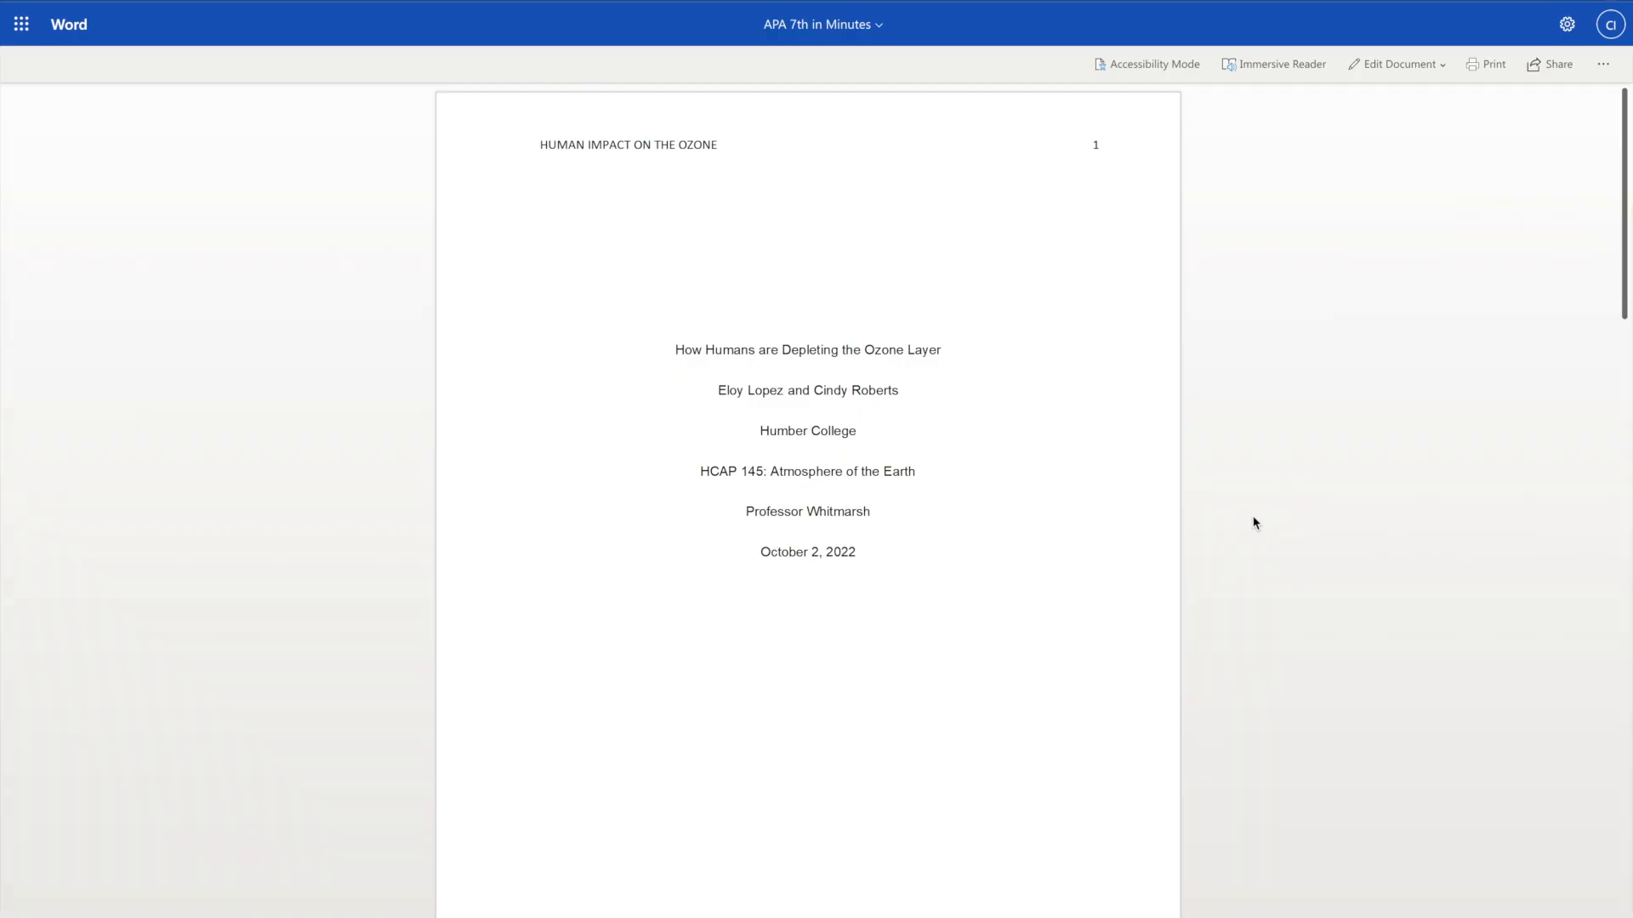
pyautogui.moveTo(729, 186)
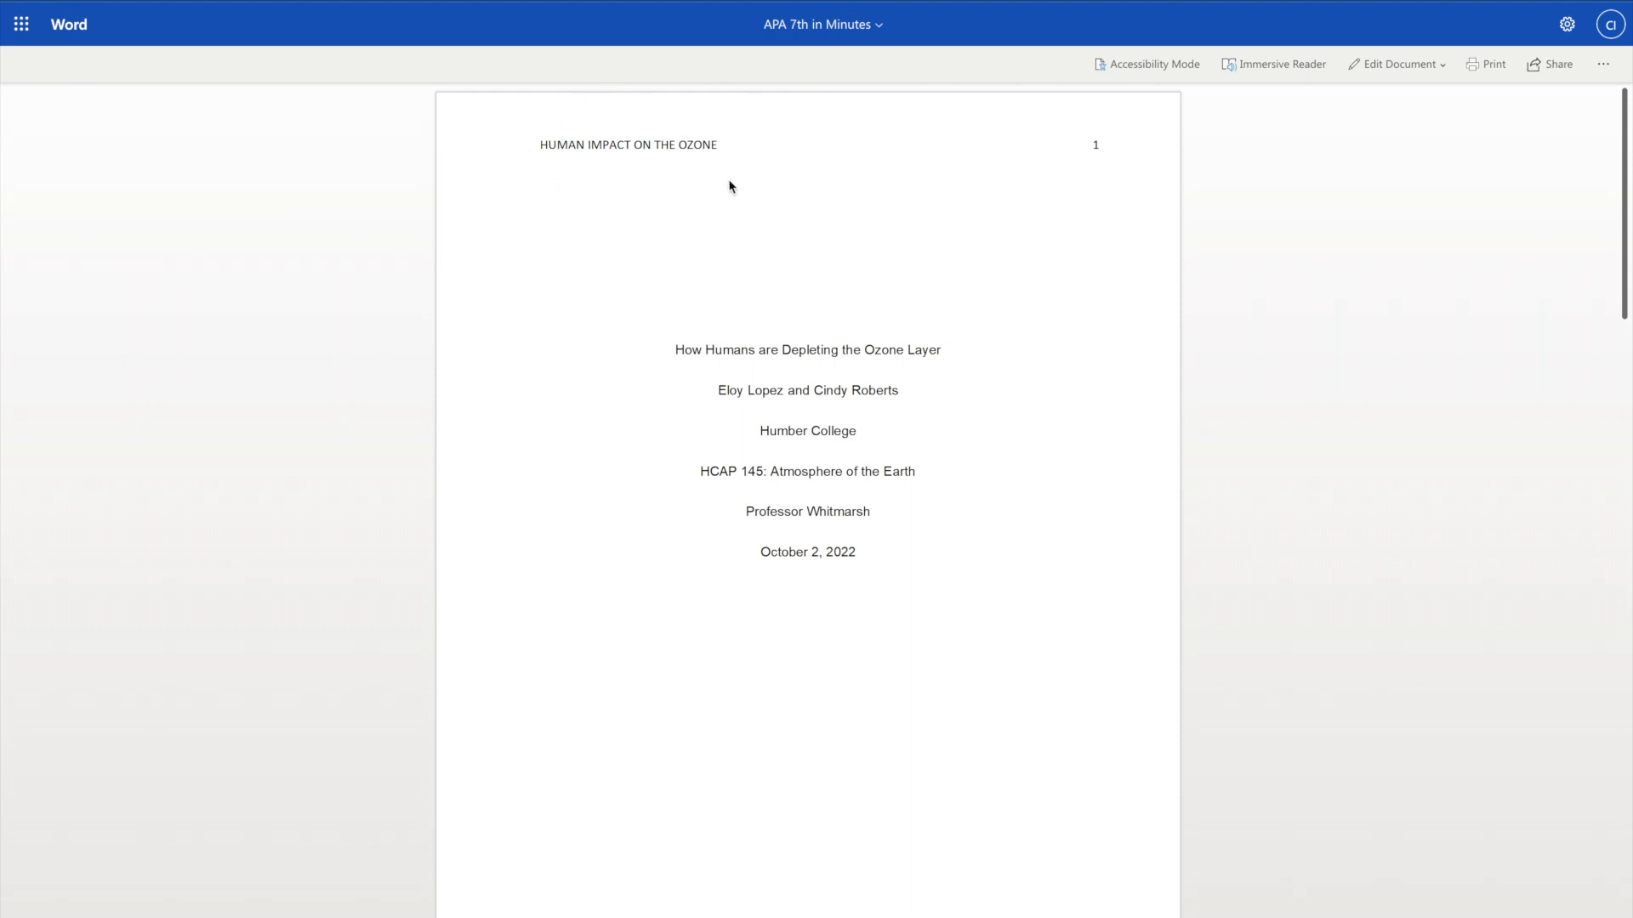
pyautogui.moveTo(1368, 102)
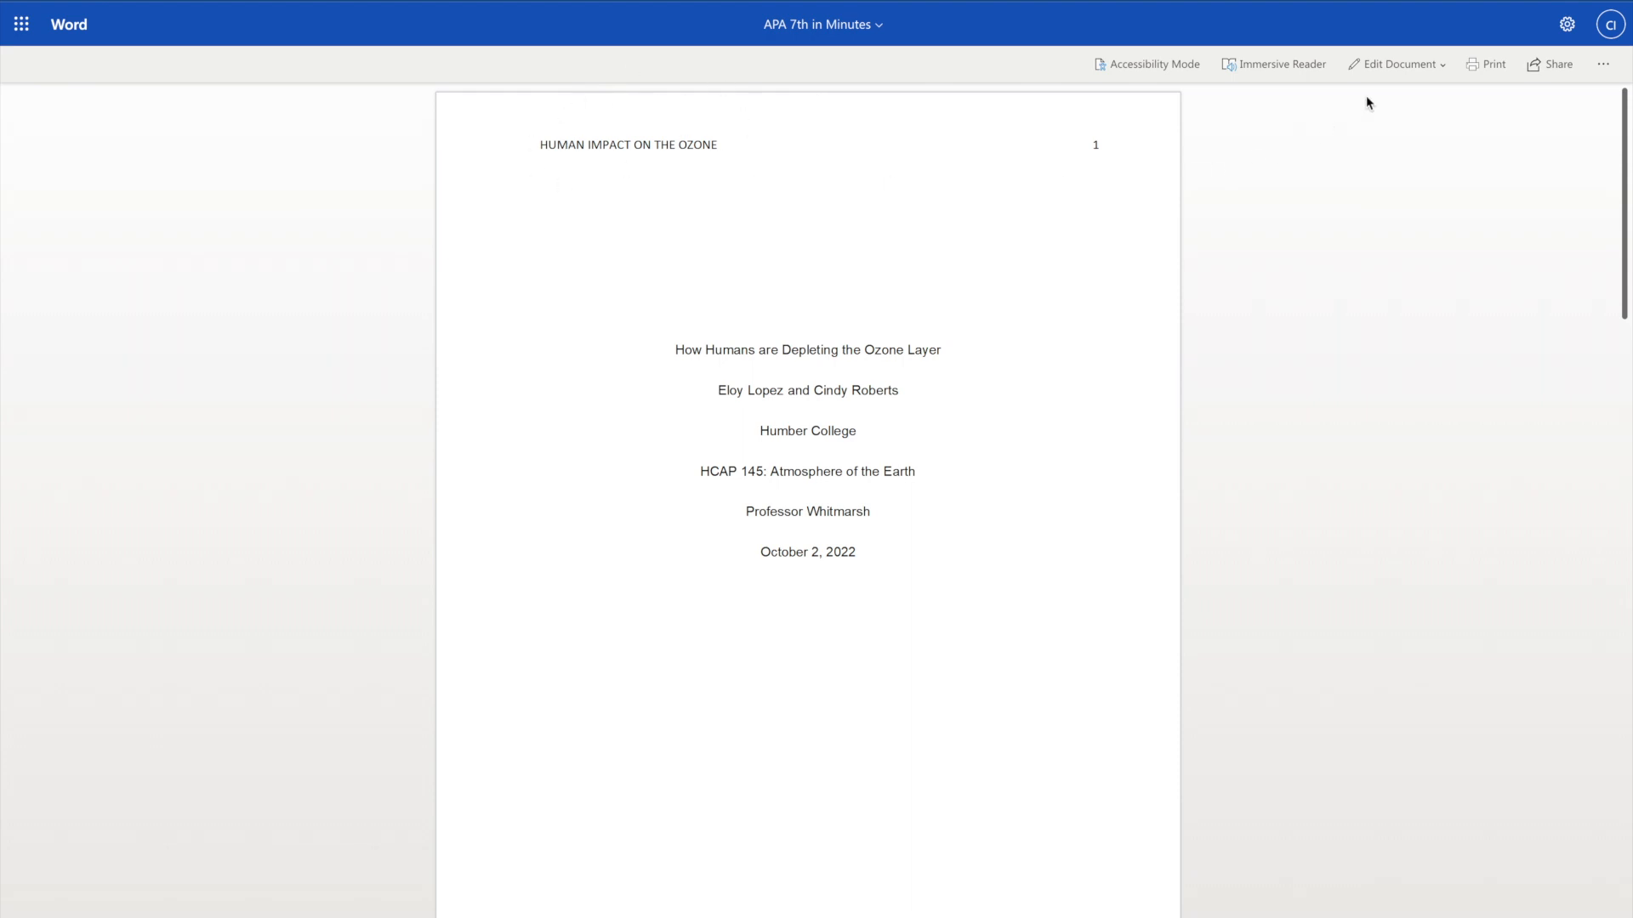
pyautogui.click(74, 102)
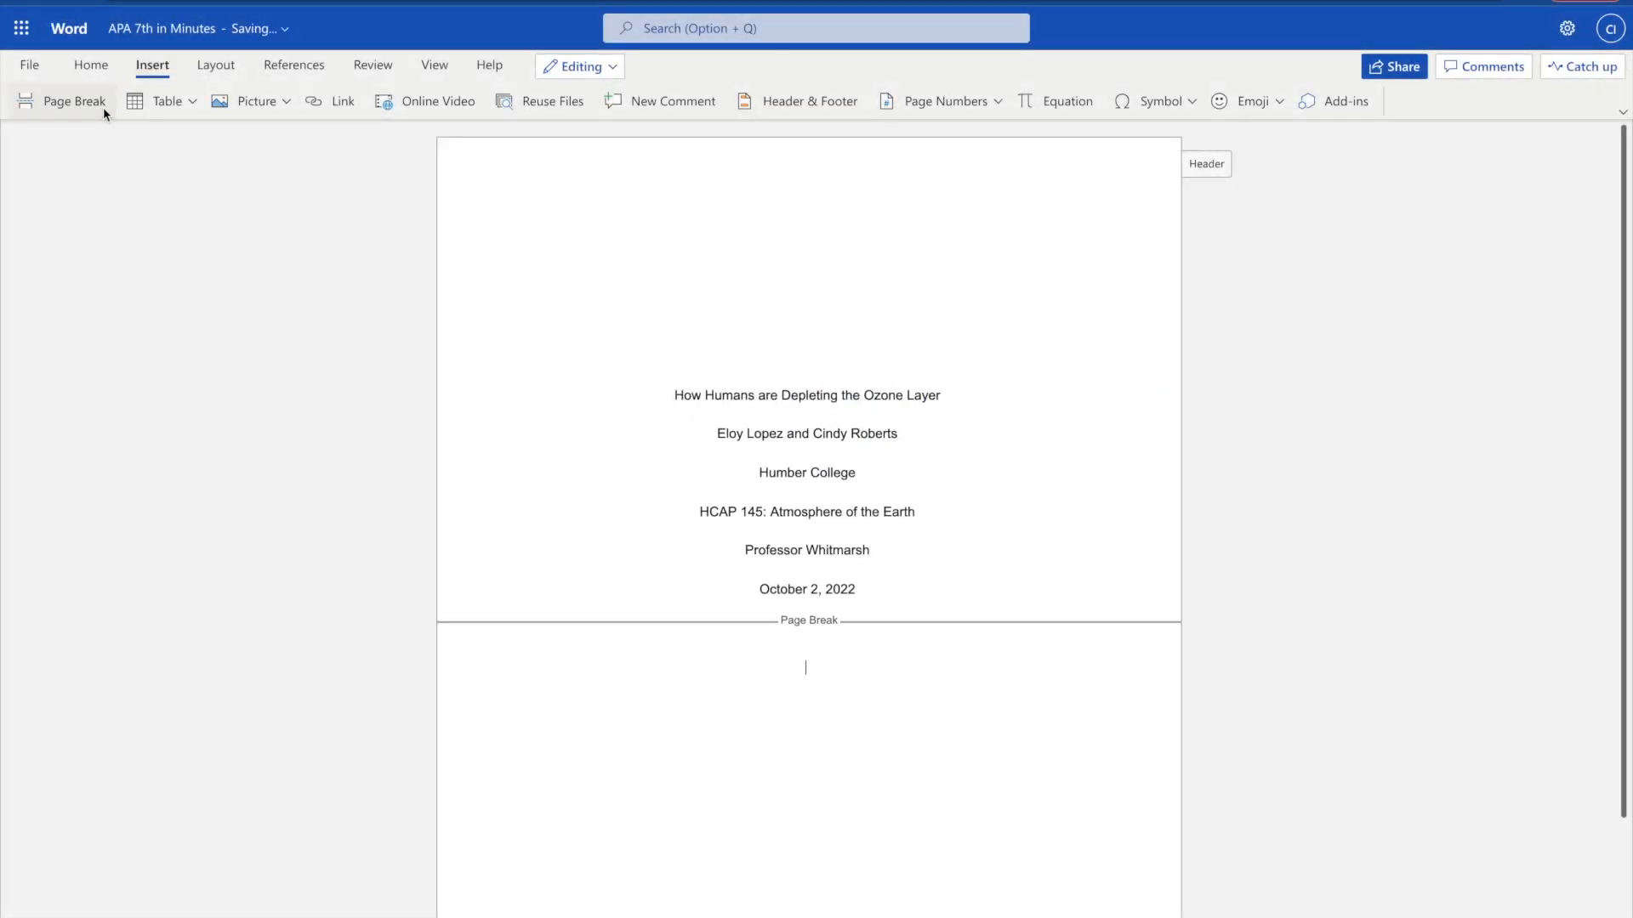
pyautogui.moveTo(852, 678)
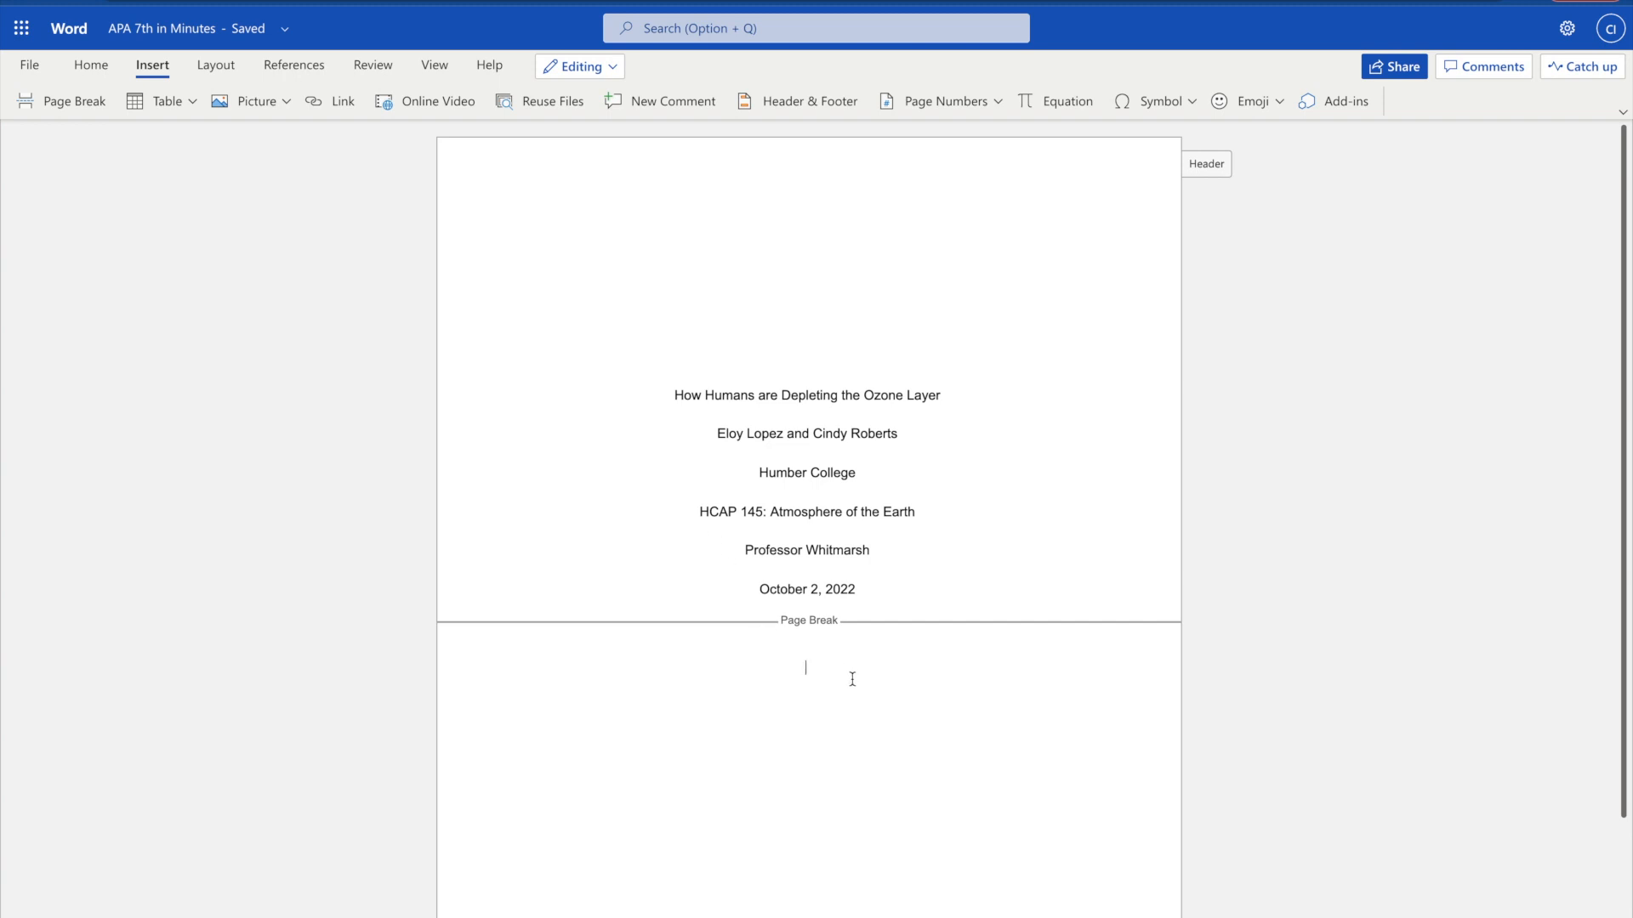
# Step: On the new page, type the paper title and make it centered and bold
pyautogui.write('How Humans are Depleting the Ozone Layer')
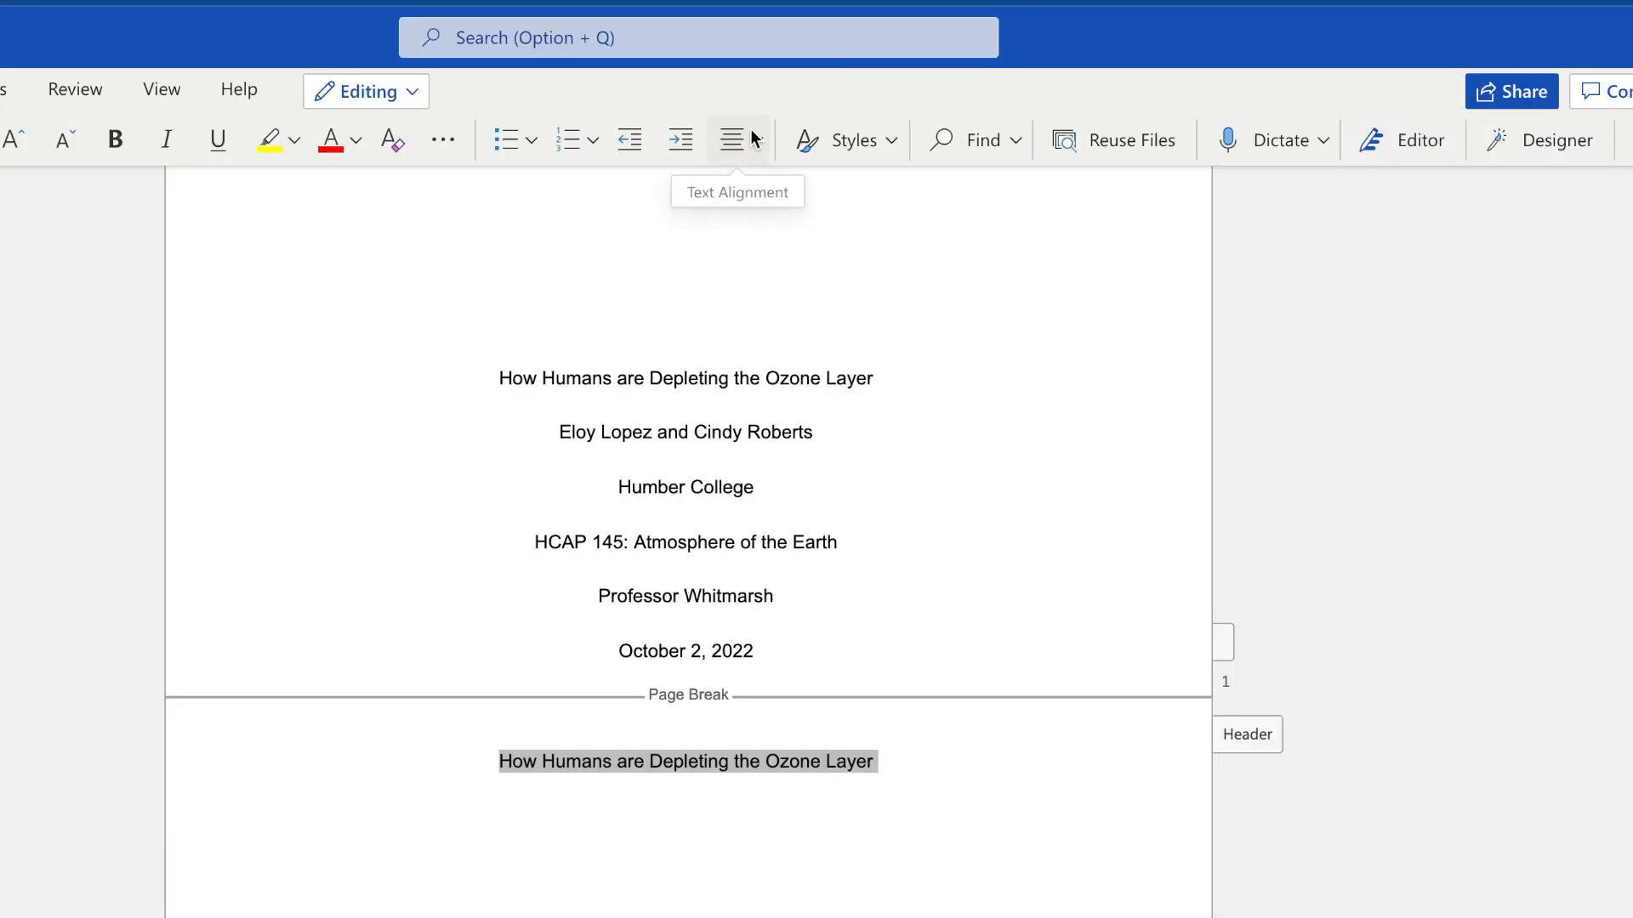
pyautogui.click(725, 139)
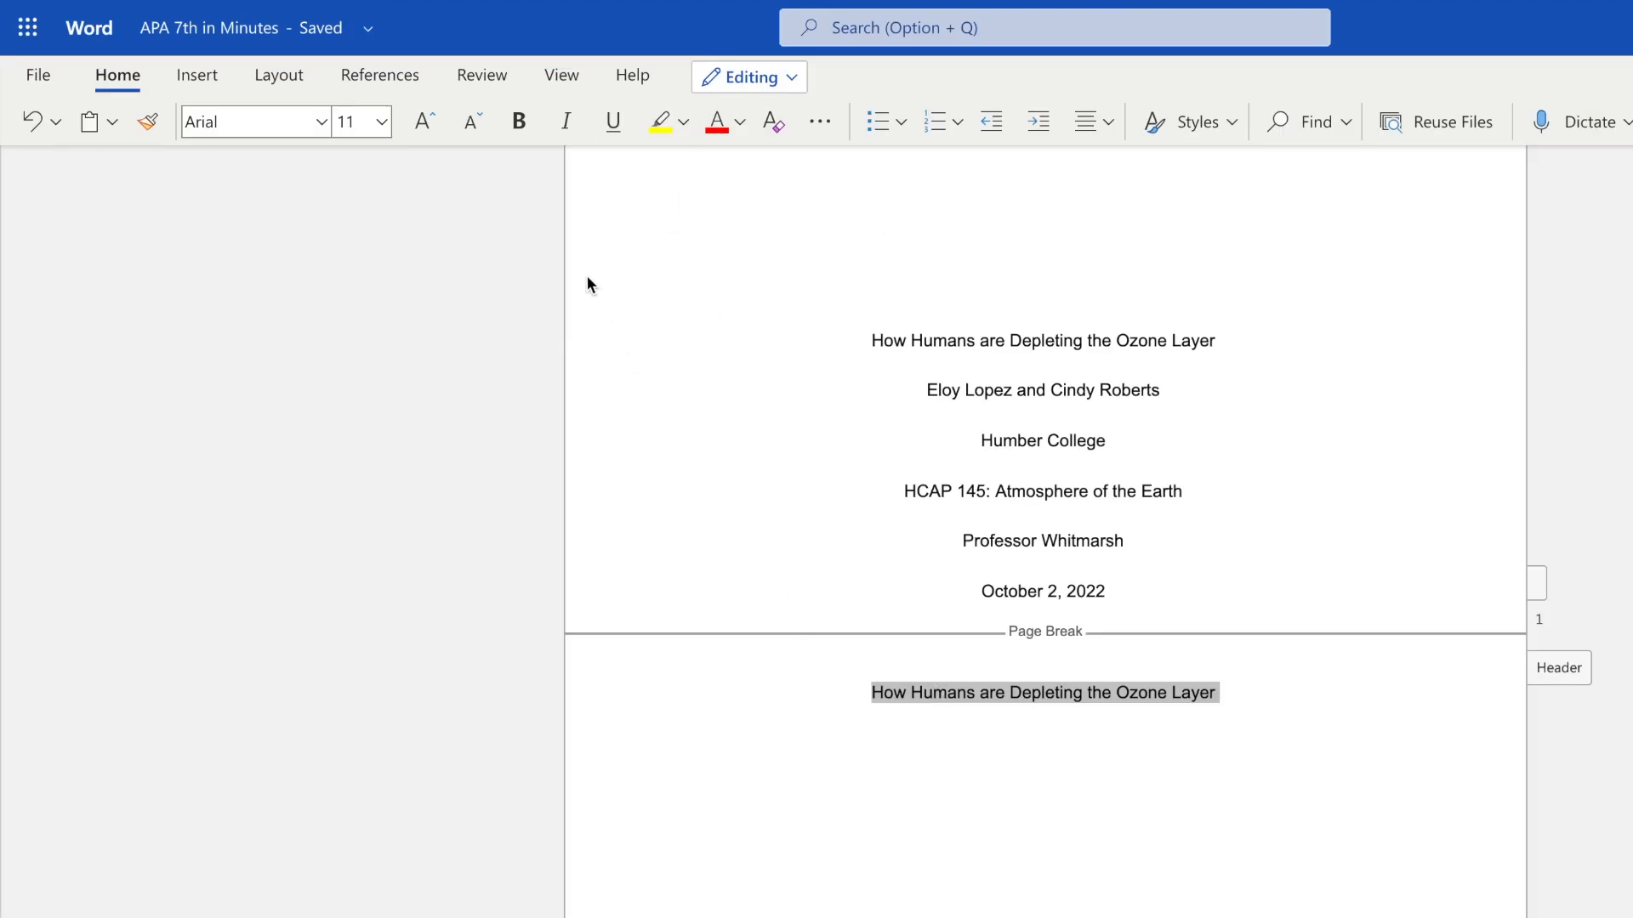
pyautogui.click(517, 122)
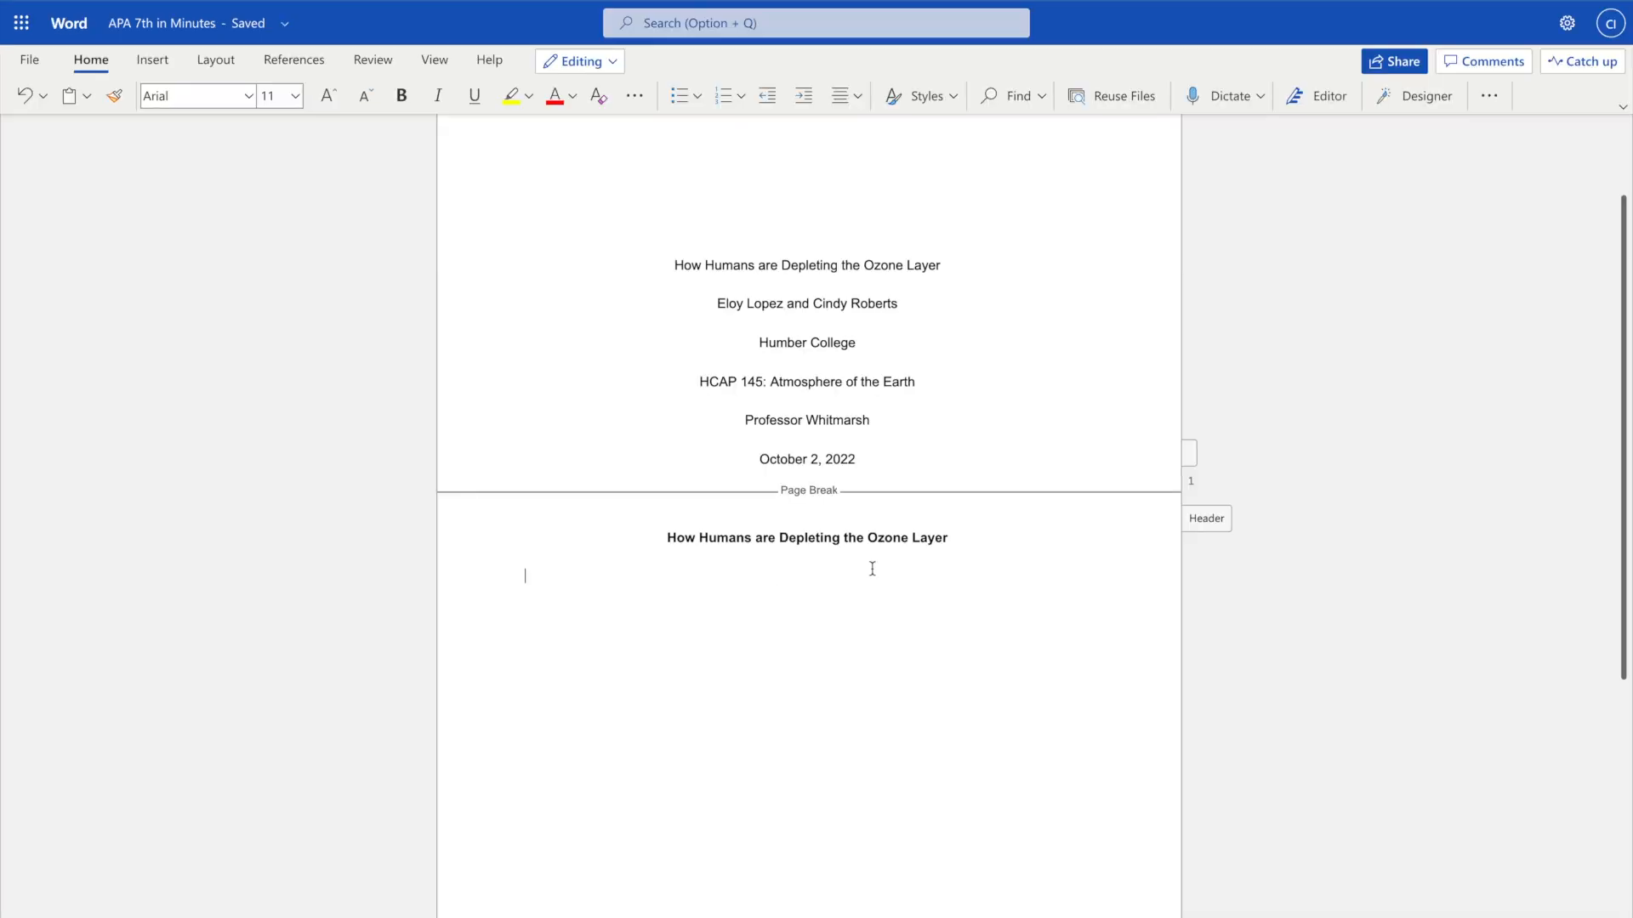
pyautogui.click(843, 95)
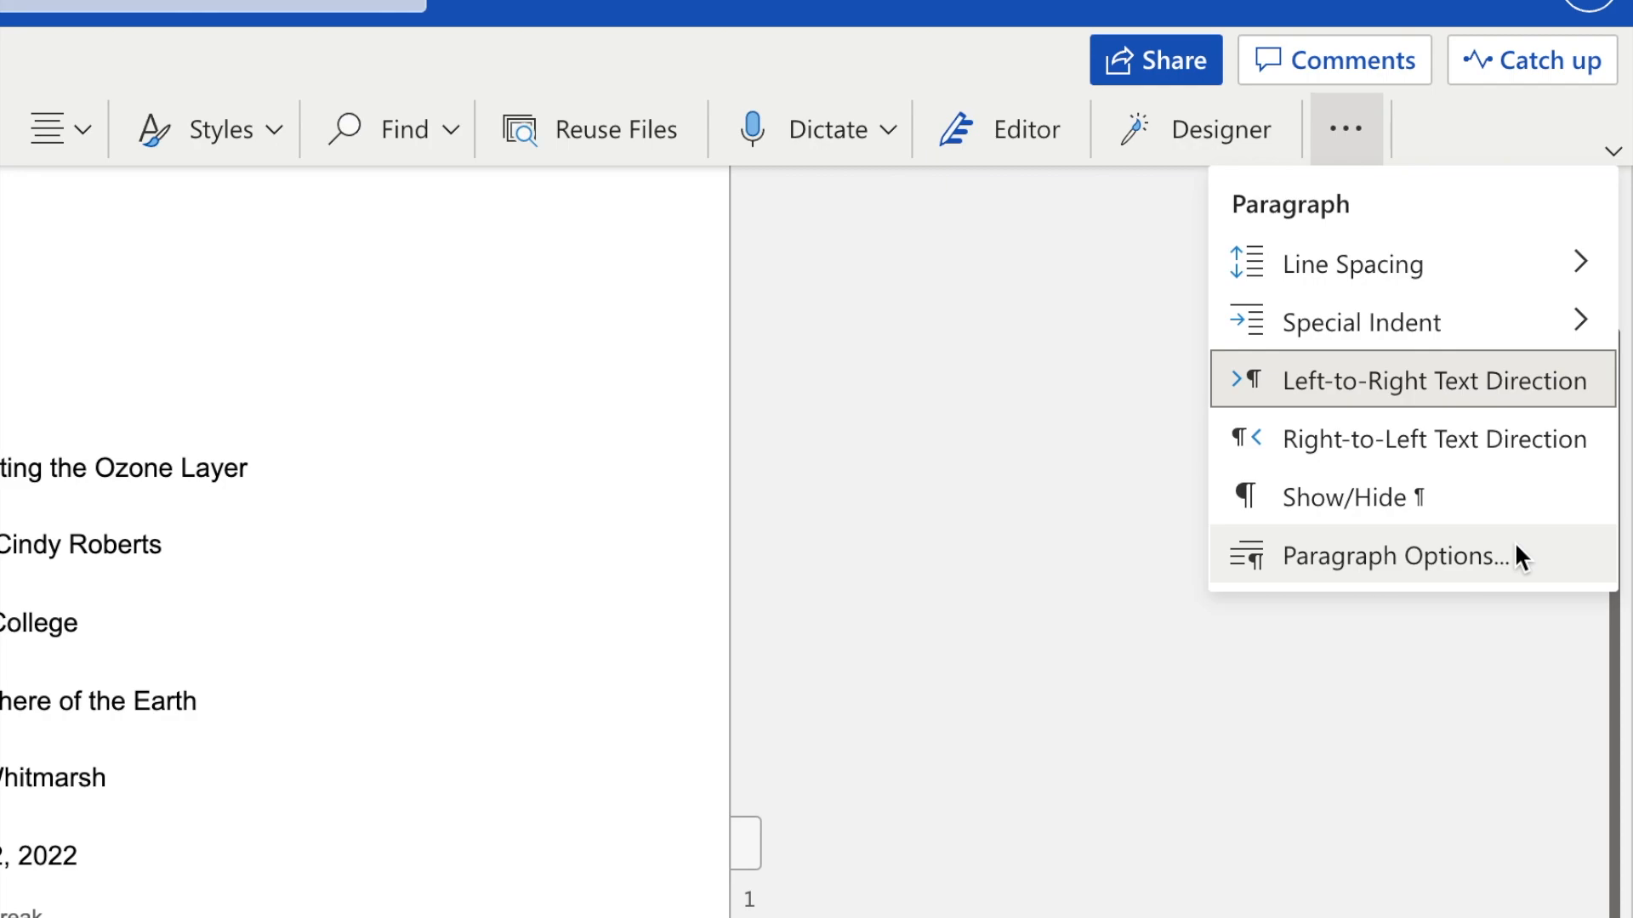
# Step: Set the body paragraph's line spacing to Double through Paragraph Options
pyautogui.click(1373, 555)
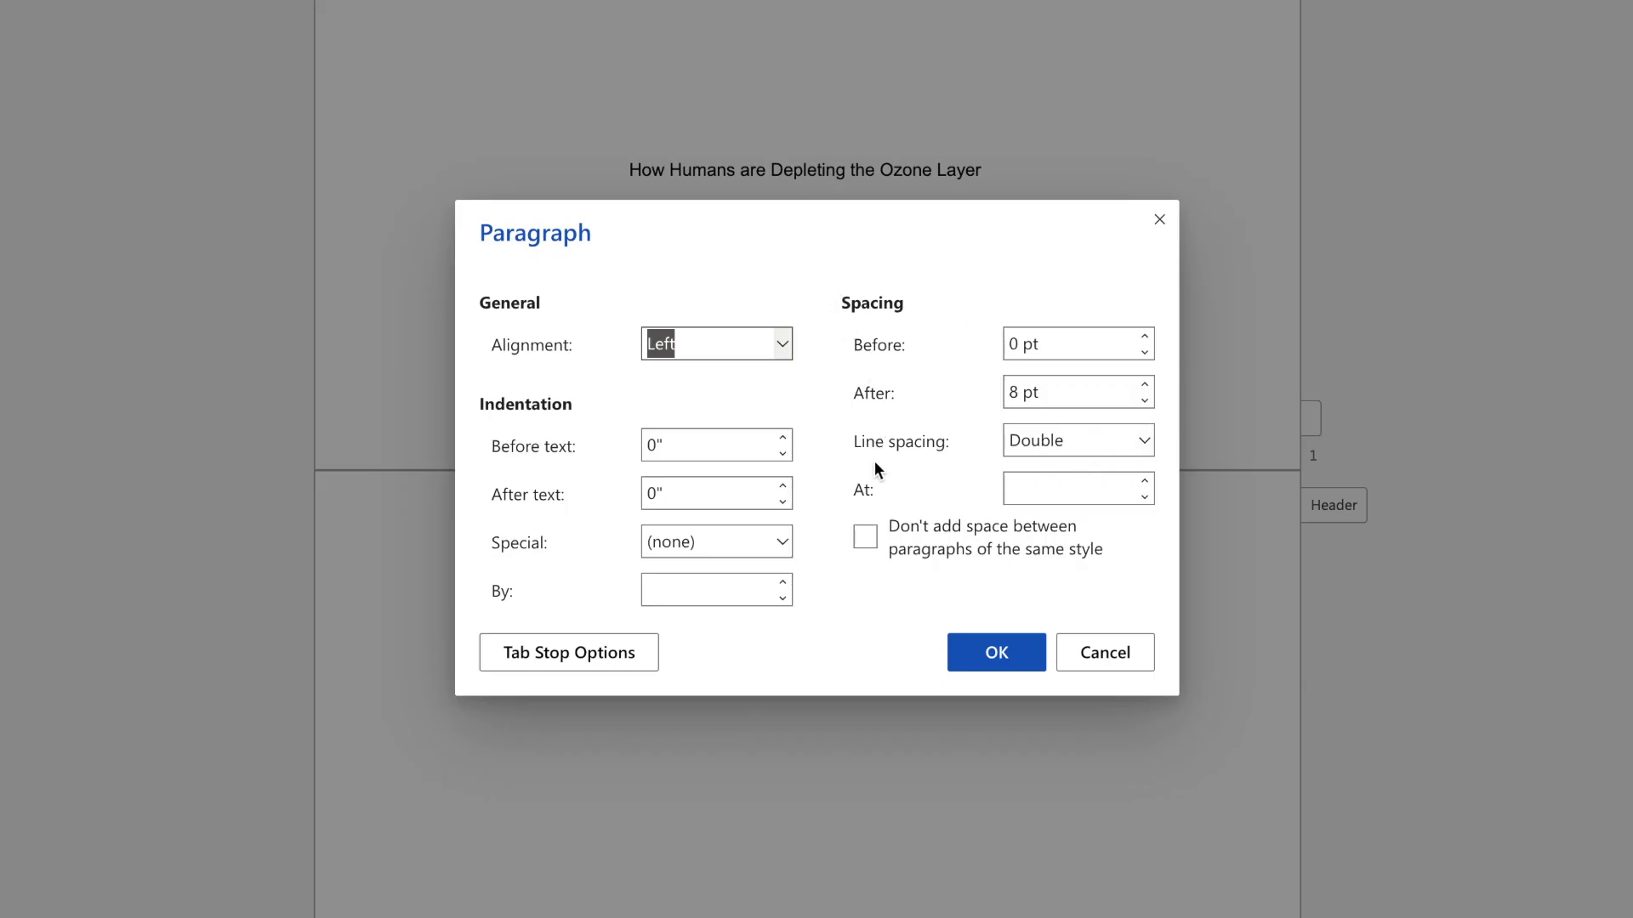
pyautogui.moveTo(1078, 440)
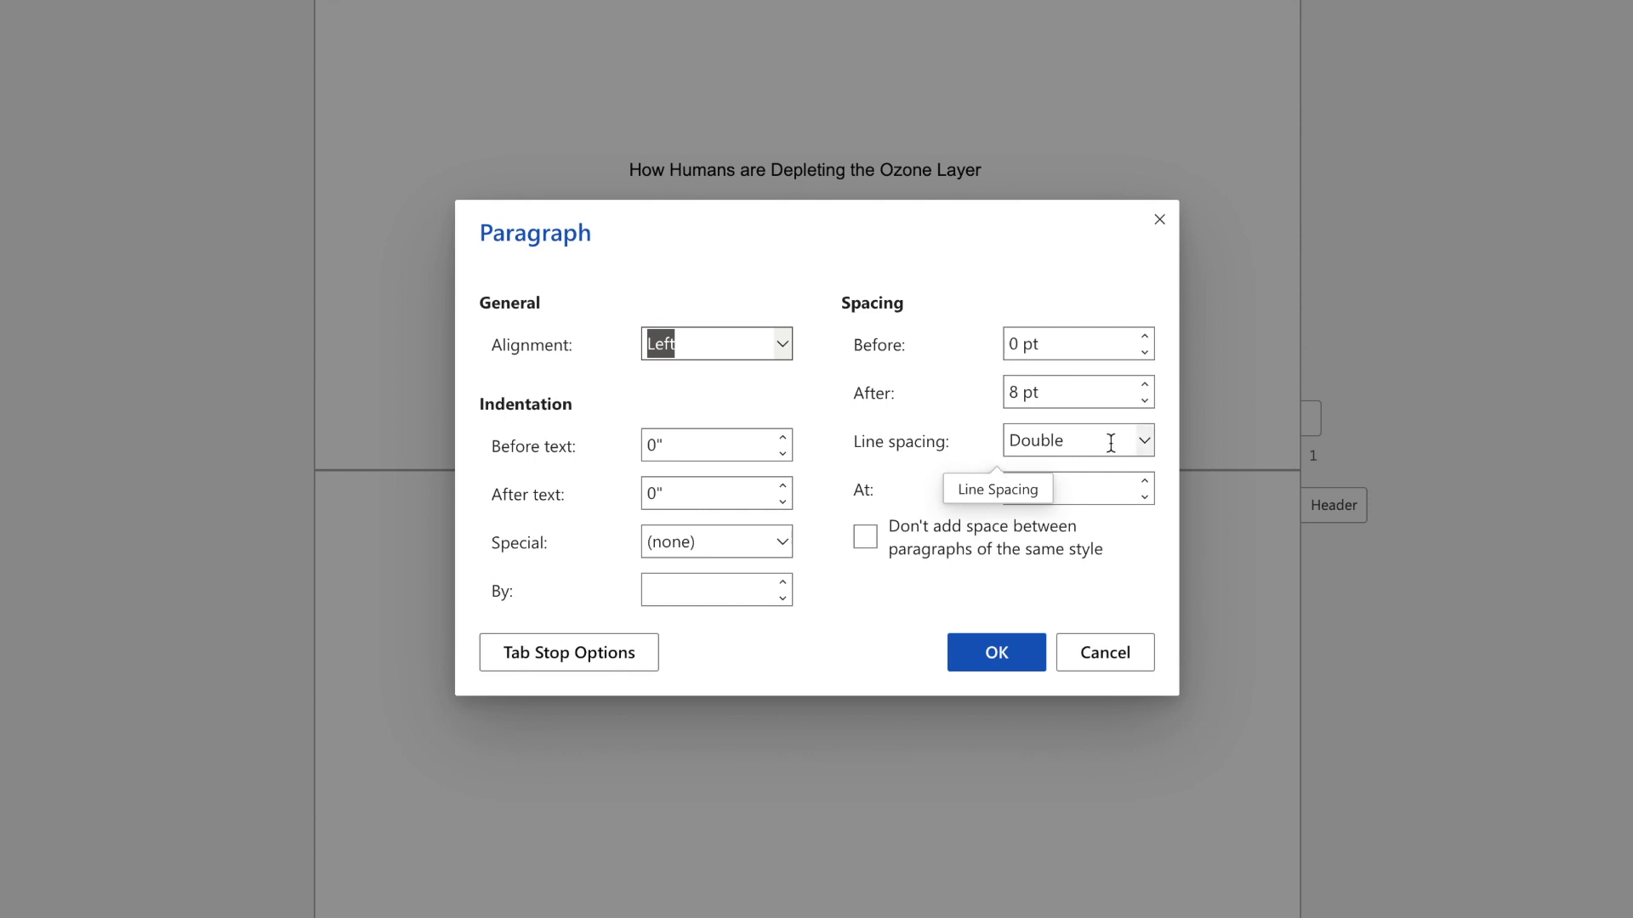
pyautogui.click(1141, 440)
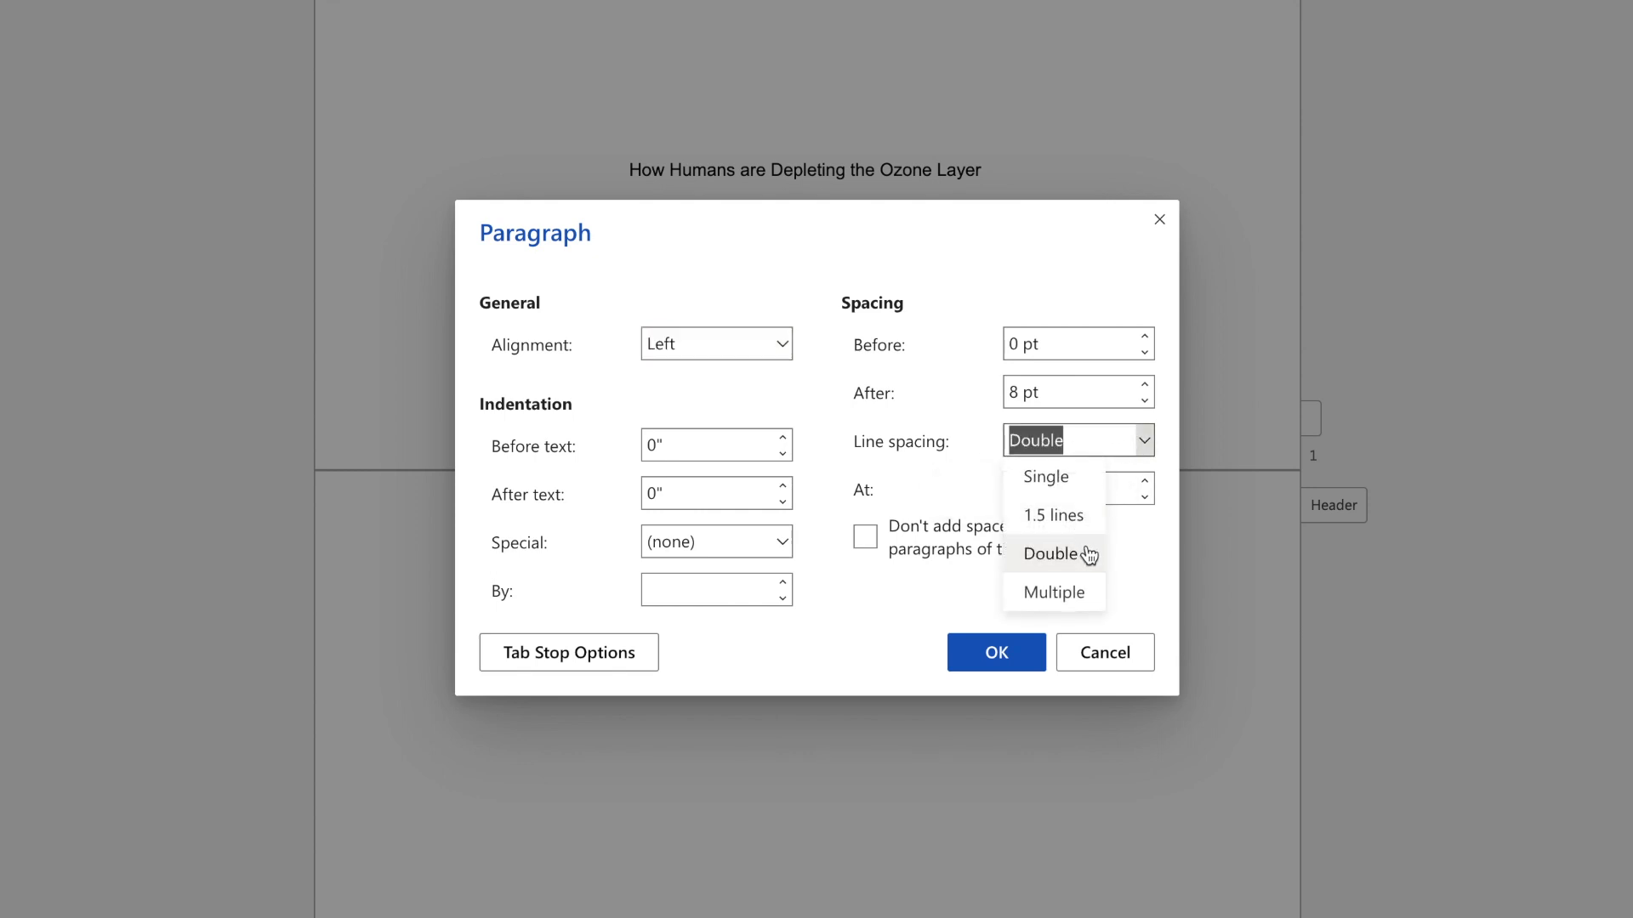
pyautogui.click(1051, 553)
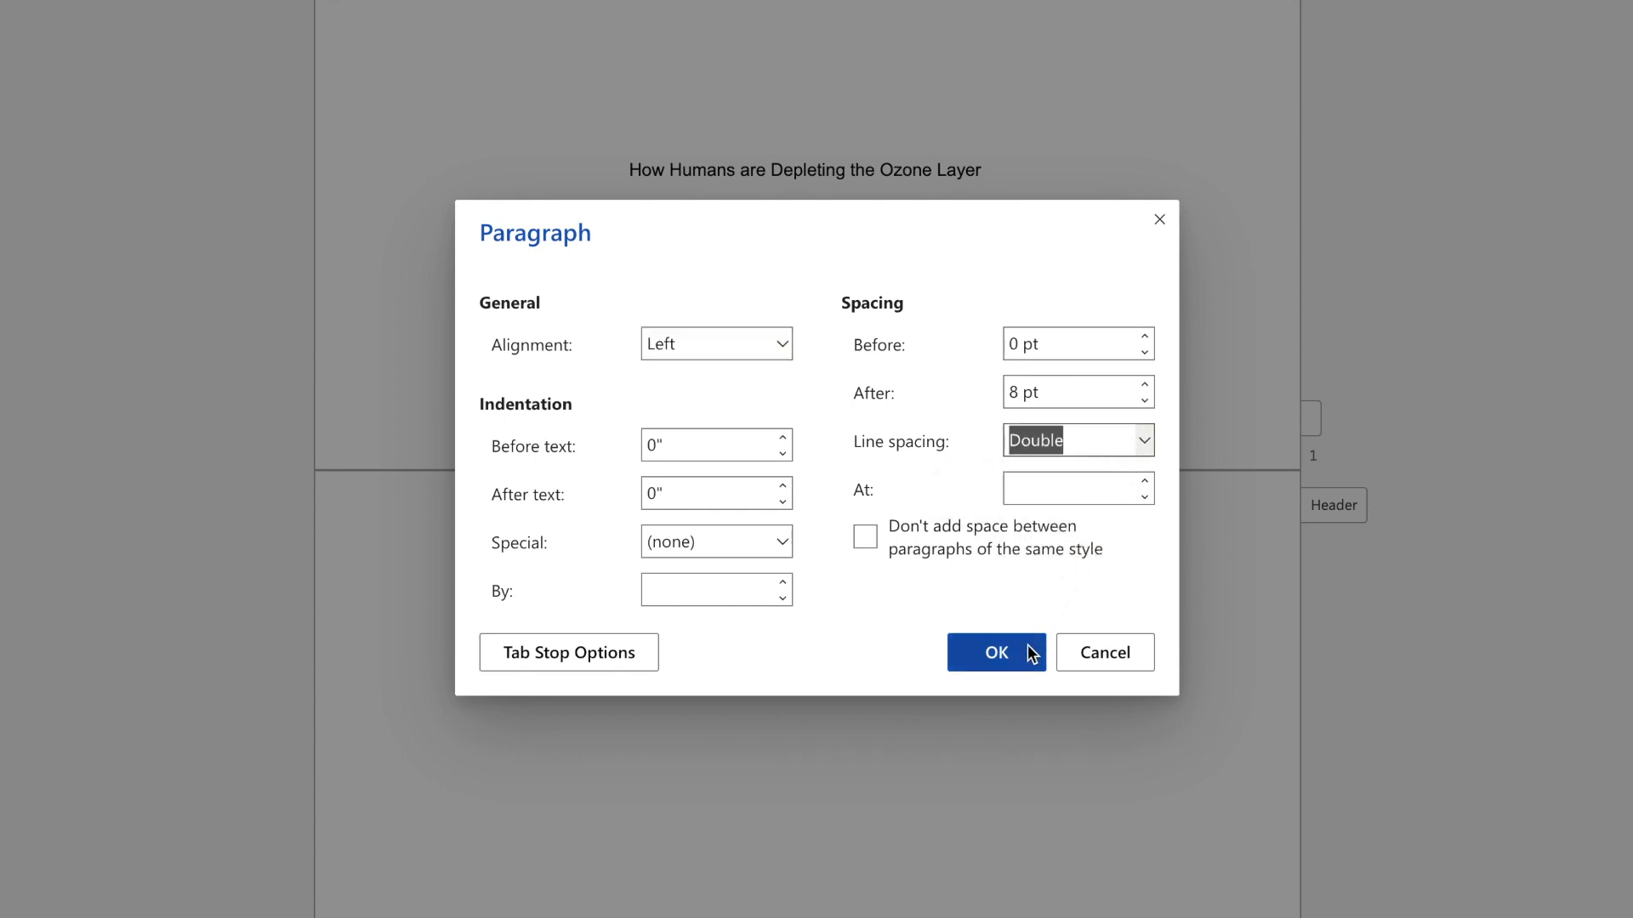
pyautogui.click(994, 652)
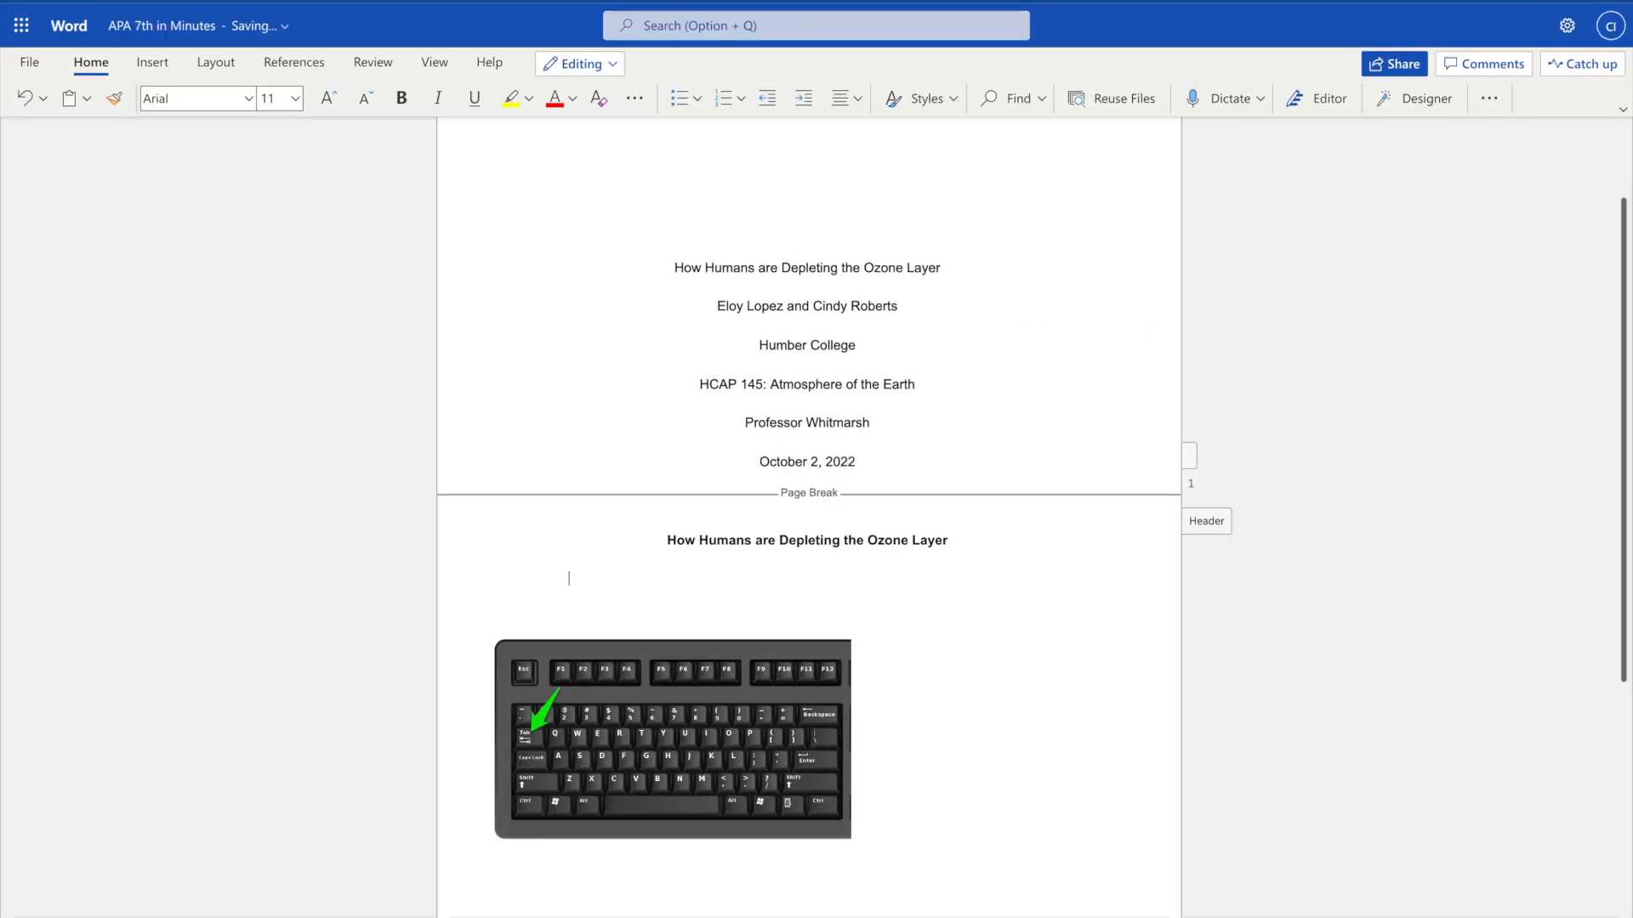
# Step: Type 'Start your paragraph' and paste in the body paragraph text
pyautogui.write('Start your p')
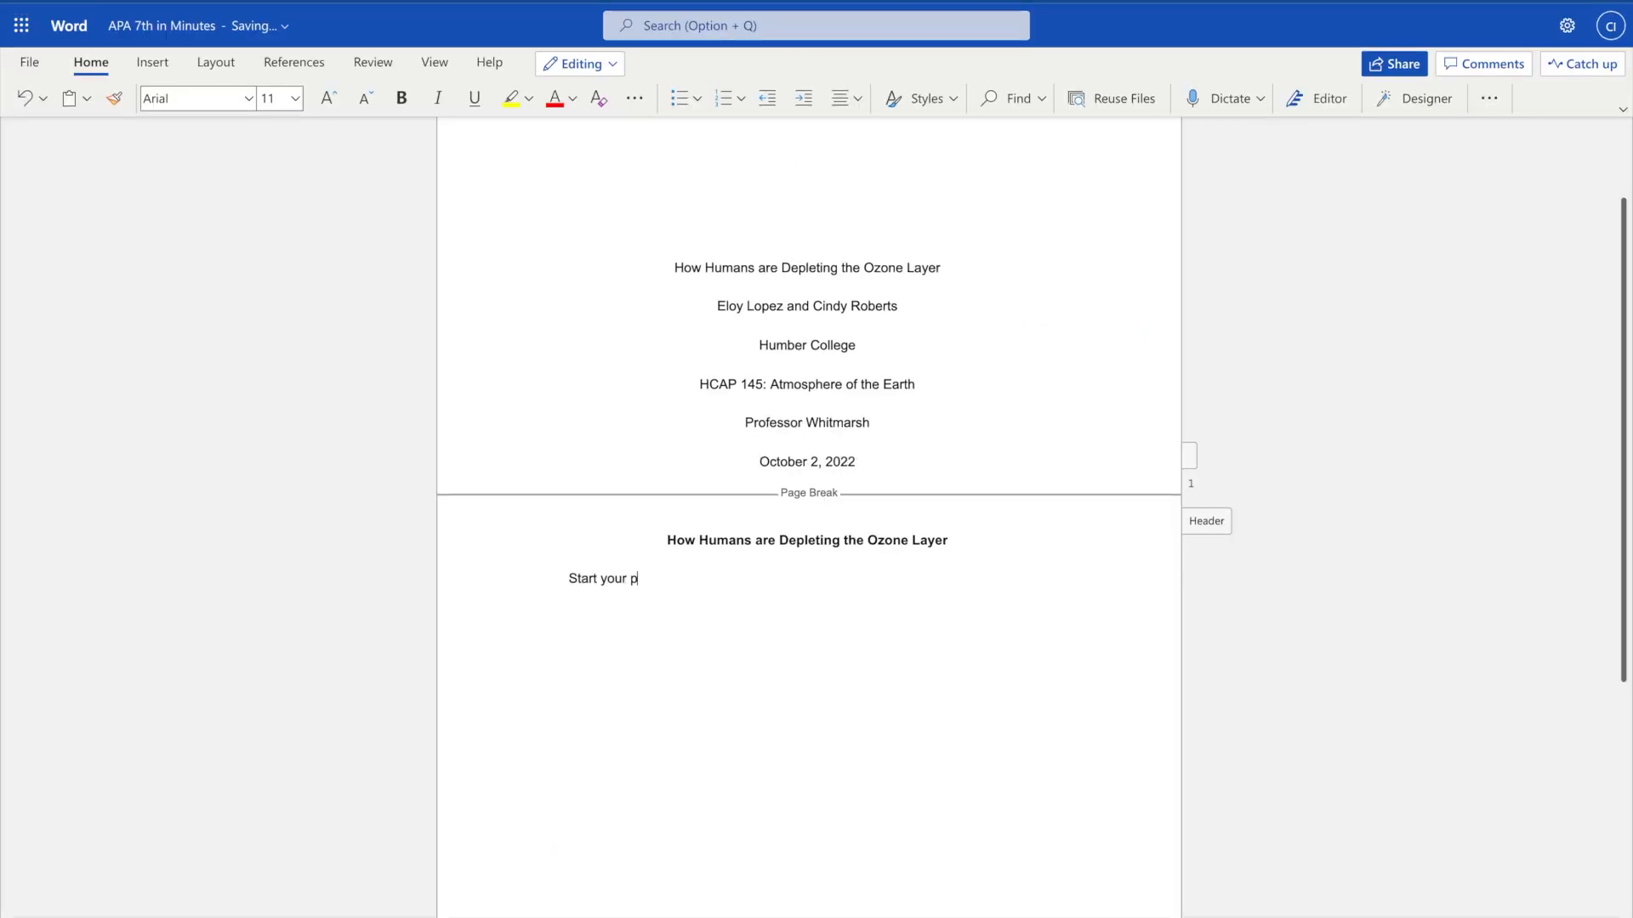
pyautogui.write('aragraph')
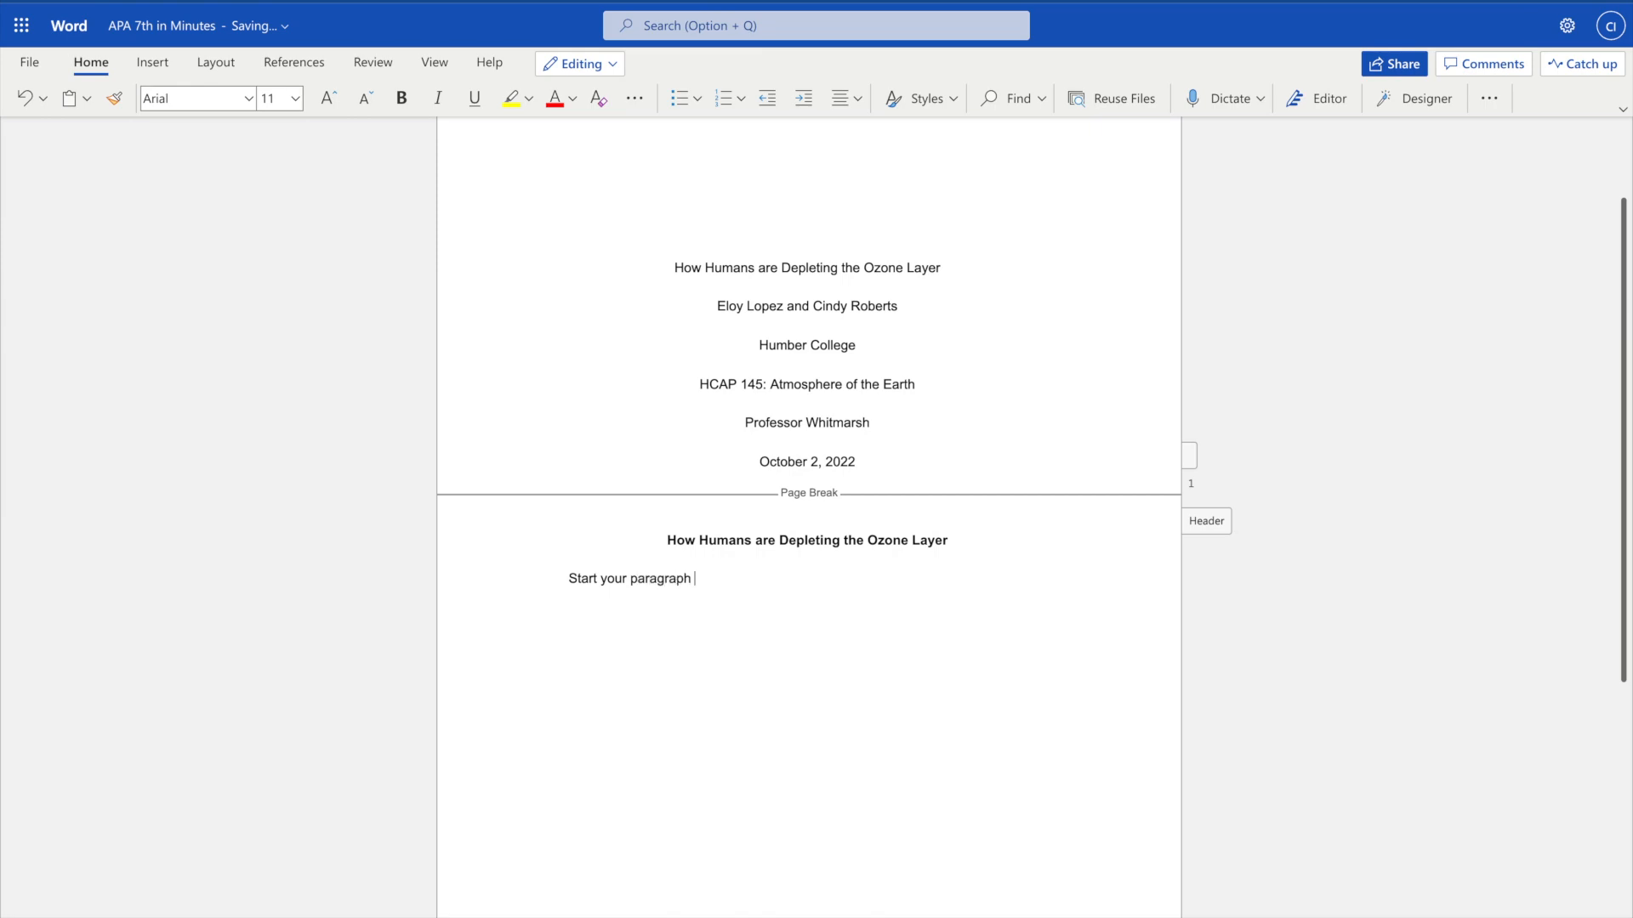
pyautogui.press('ctrl+v')
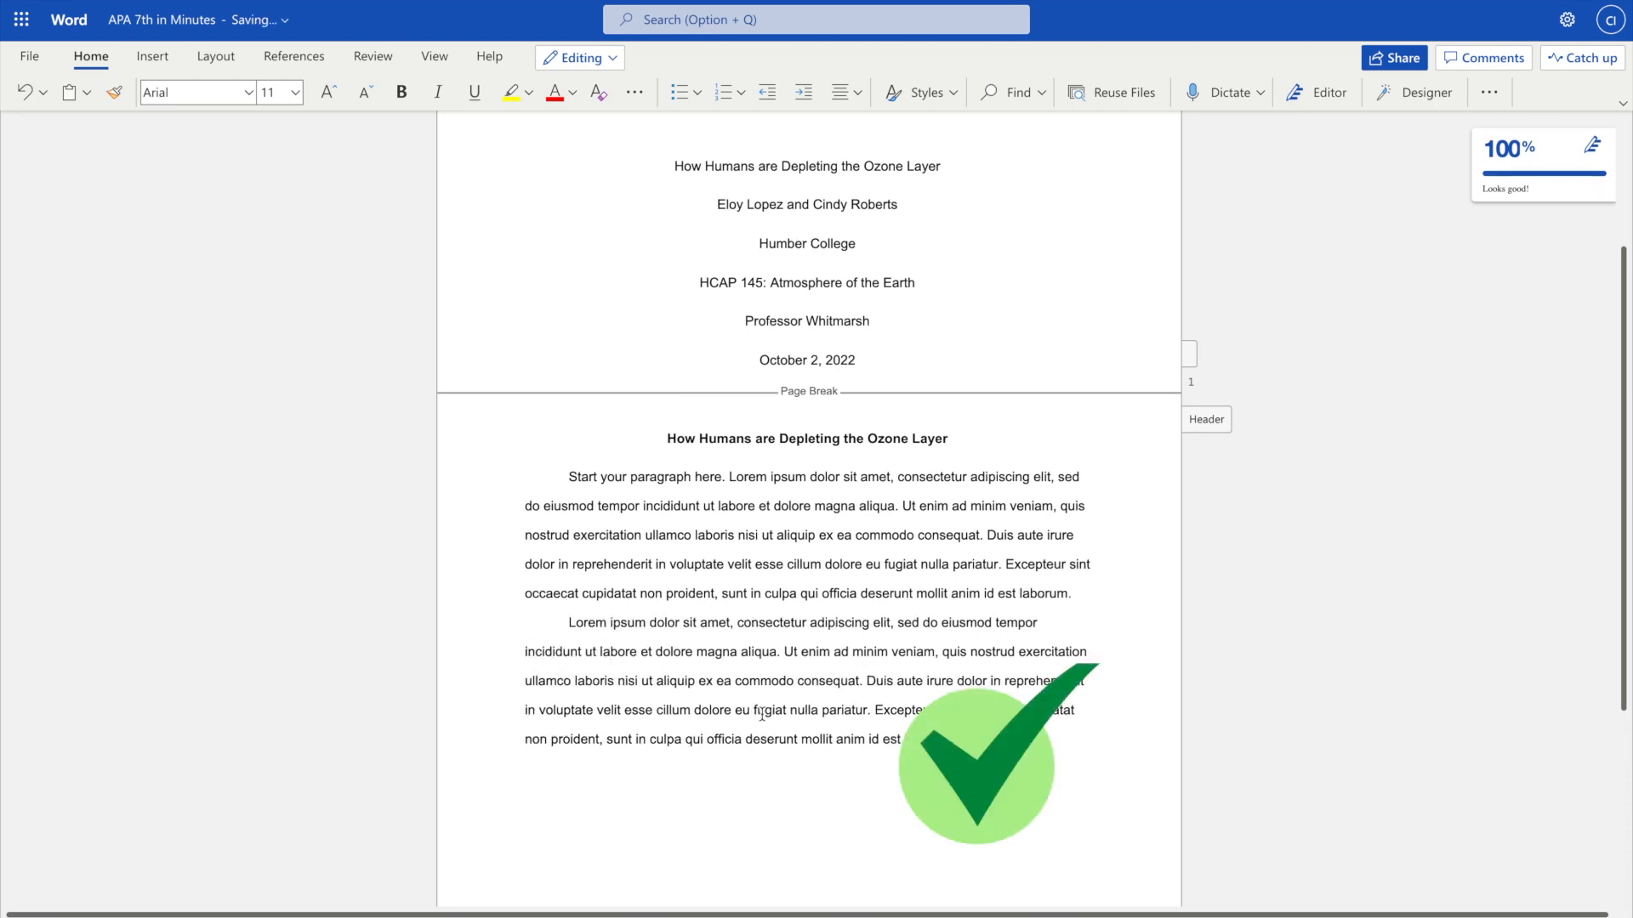
pyautogui.scroll(-3)
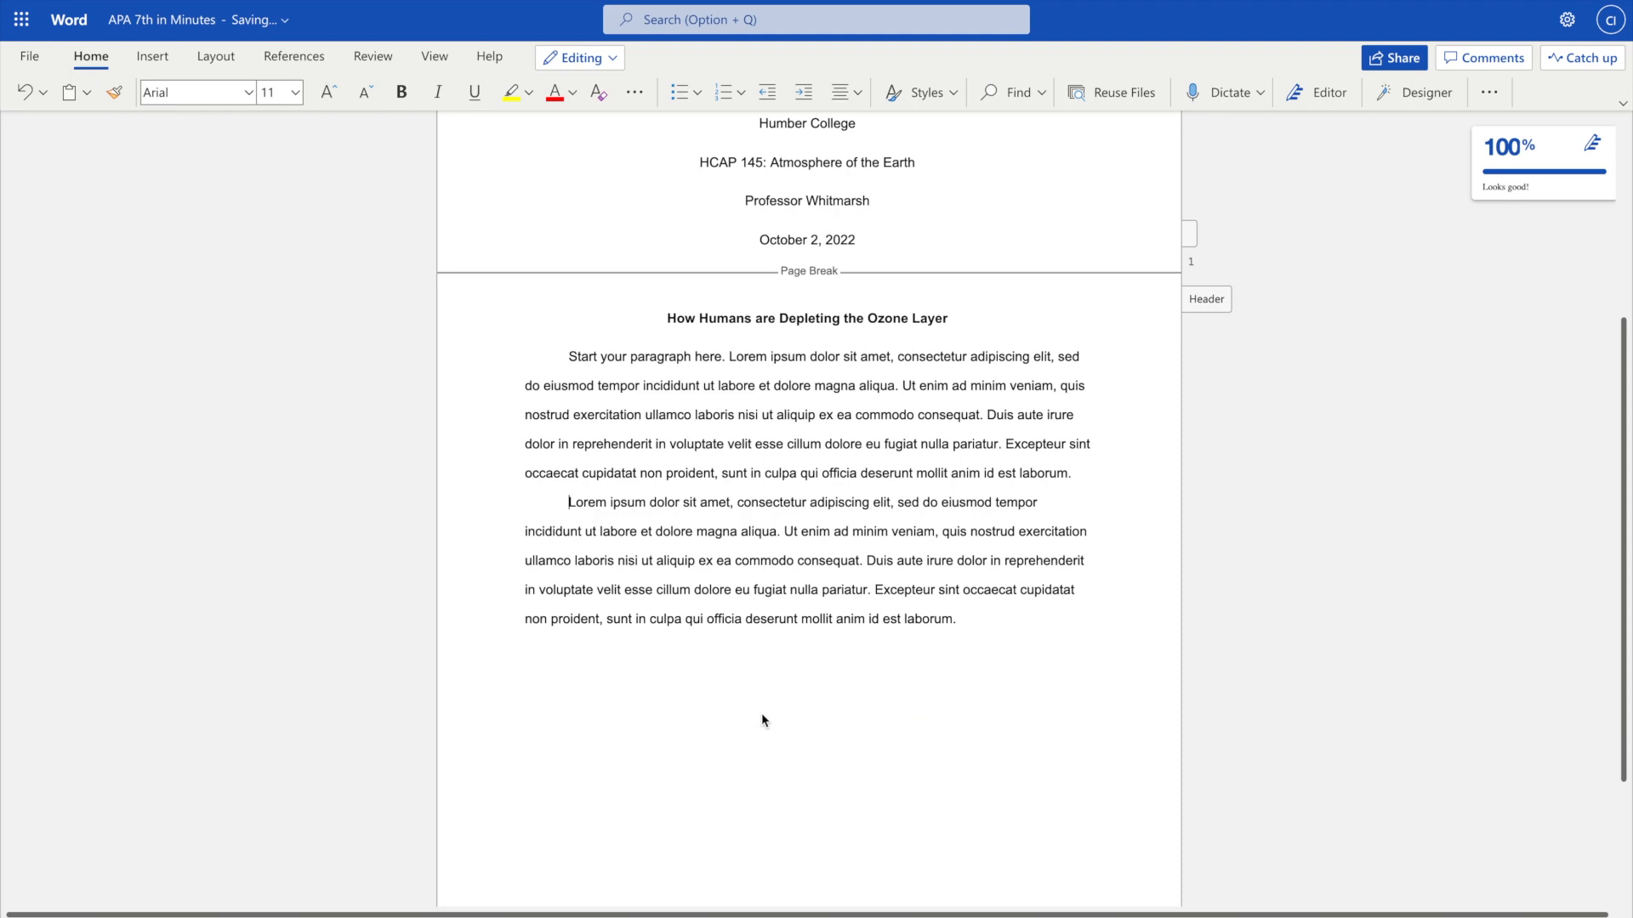
pyautogui.scroll(-3)
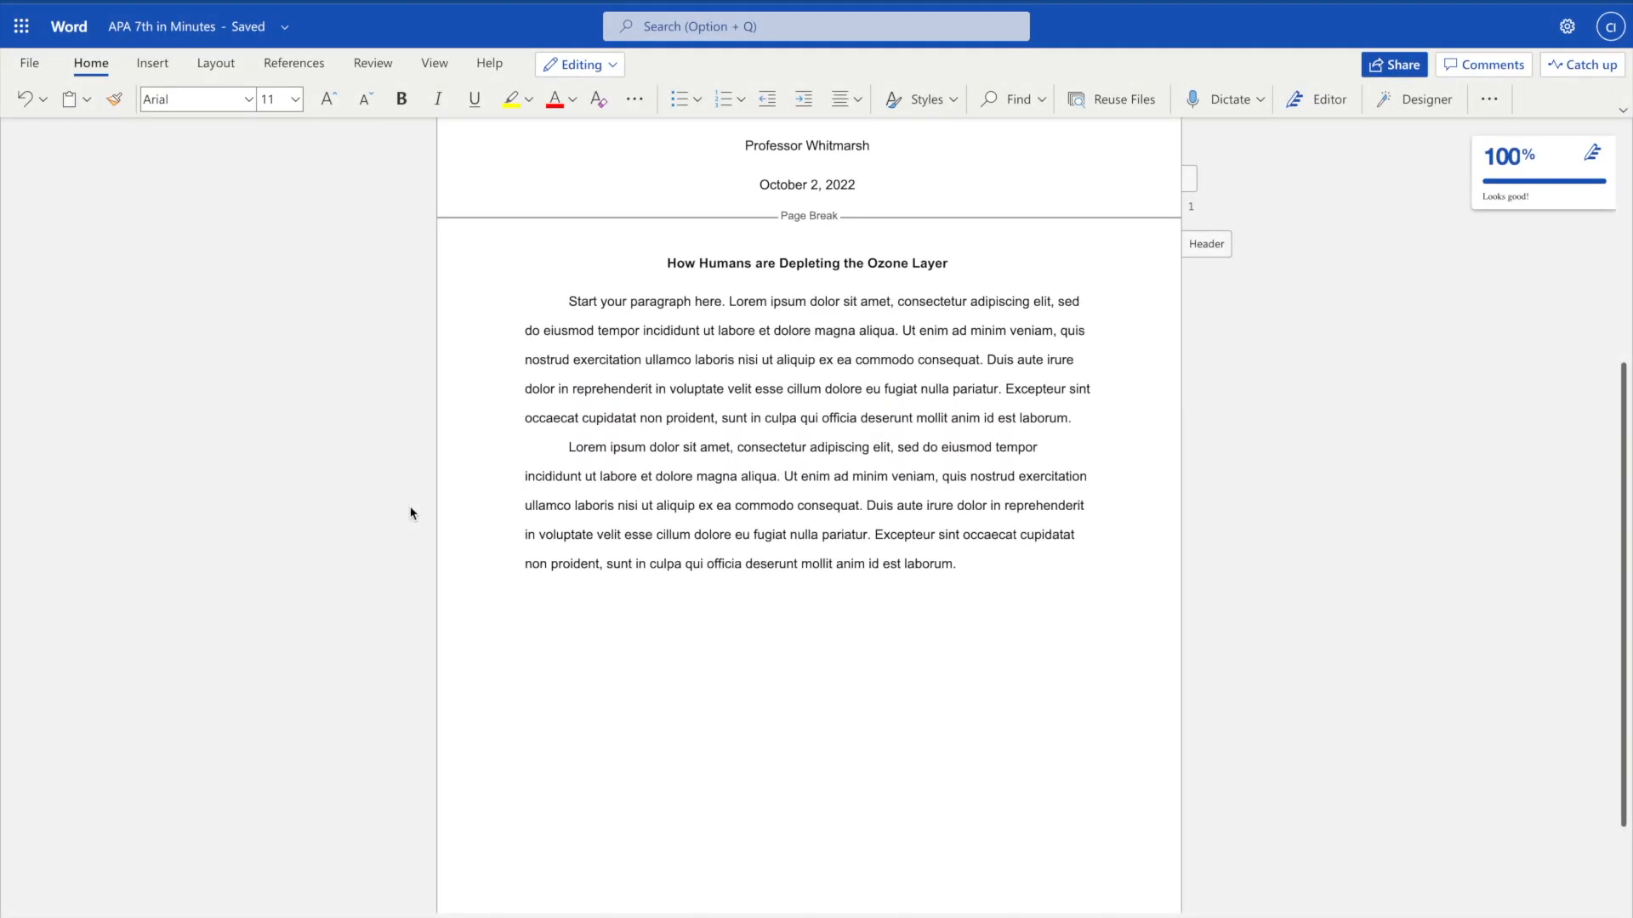
# Step: Insert a page break after the two body paragraphs, creating a blank third page
pyautogui.click(153, 63)
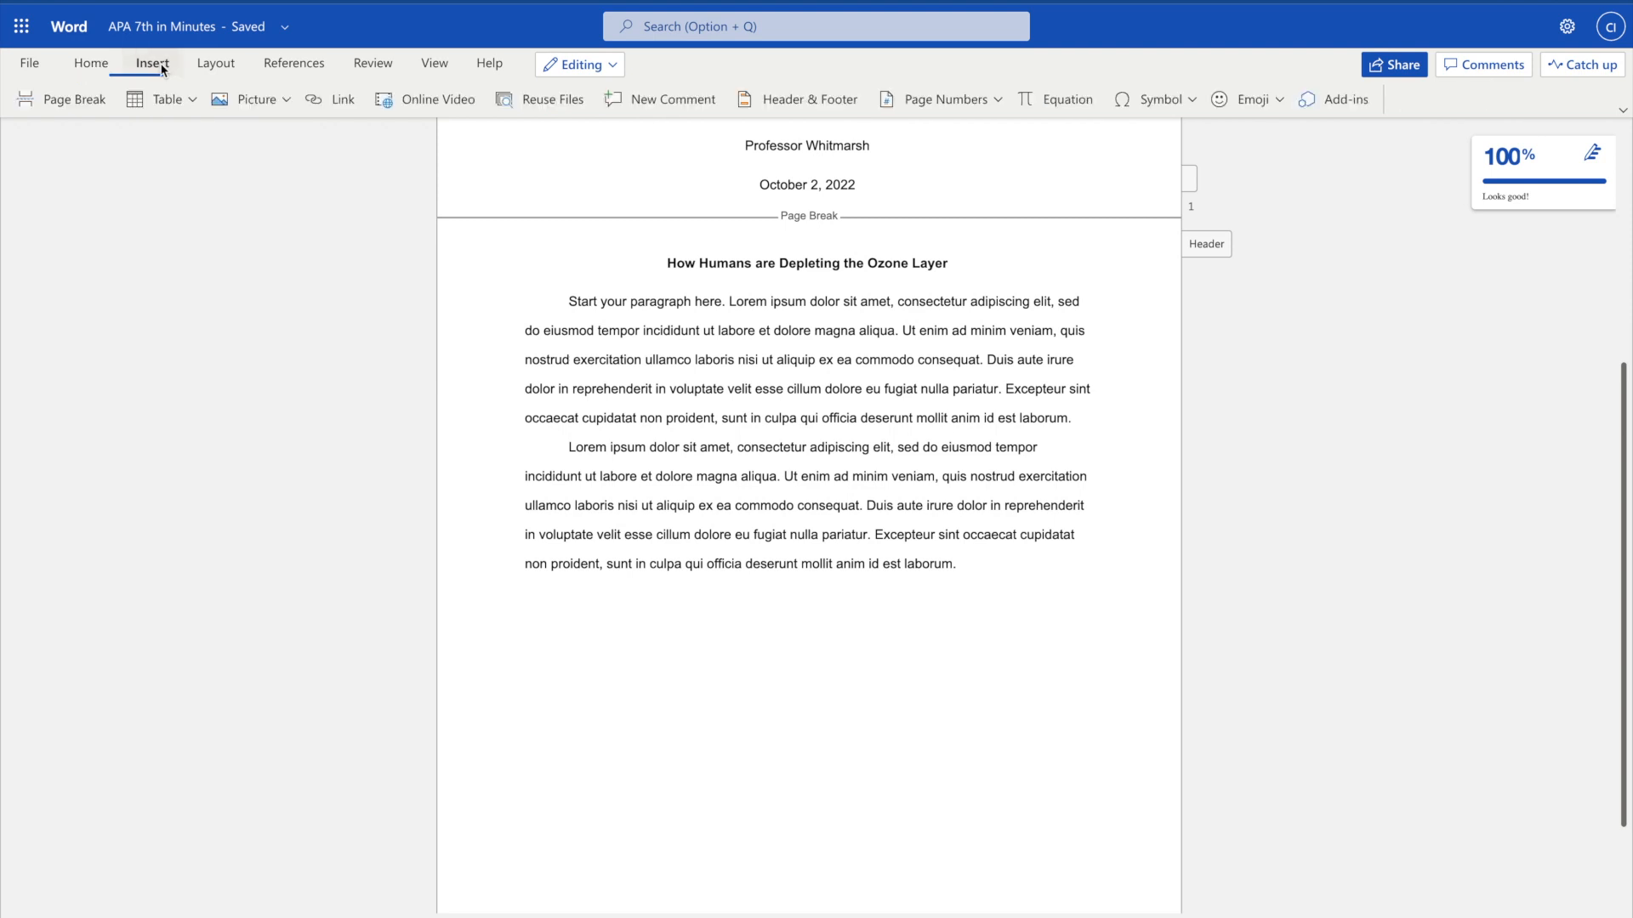
pyautogui.click(74, 99)
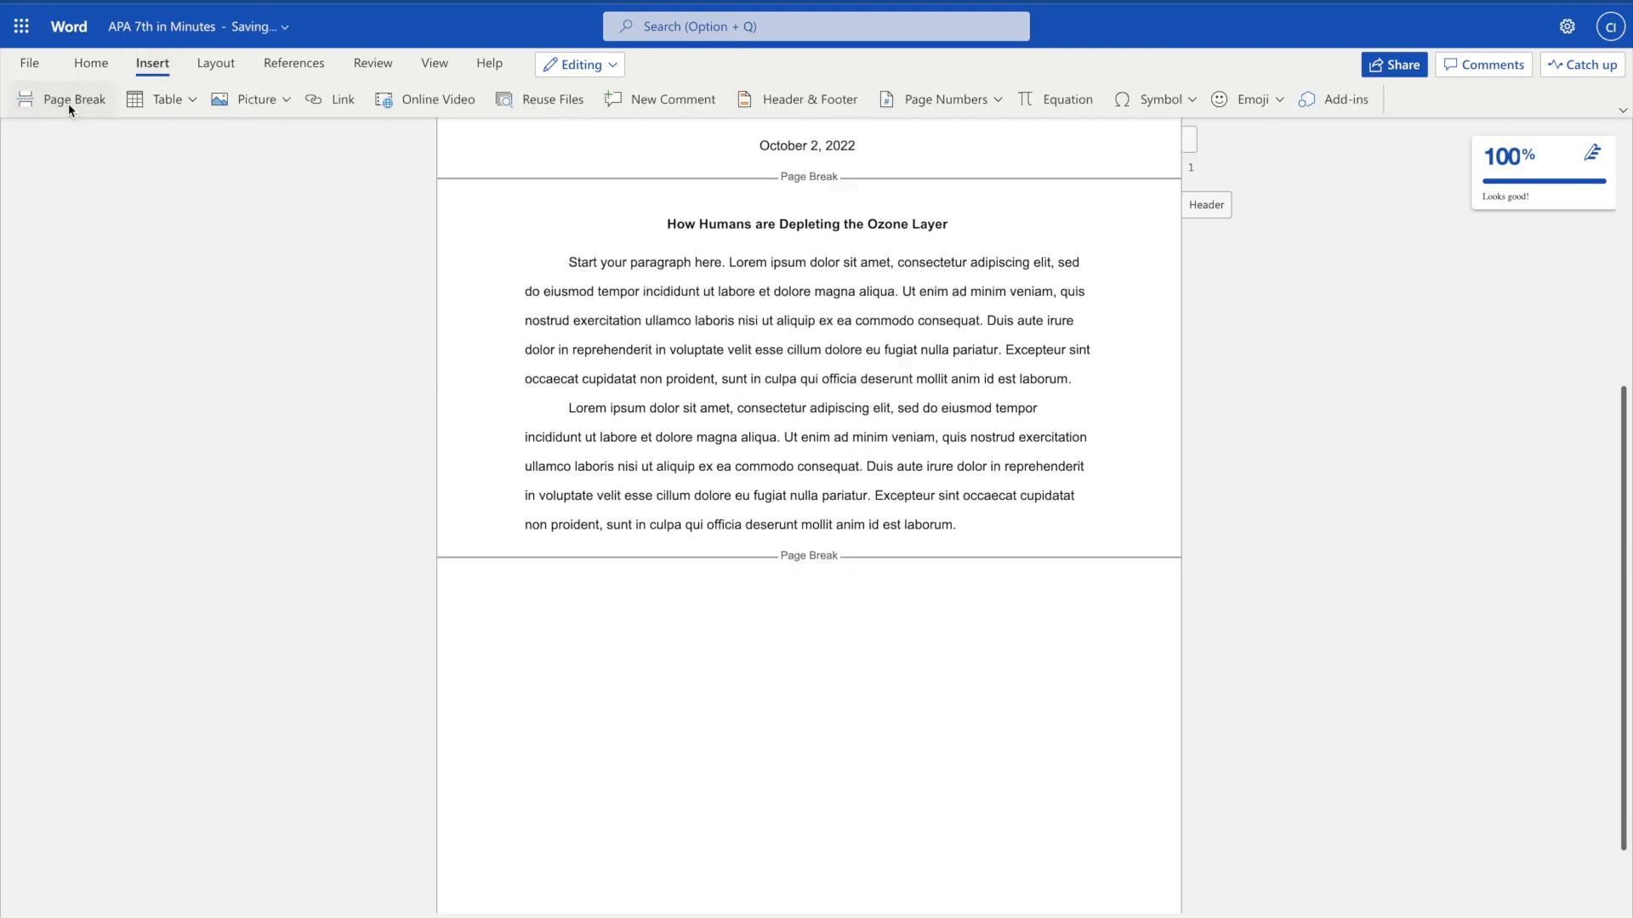
pyautogui.scroll(-3)
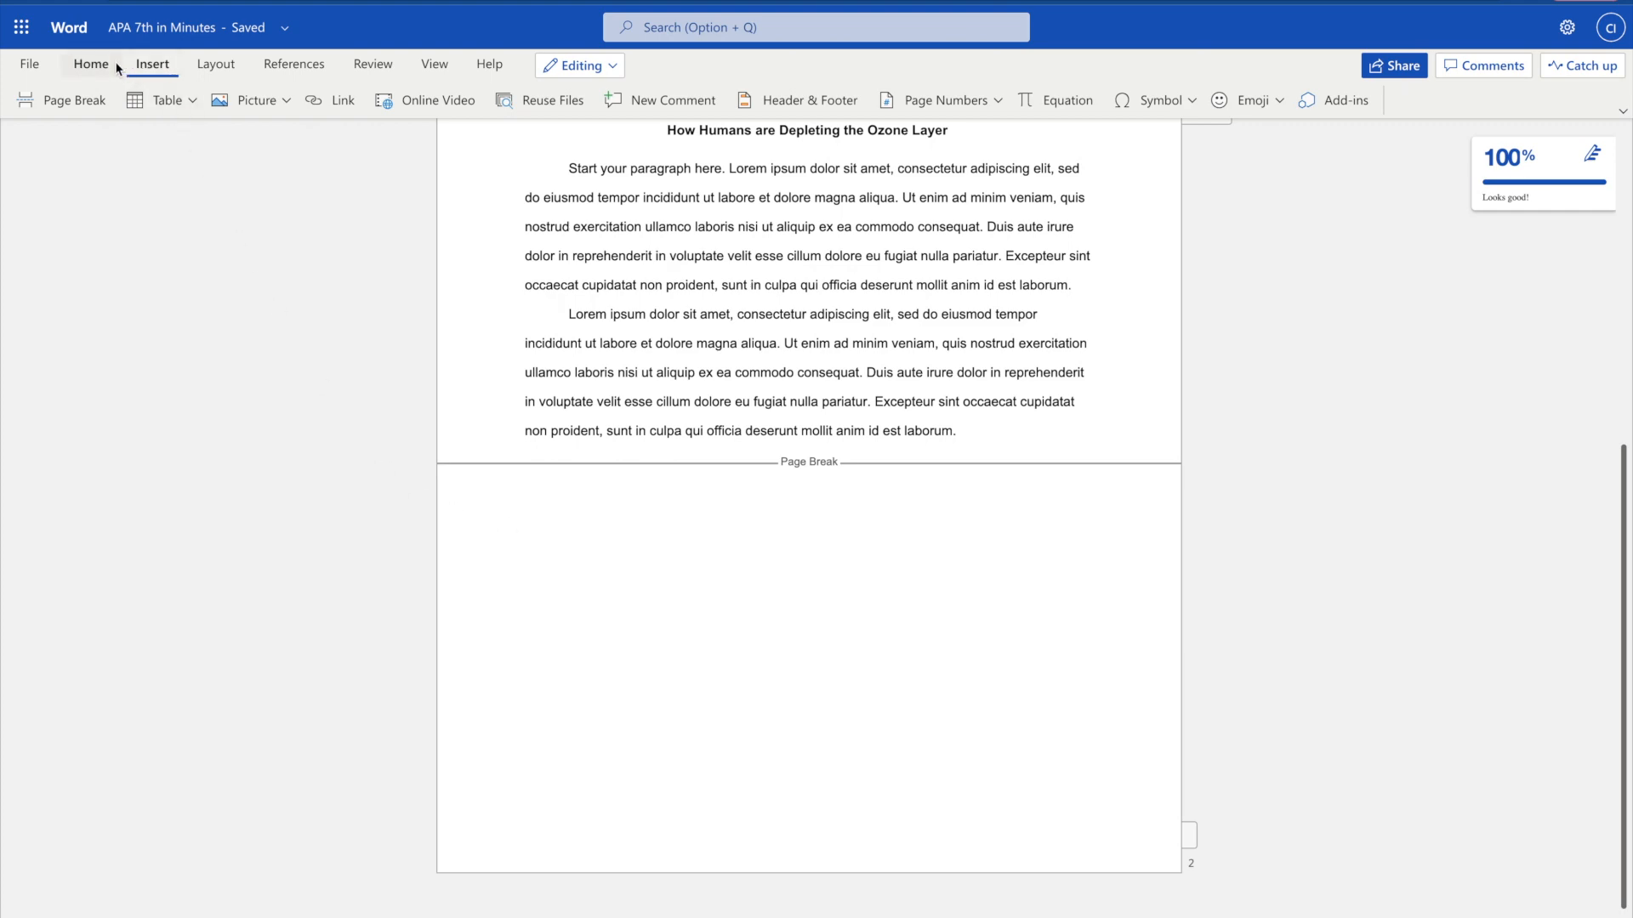
pyautogui.click(525, 510)
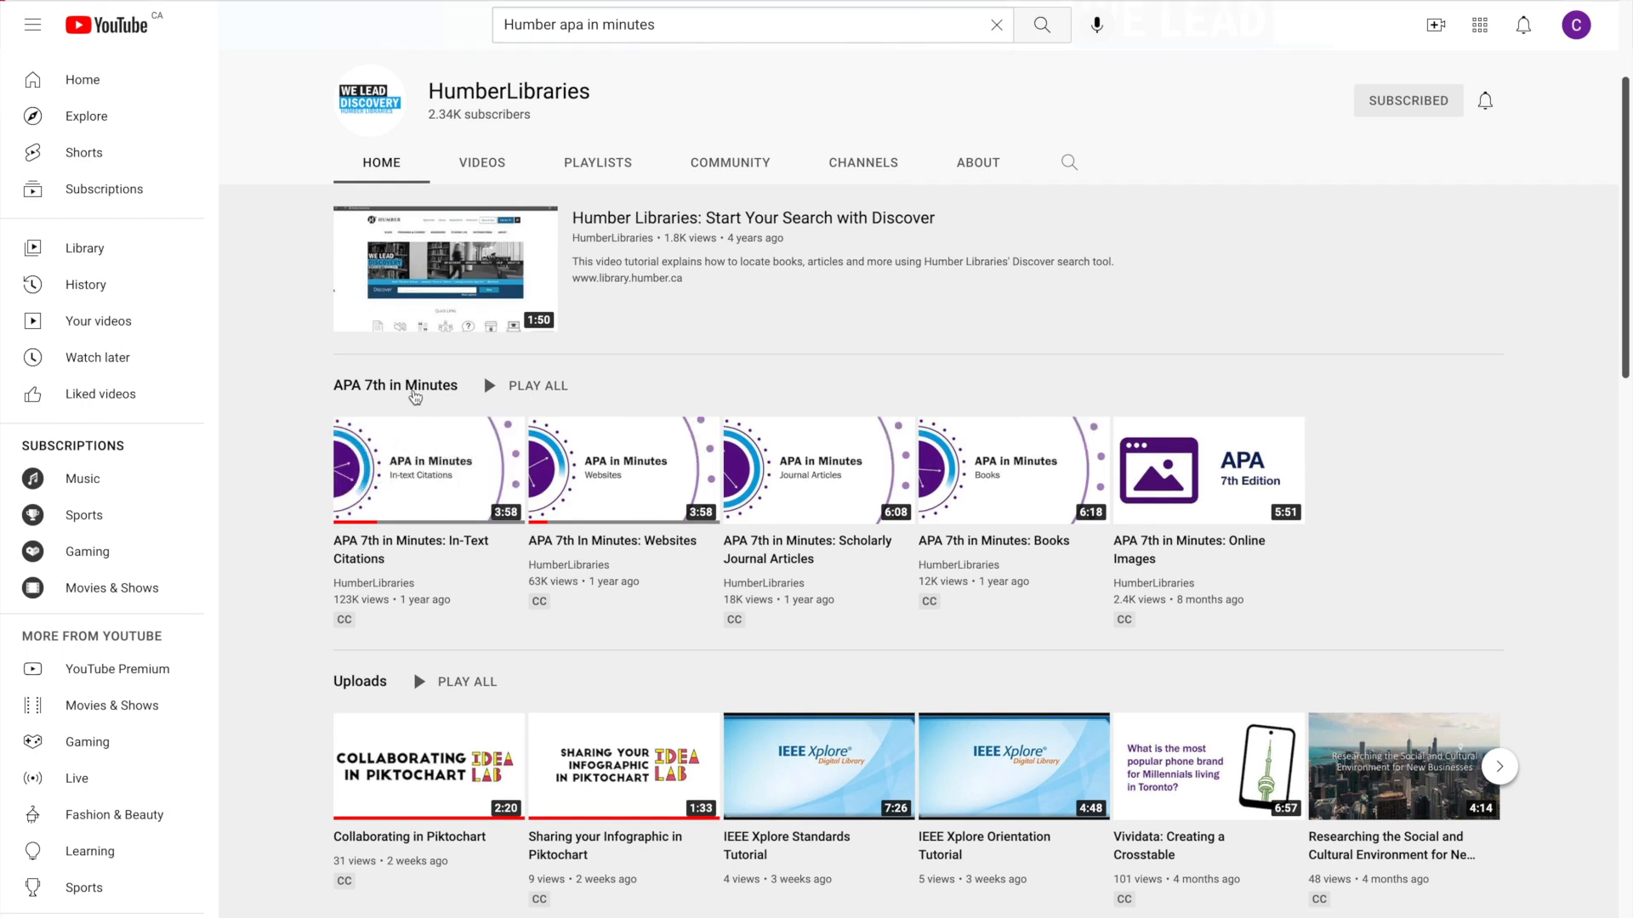
pyautogui.click(395, 385)
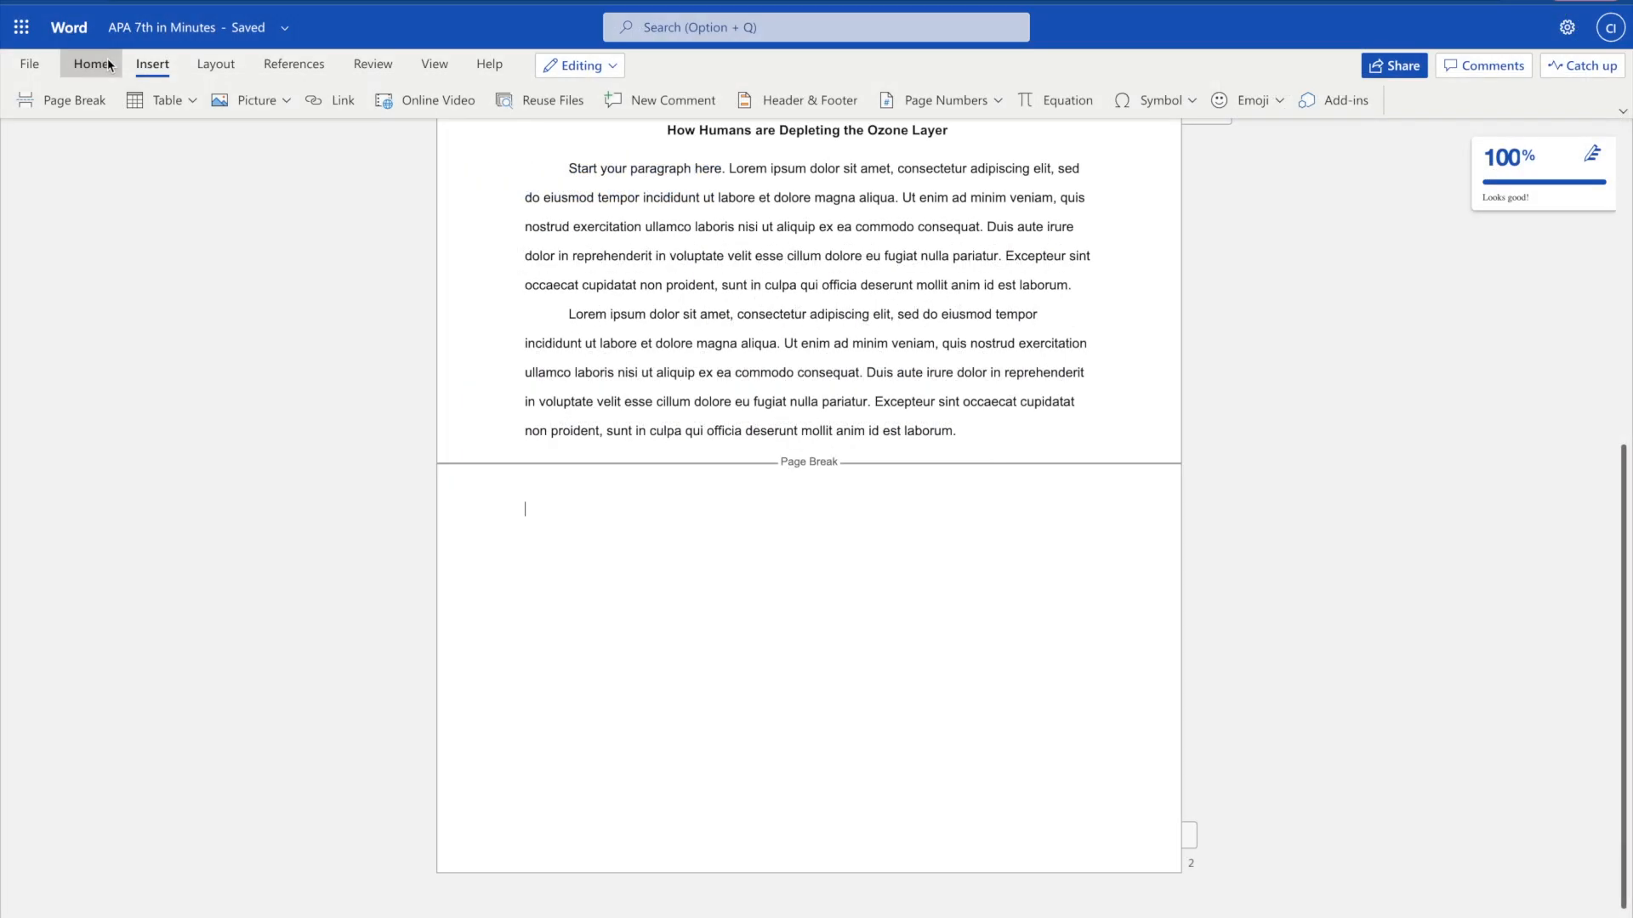
# Step: Type the 'References' heading on the new page and select the word
pyautogui.click(91, 64)
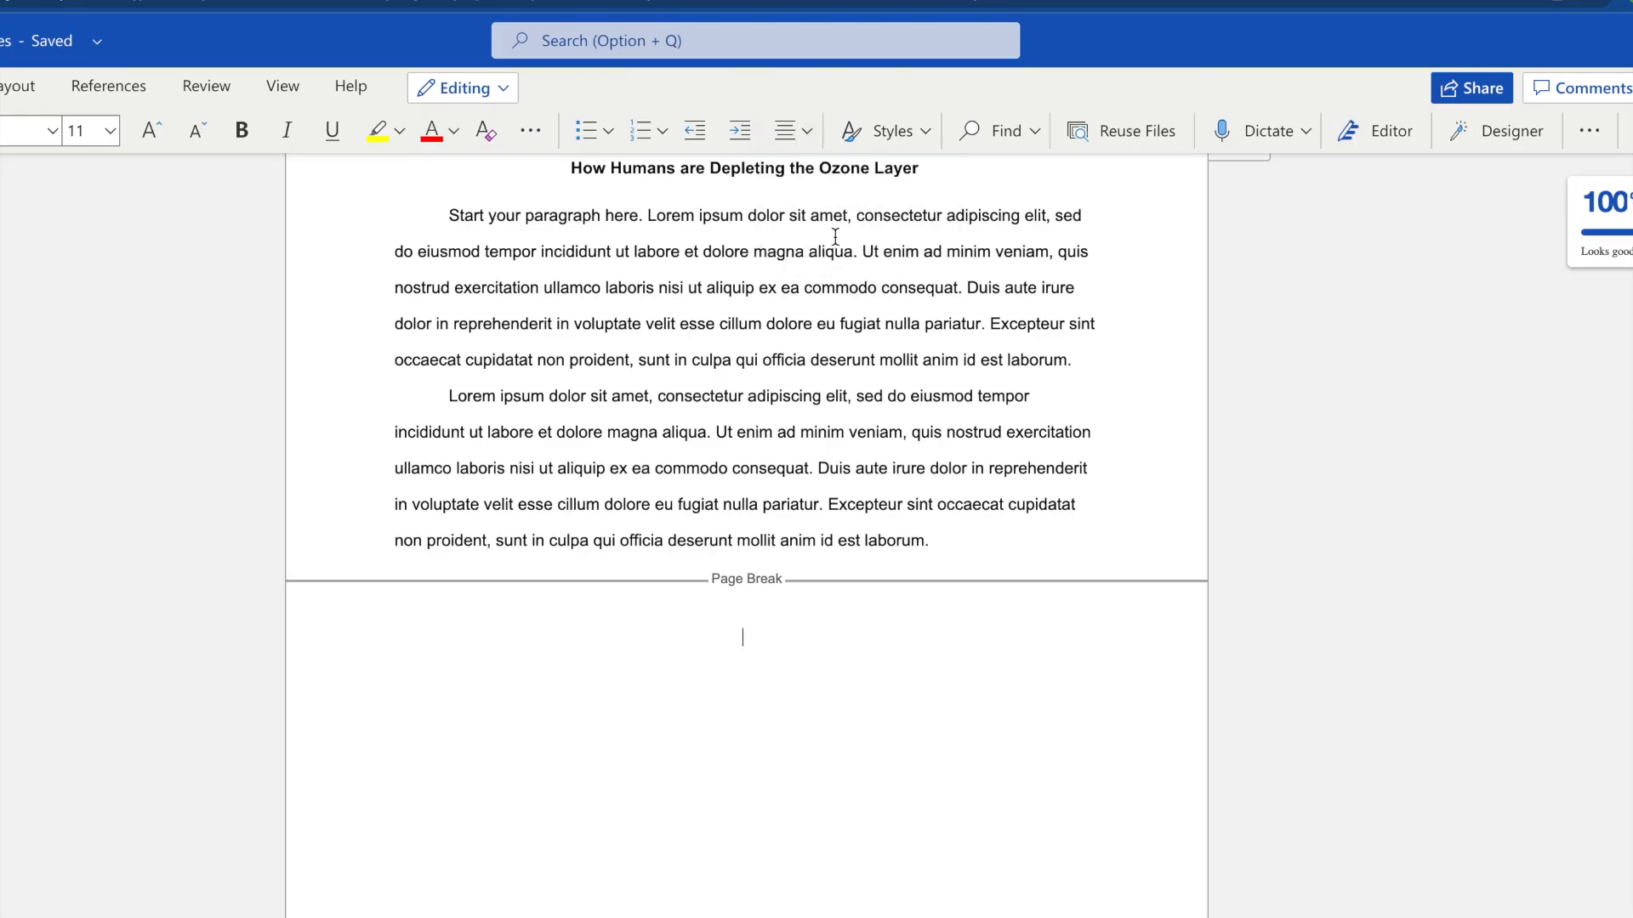
pyautogui.write('References')
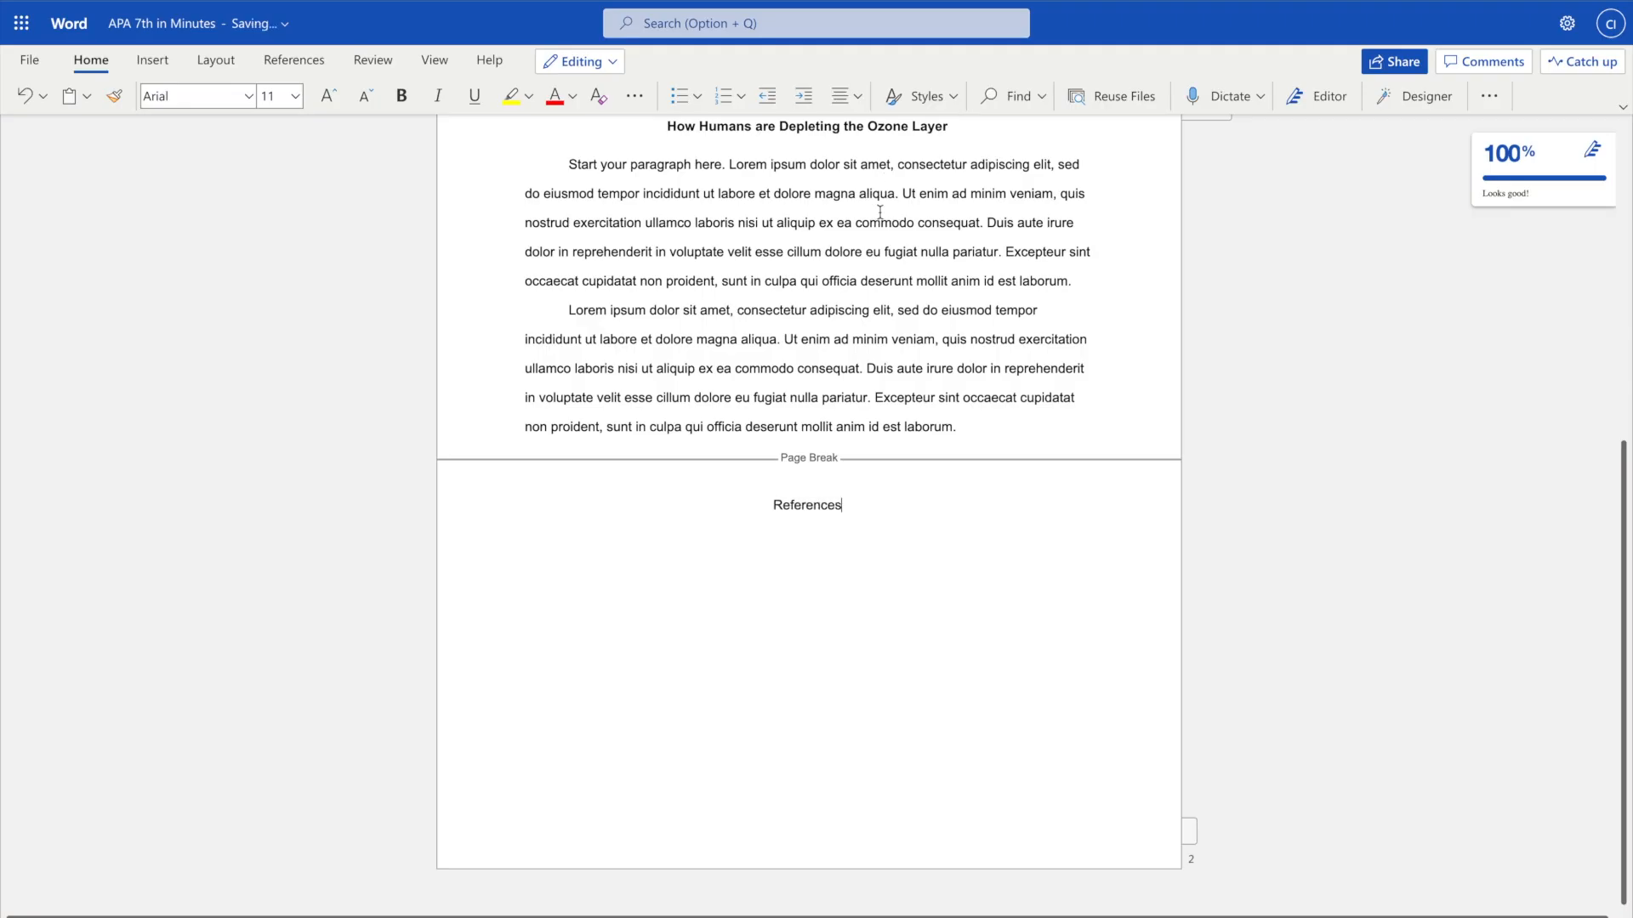
pyautogui.doubleClick(807, 505)
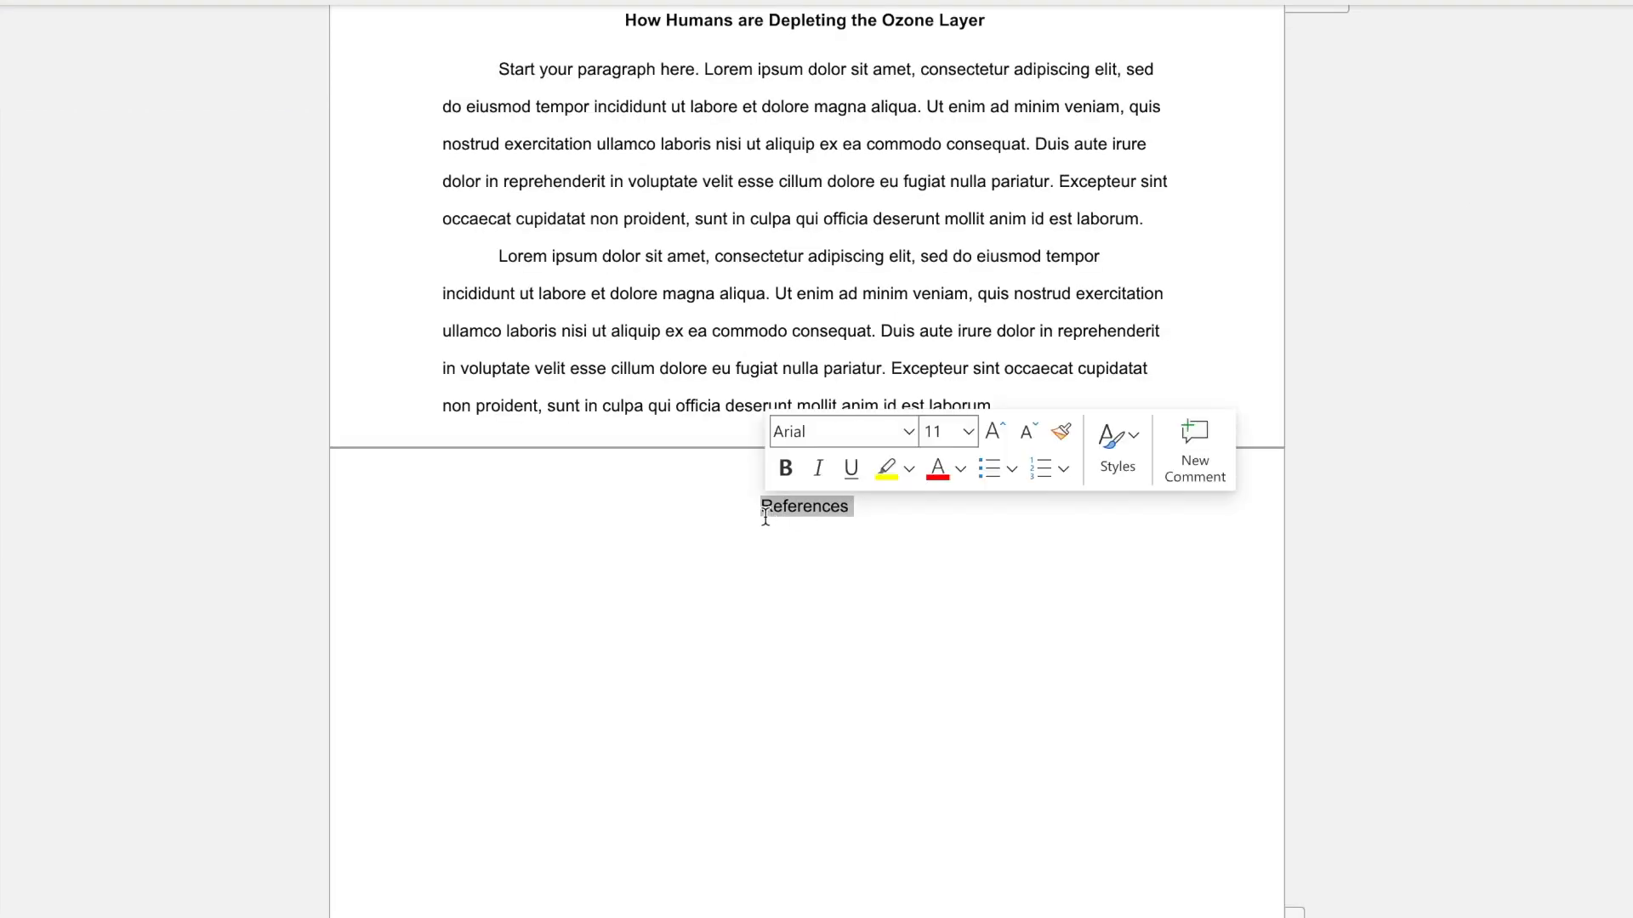
pyautogui.moveTo(784, 468)
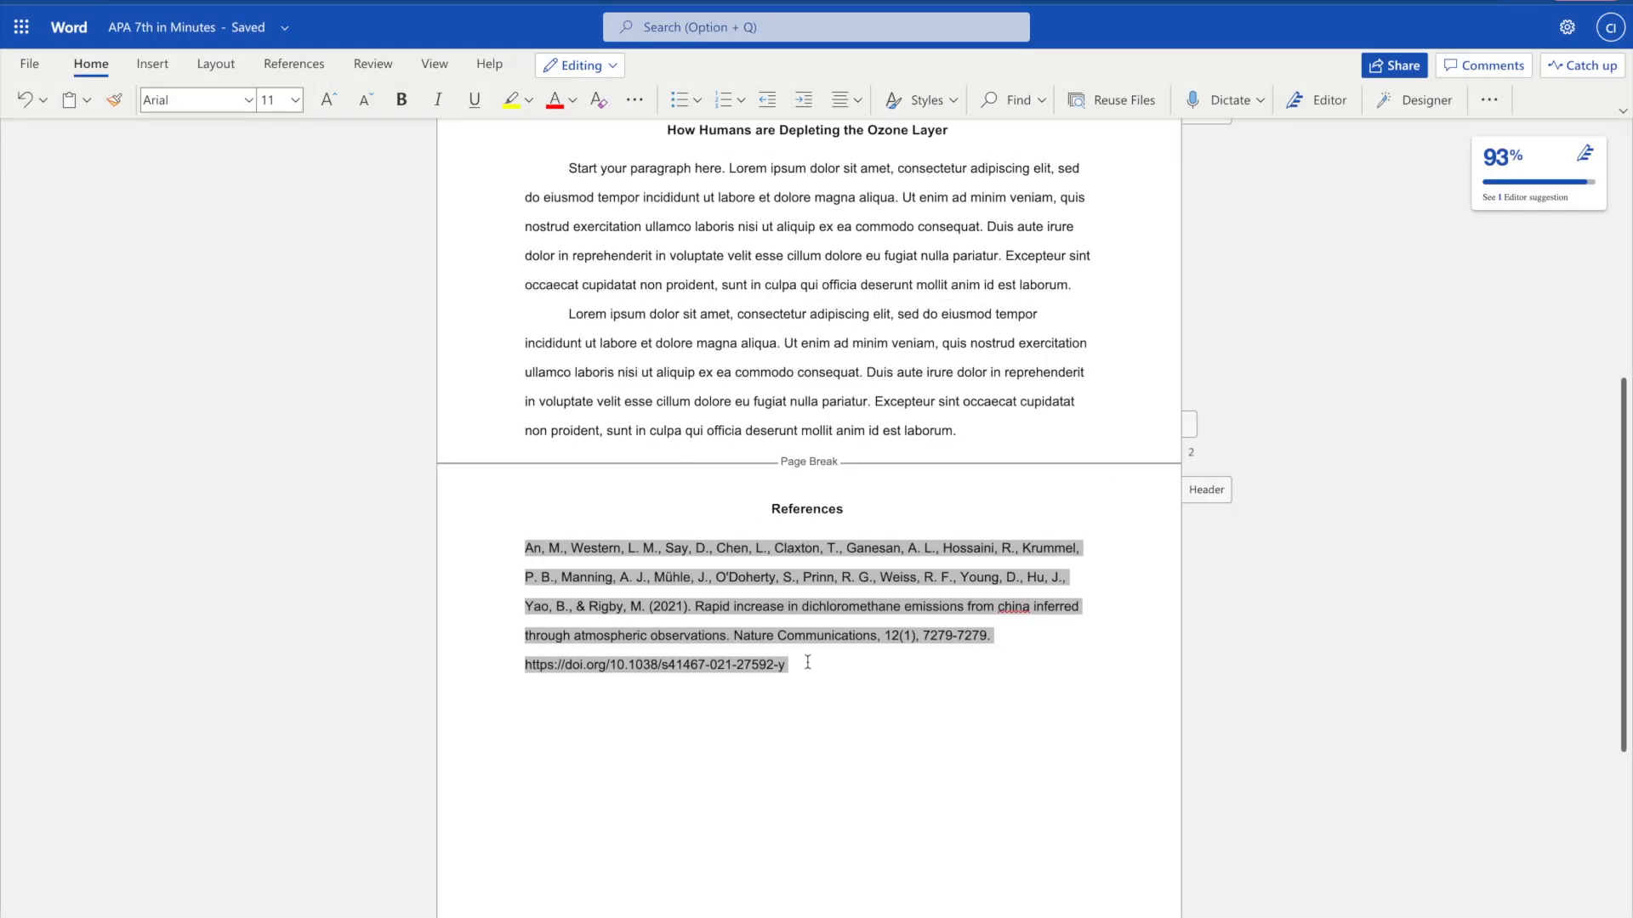
pyautogui.moveTo(881, 617)
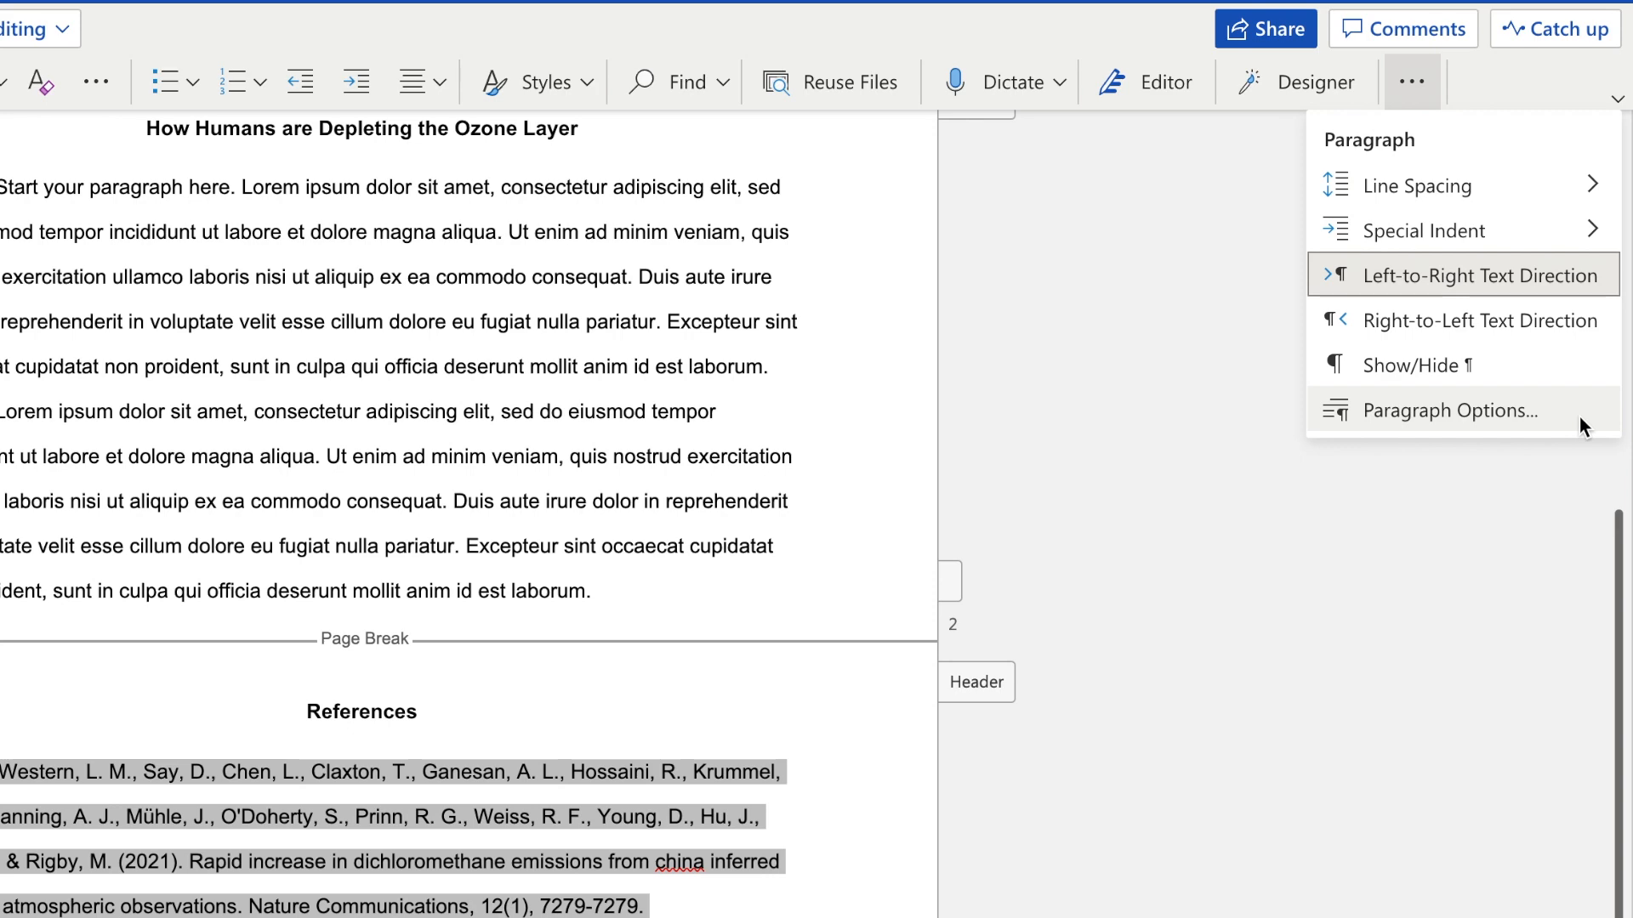
# Step: Apply a 0.5-inch hanging indent to the first reference entry via Paragraph Options
pyautogui.click(1447, 410)
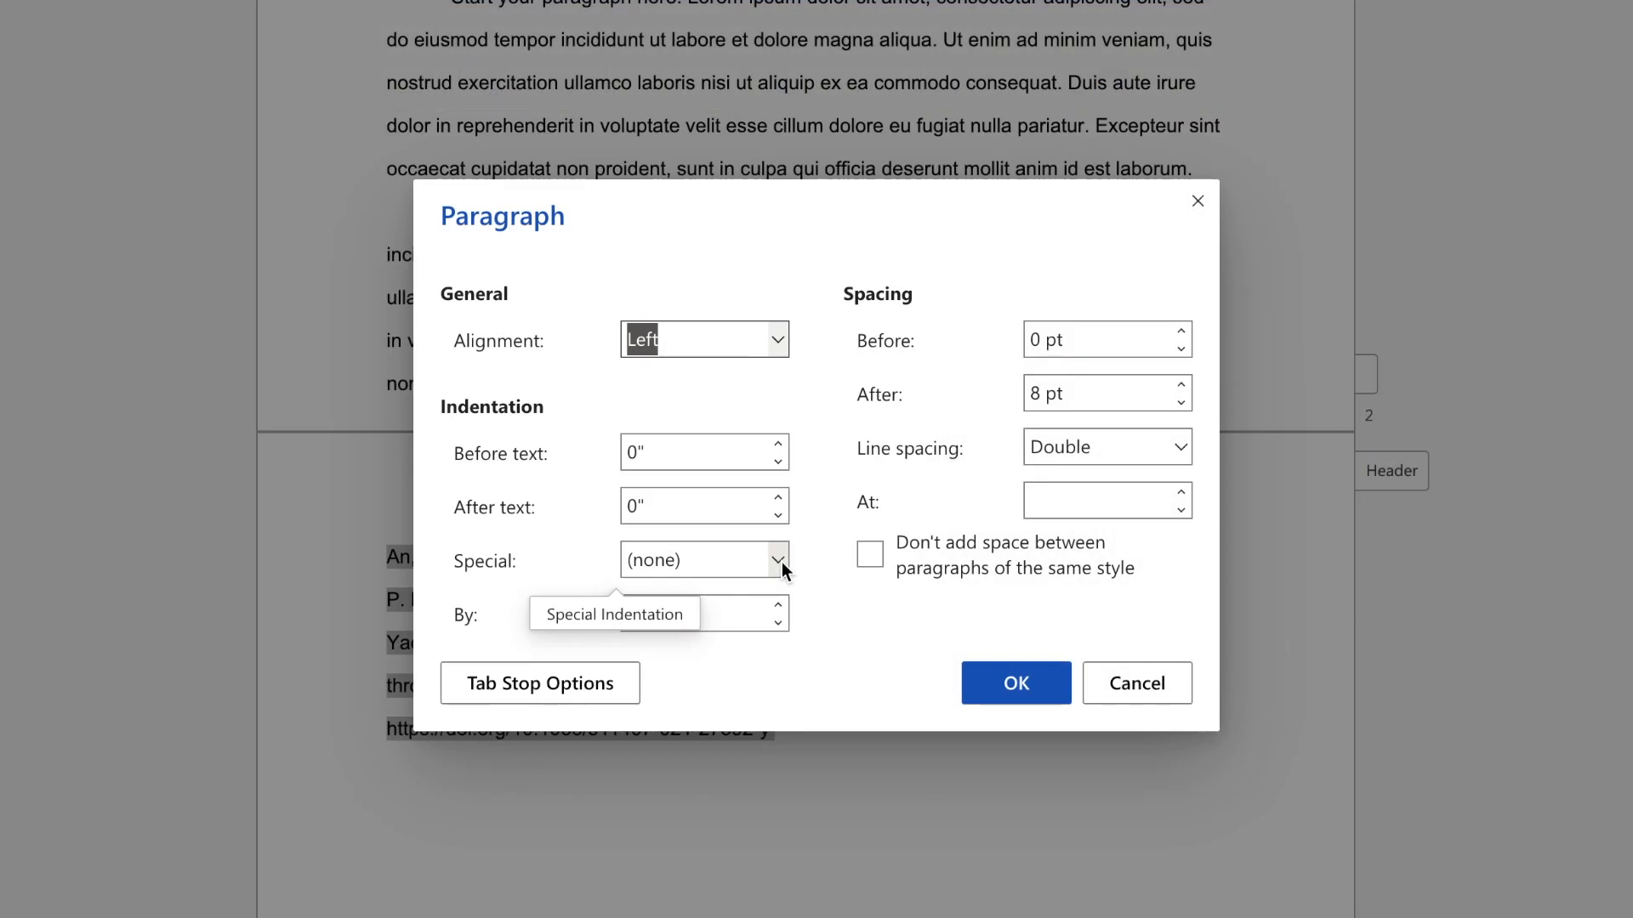
pyautogui.moveTo(691, 544)
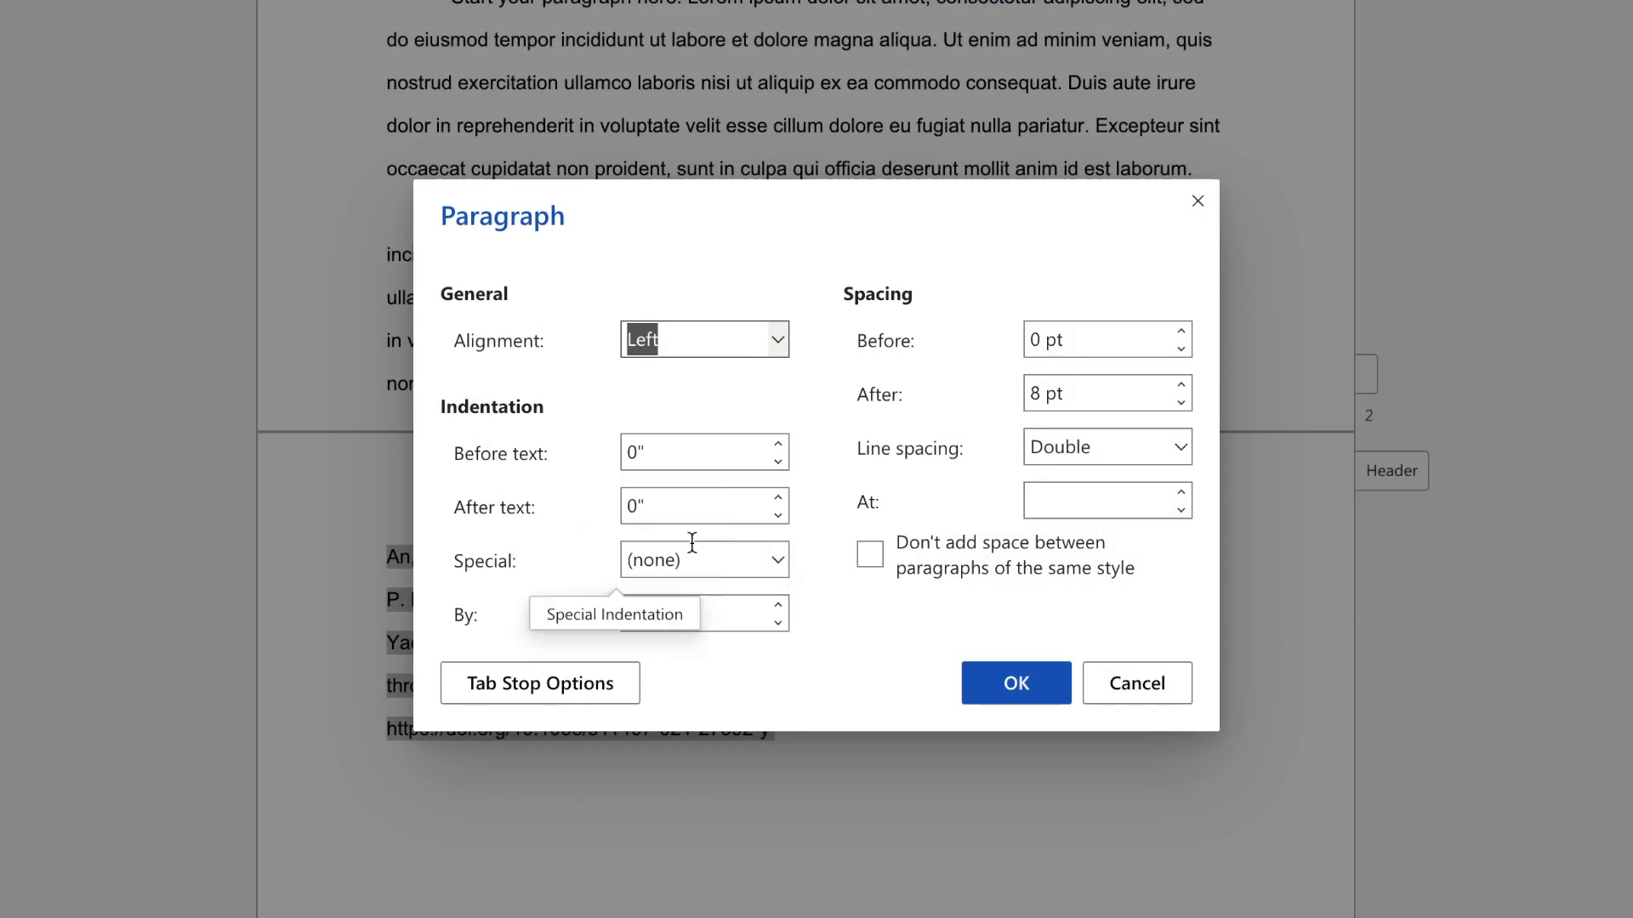
pyautogui.click(775, 559)
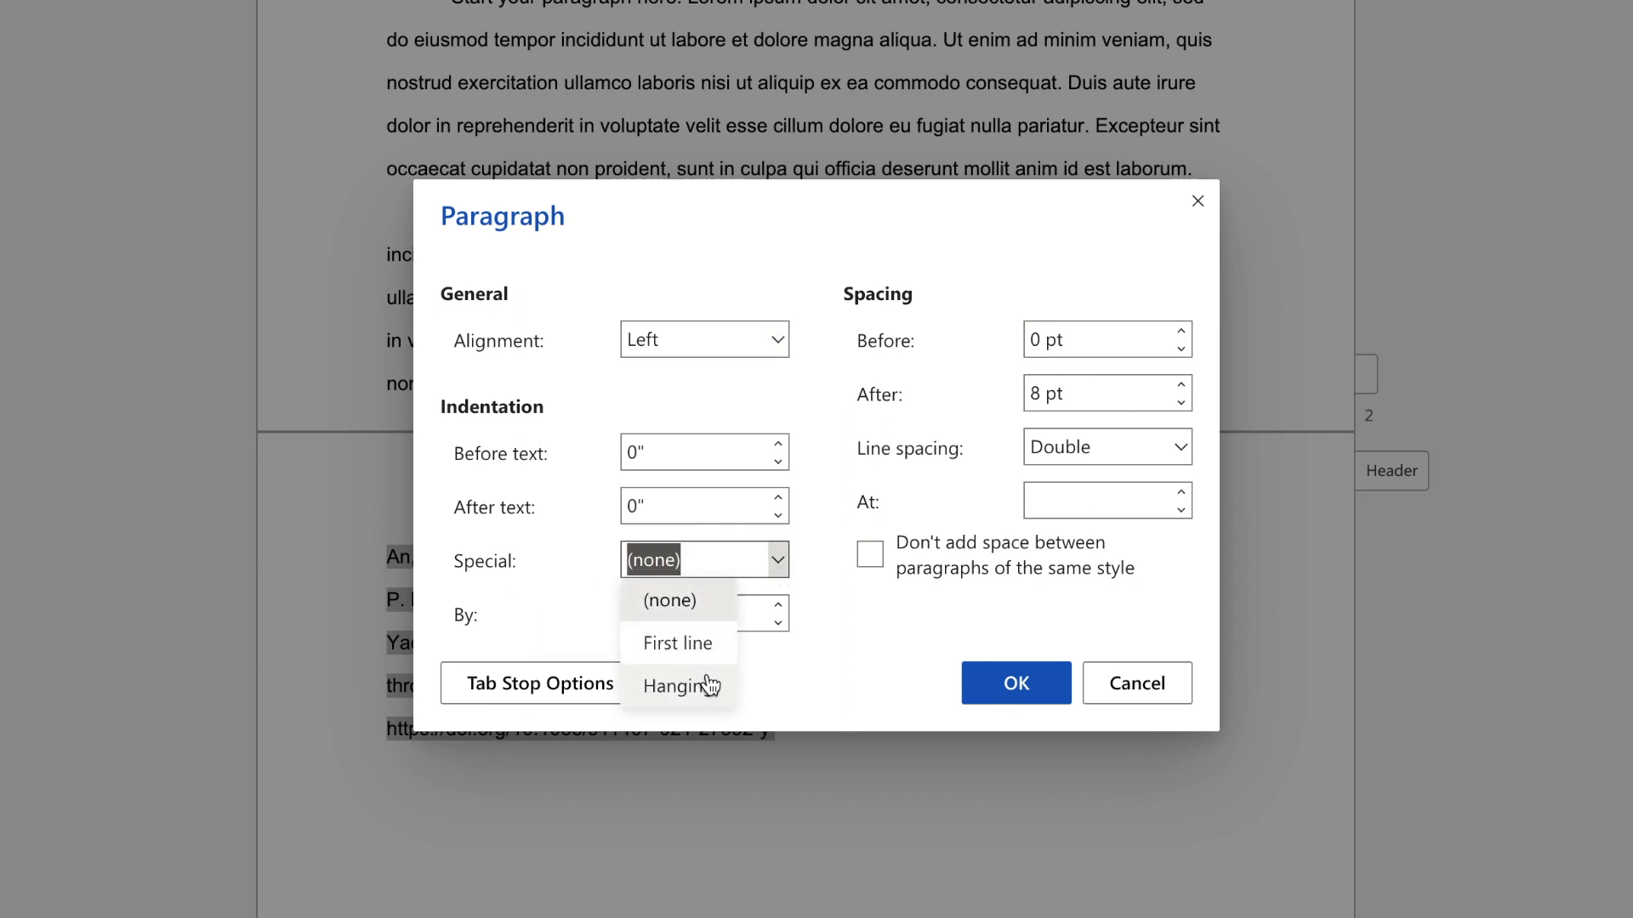
pyautogui.click(677, 686)
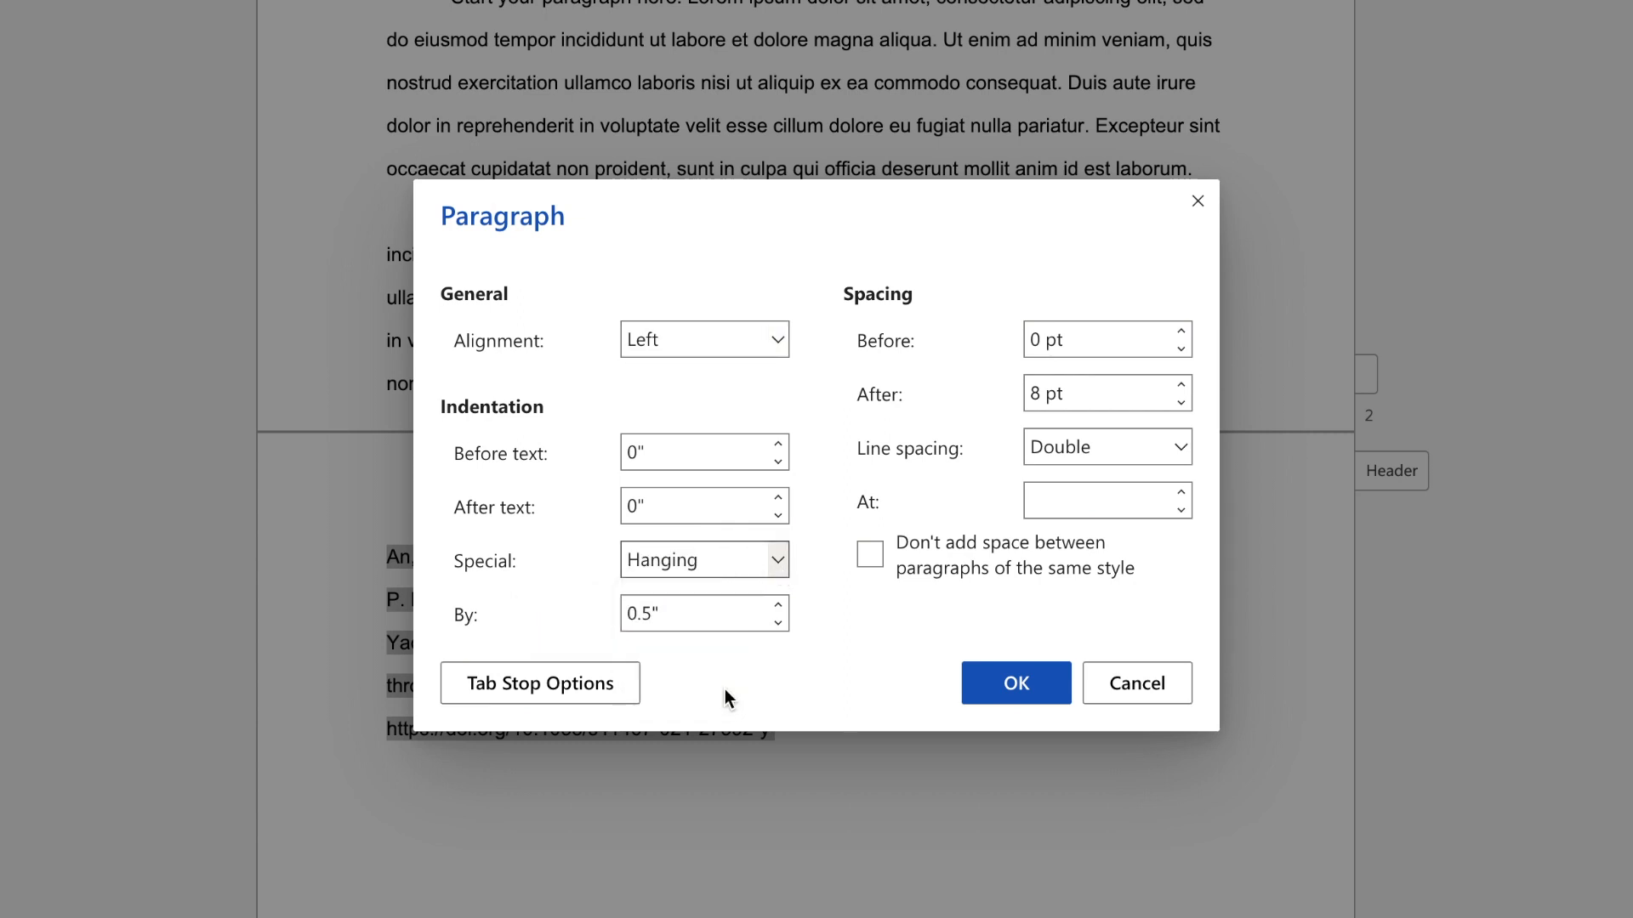
pyautogui.moveTo(835, 495)
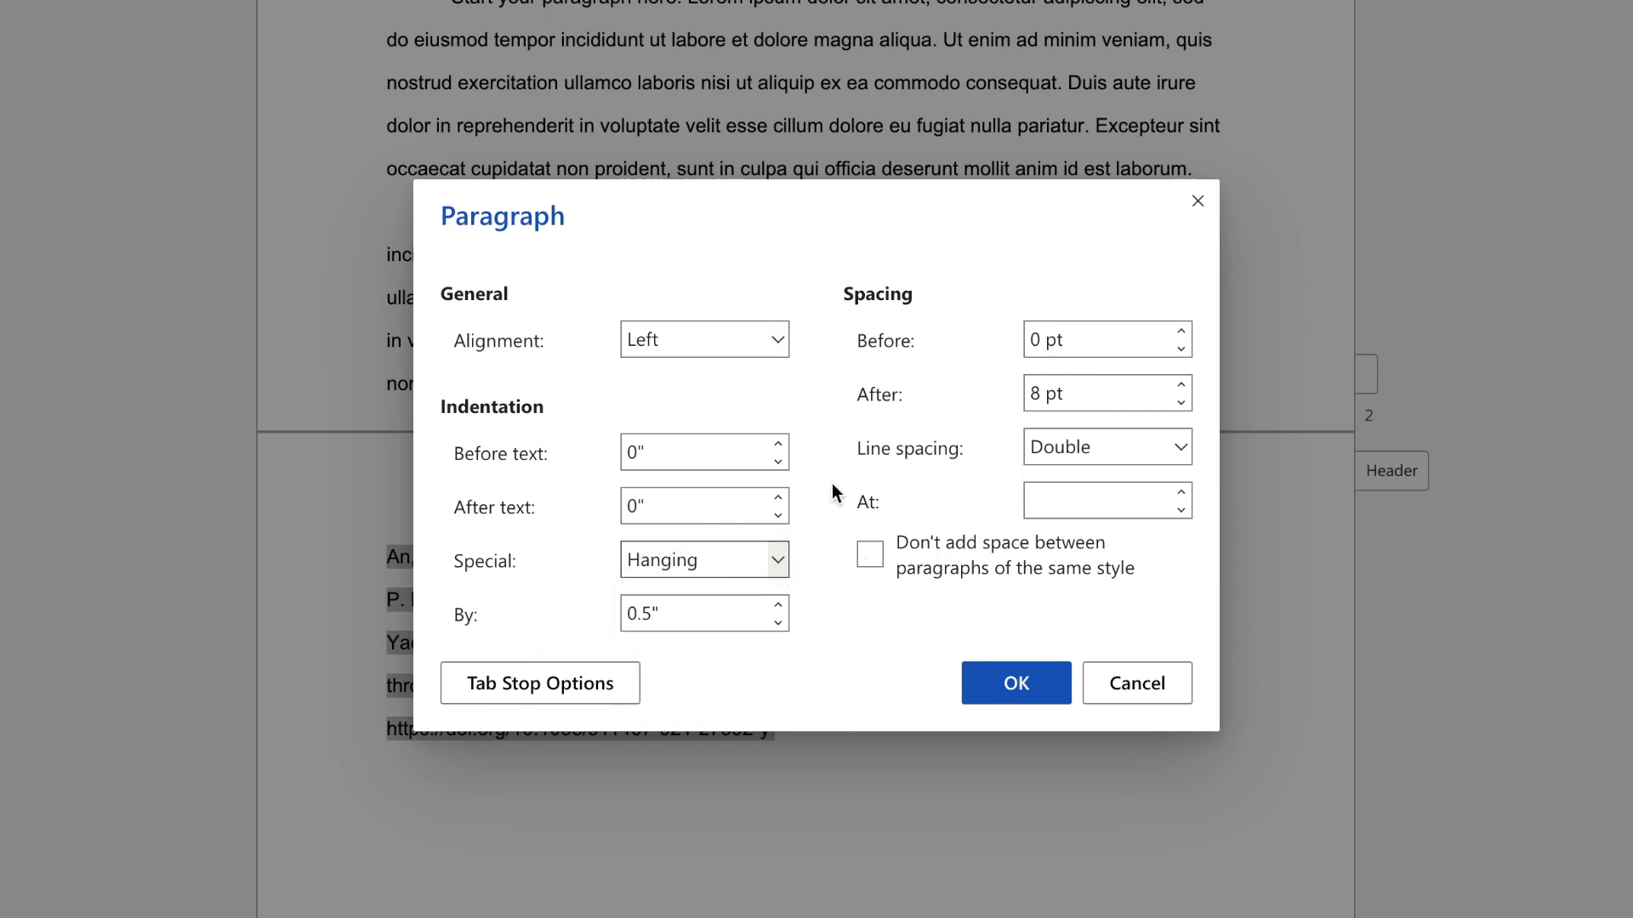
pyautogui.moveTo(1184, 454)
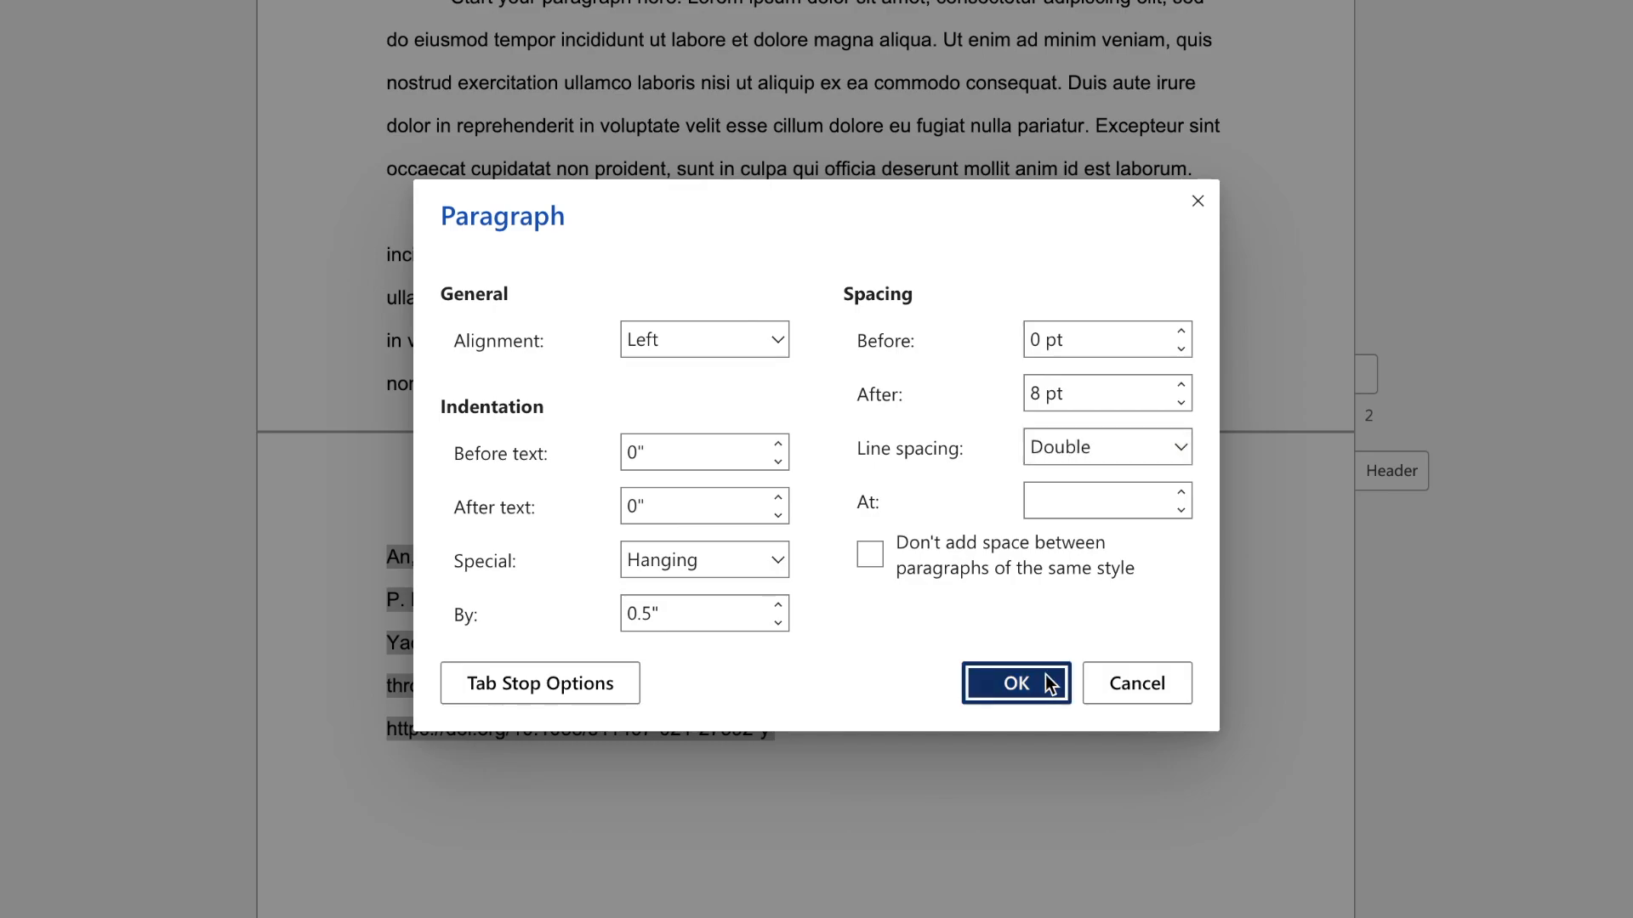
pyautogui.click(1012, 683)
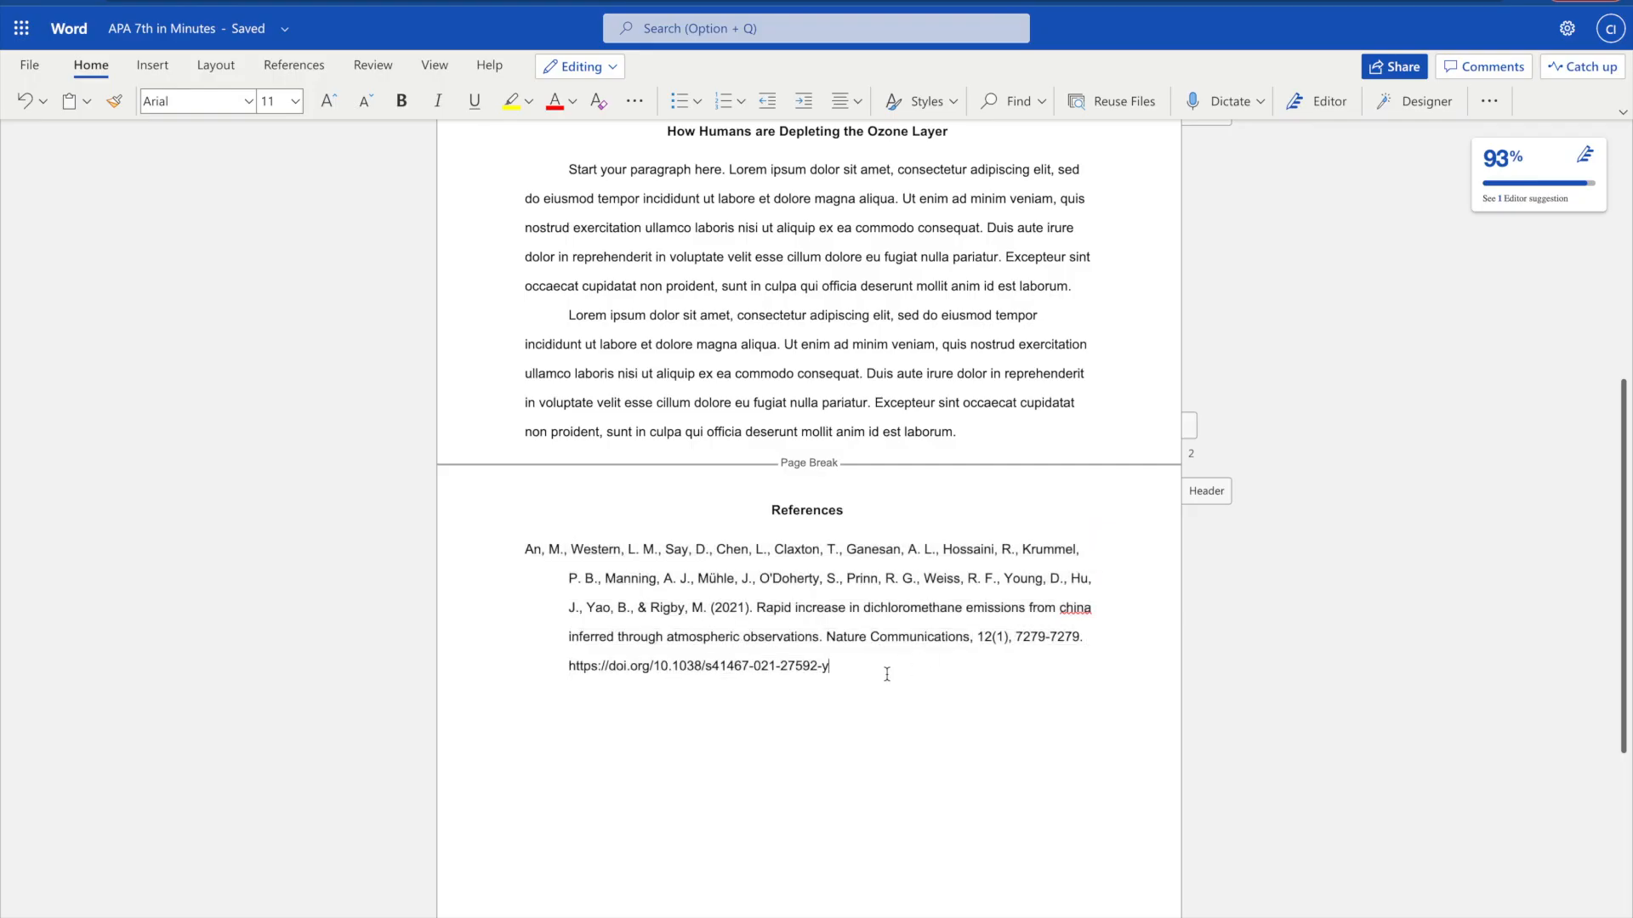
pyautogui.scroll(-3)
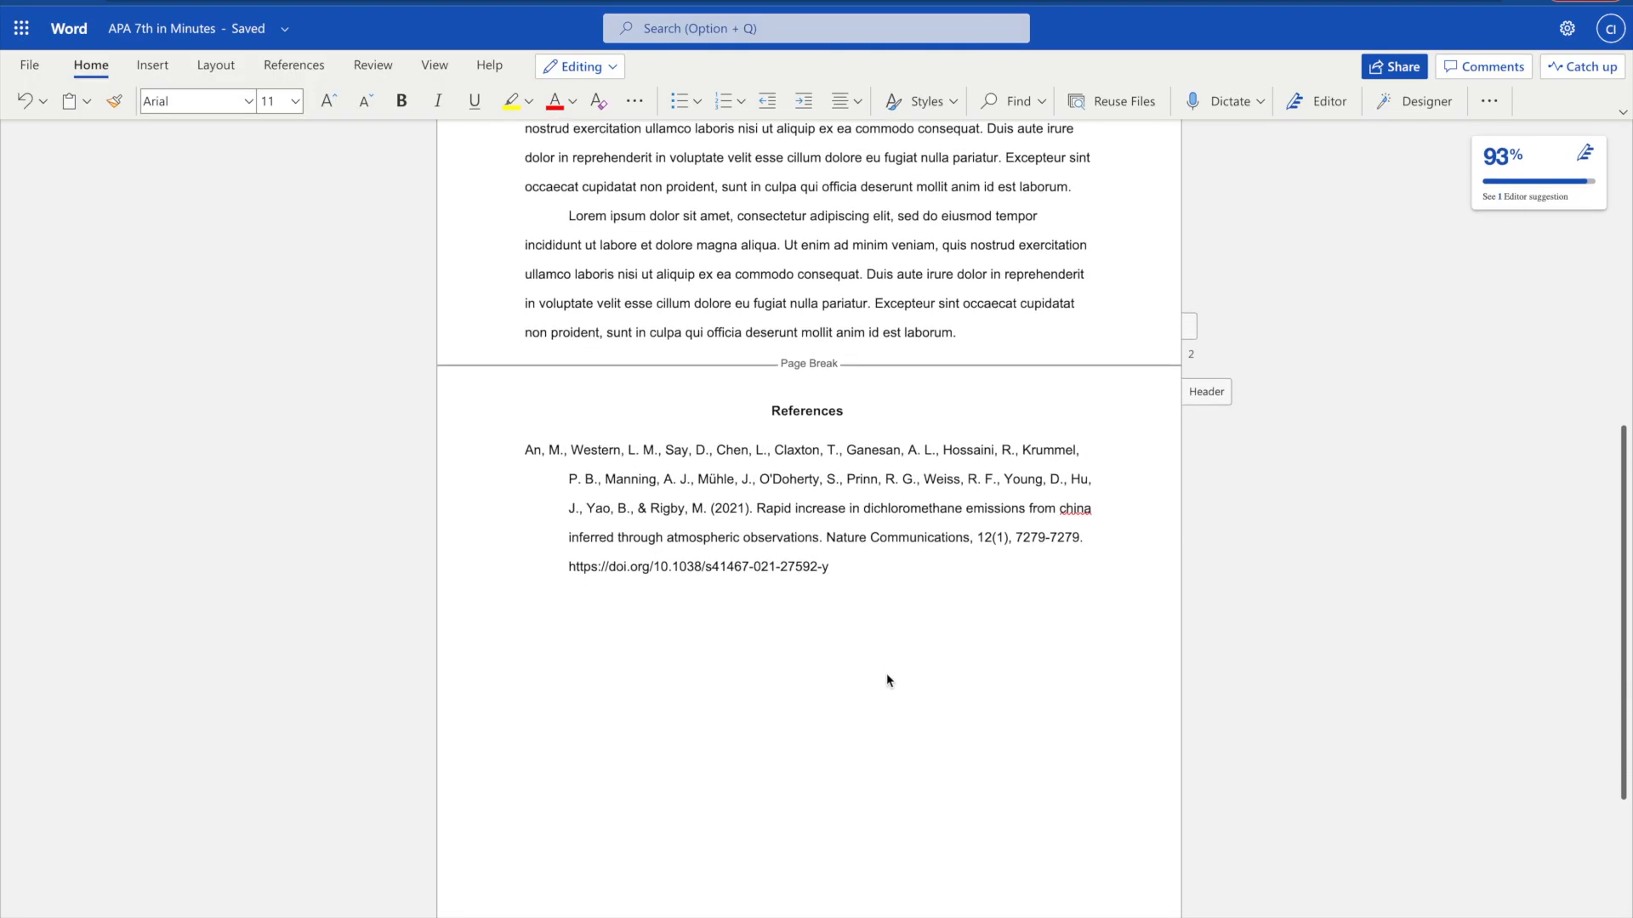